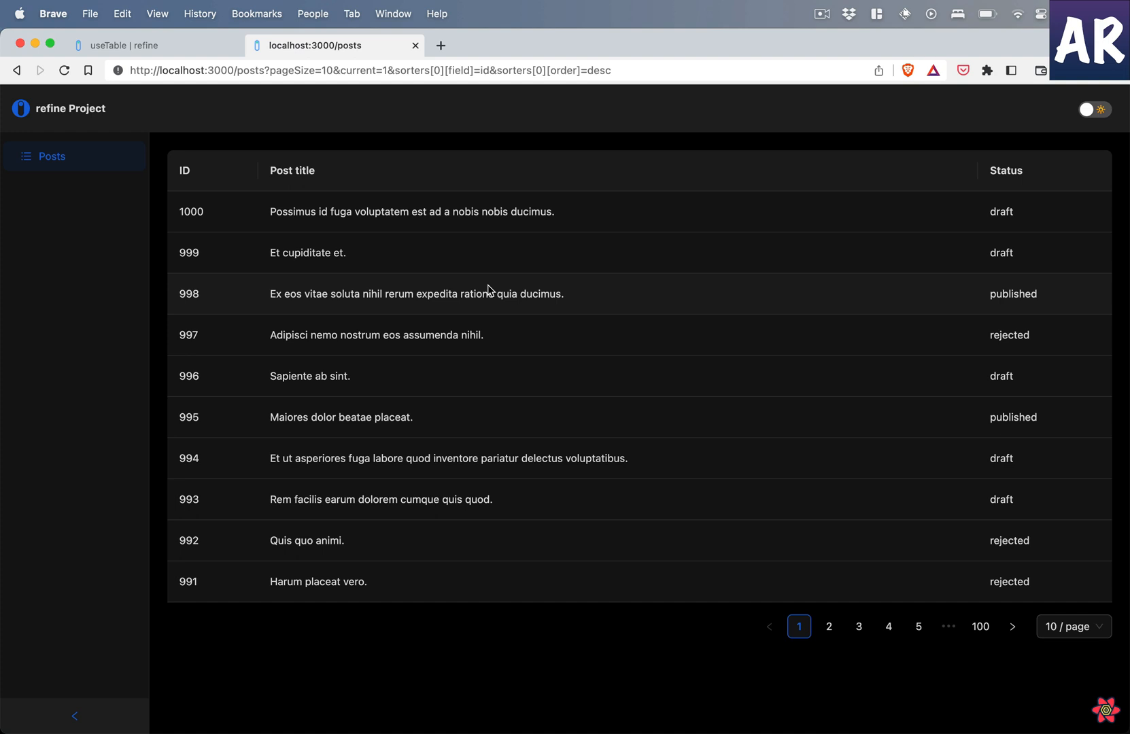
mouse_move(356, 182)
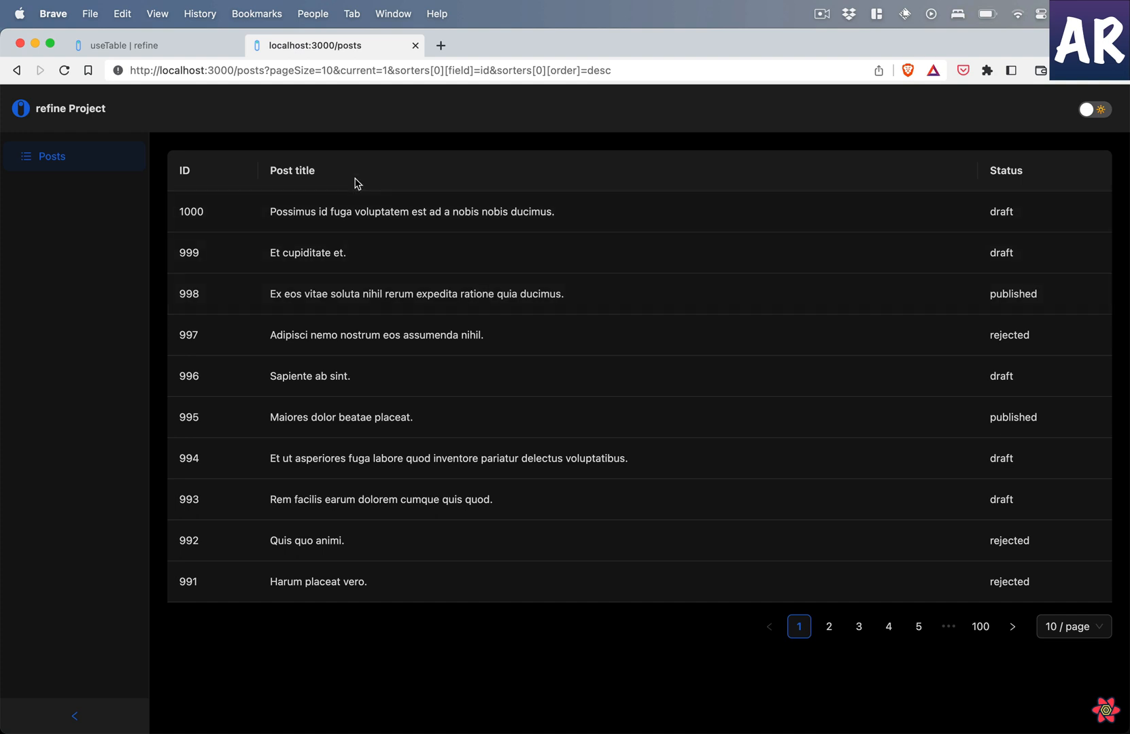
mouse_move(589, 578)
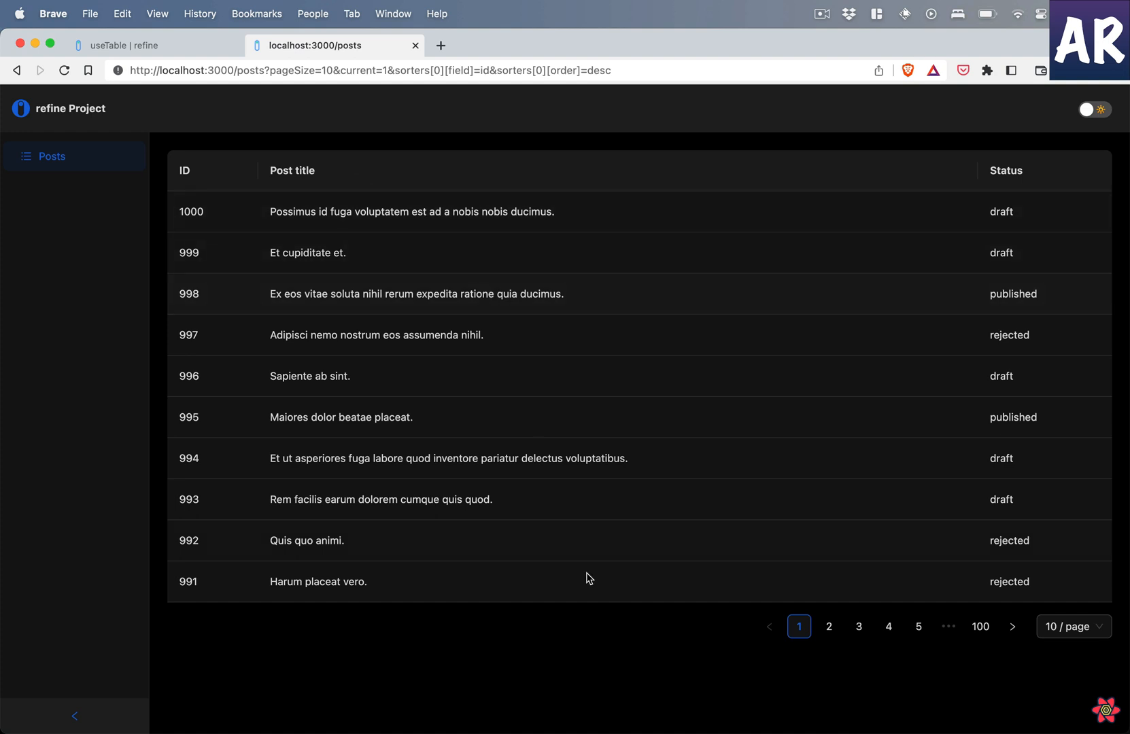
mouse_move(892, 666)
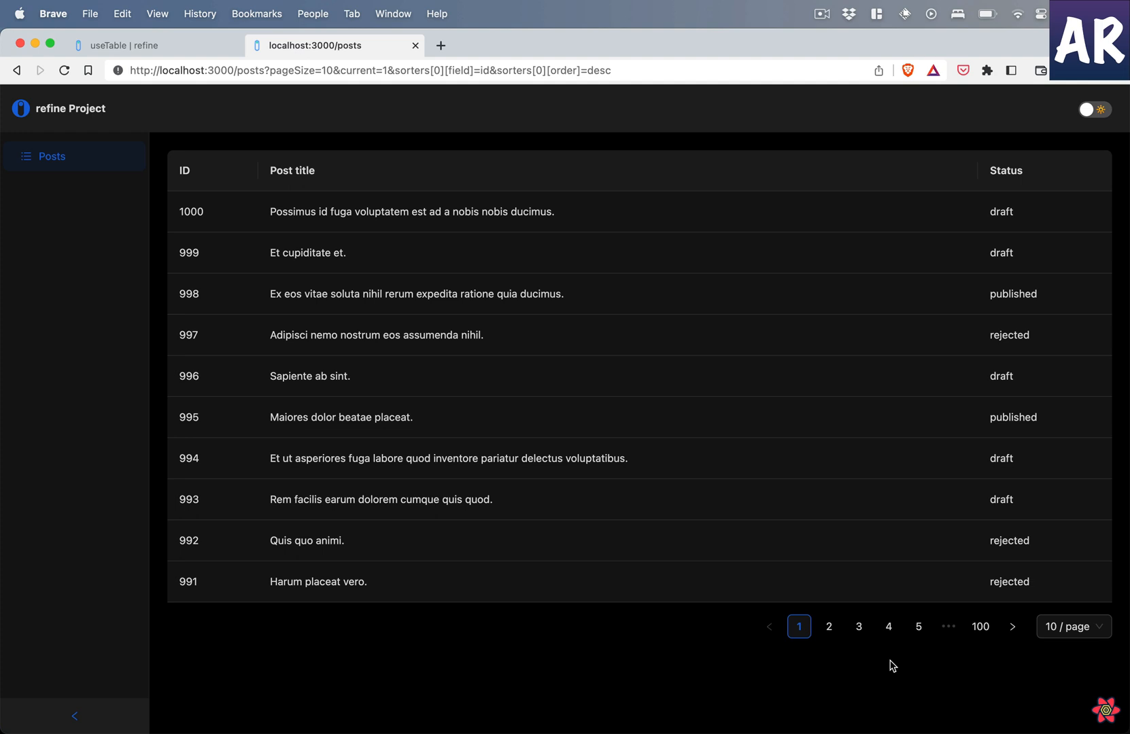
mouse_move(600, 315)
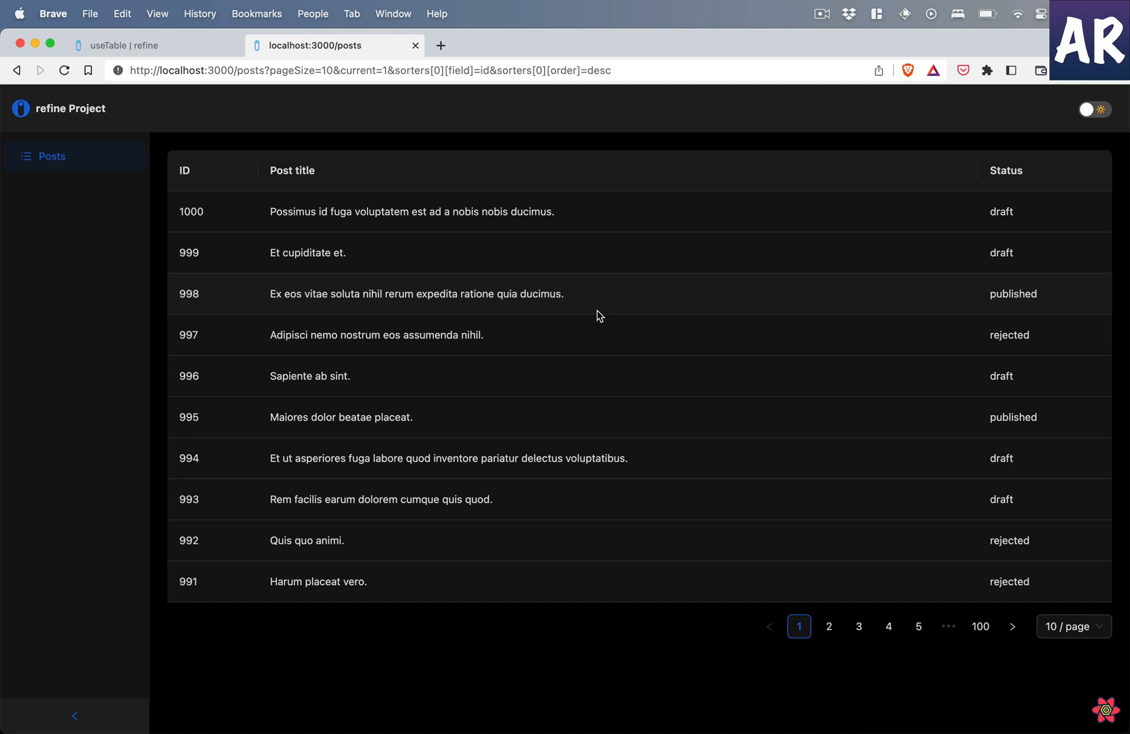
mouse_move(536, 267)
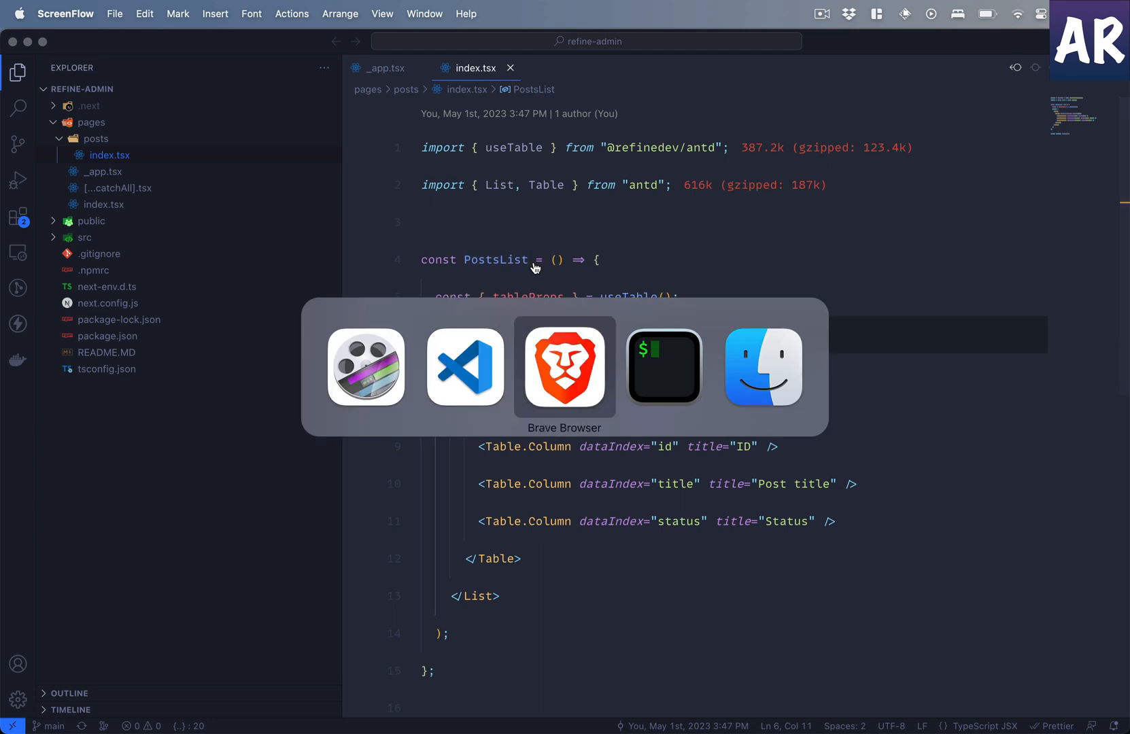
- Add filterDropdown={(props) => ( )} to the Status Table.Column in index.tsx
click(564, 366)
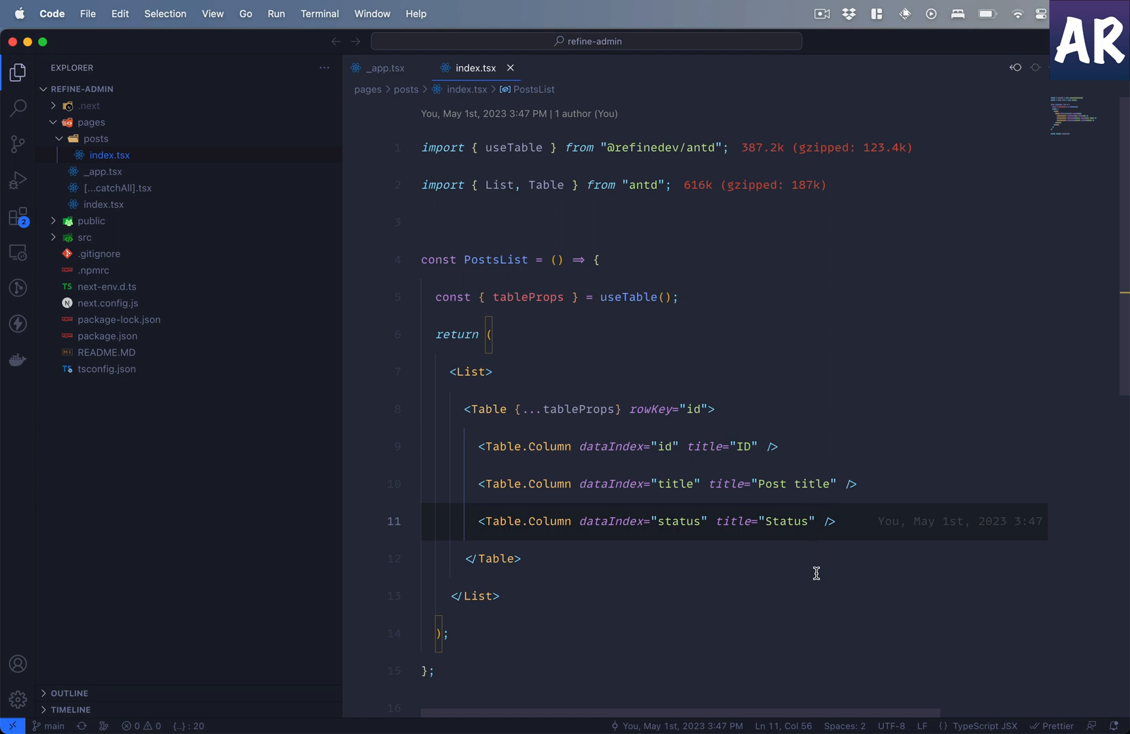
text(fil)
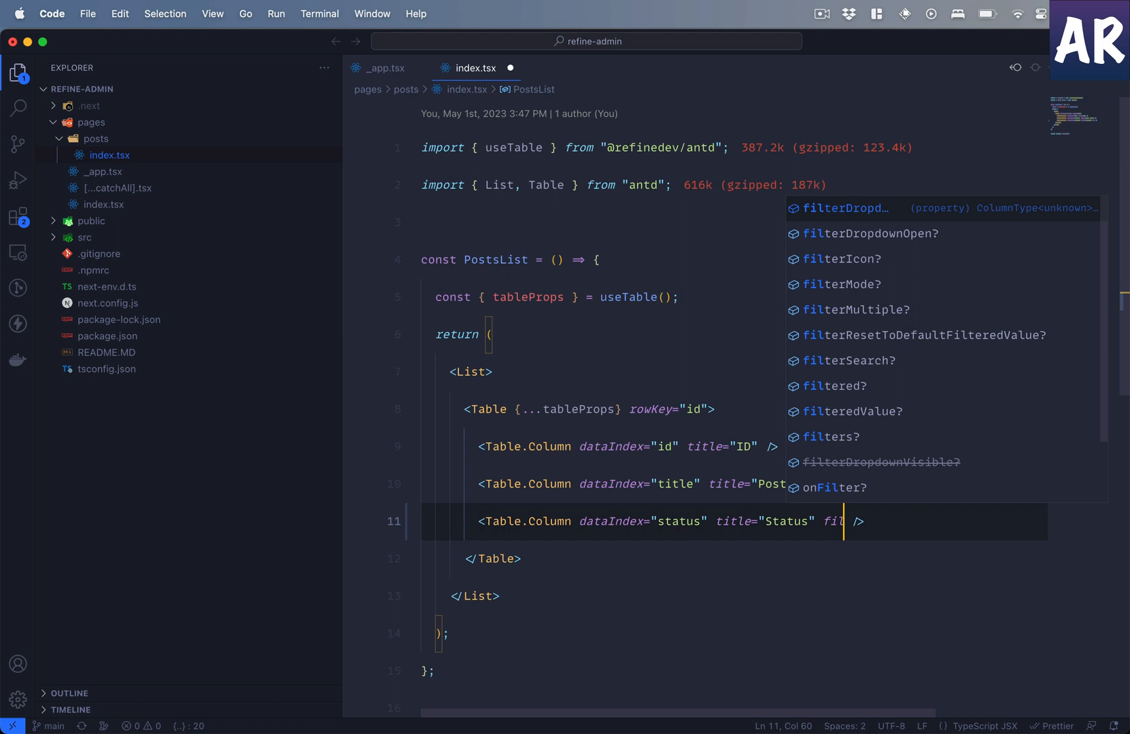
text(terDropdown)
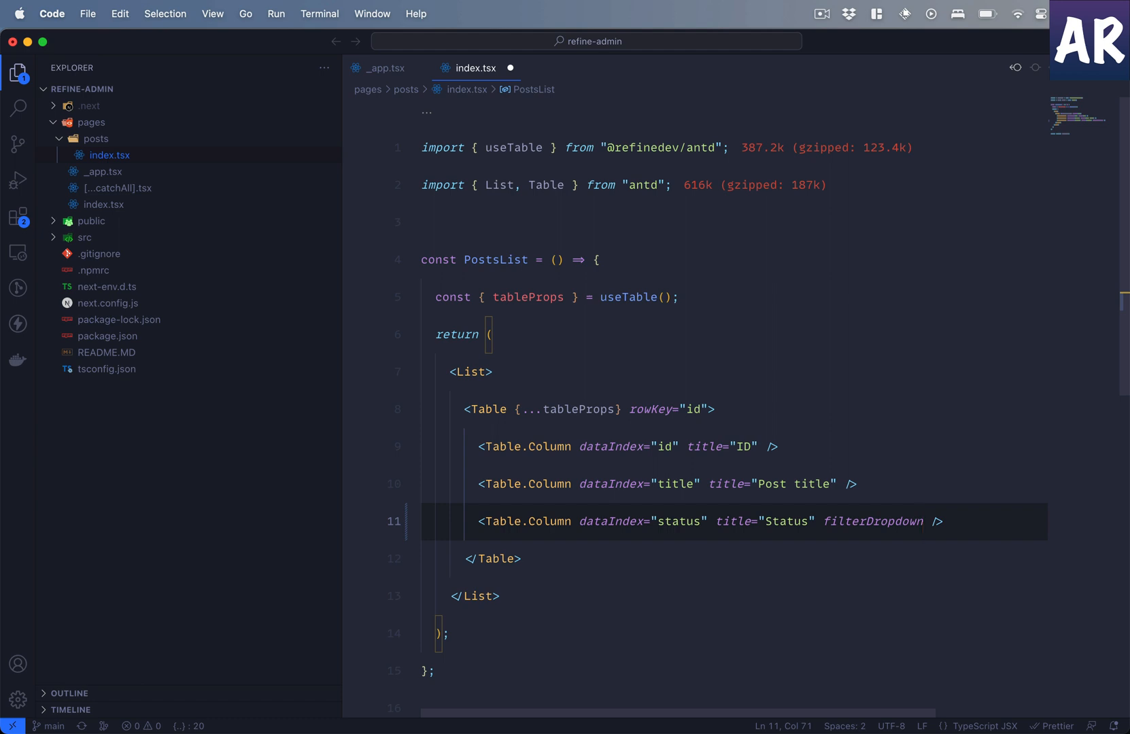
text(=)
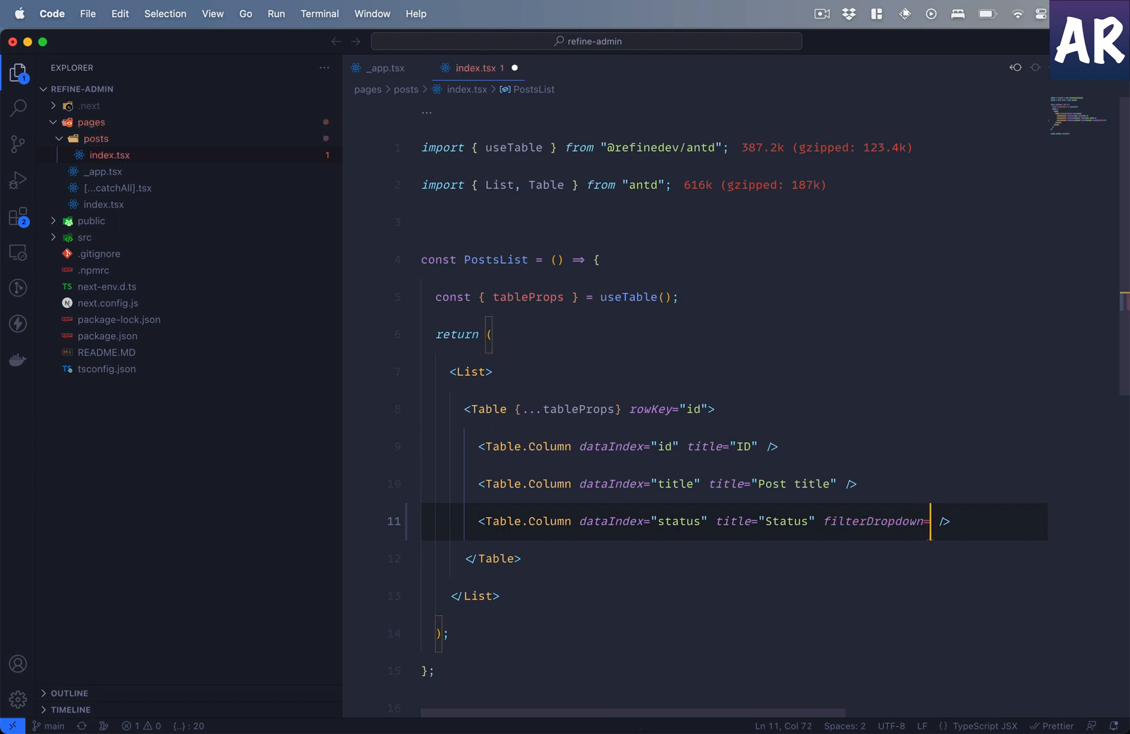
text({})
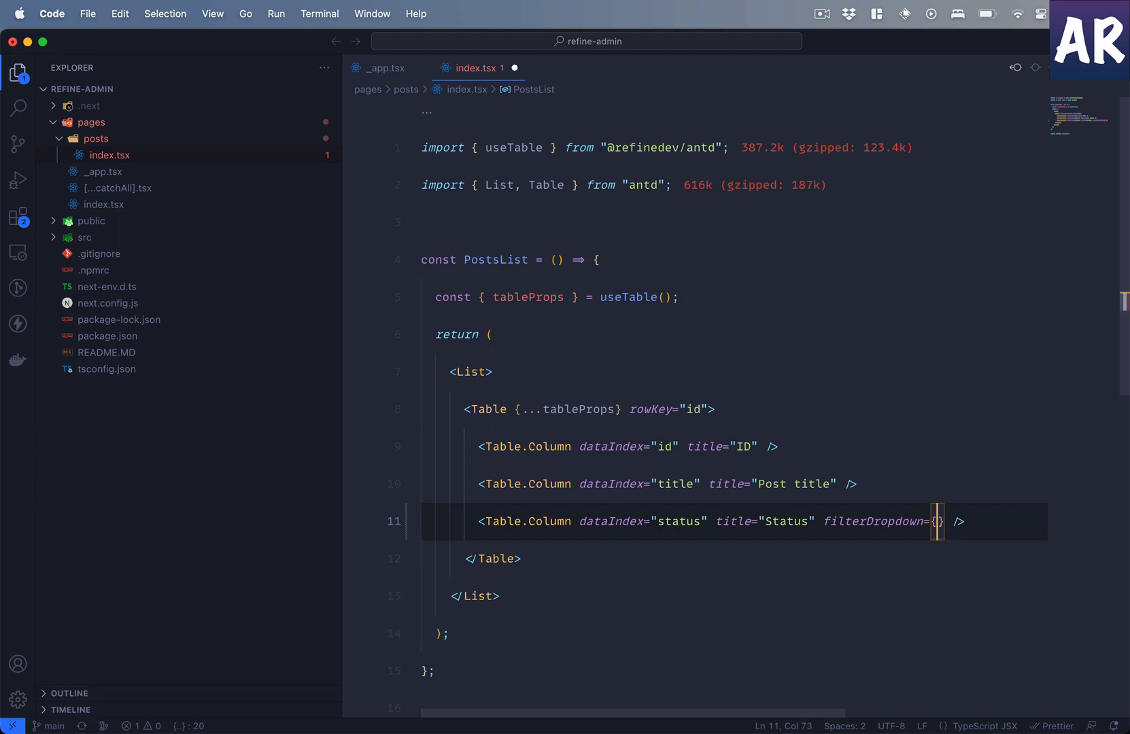
text(props))
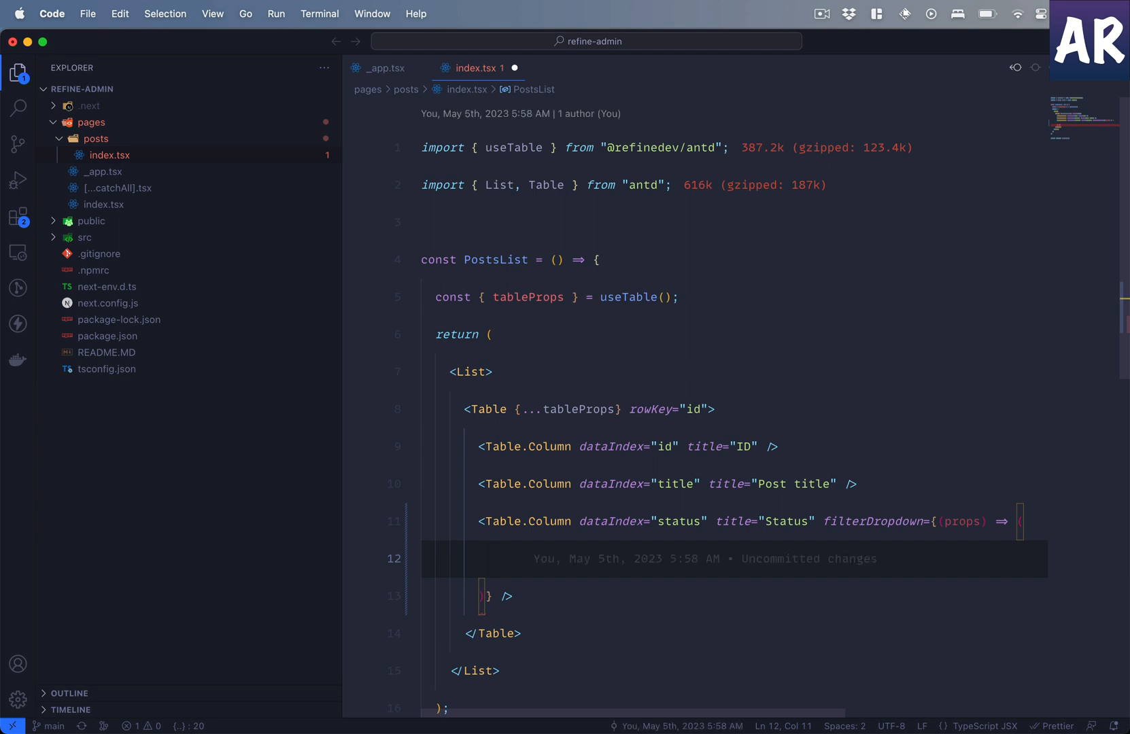
text(Ra)
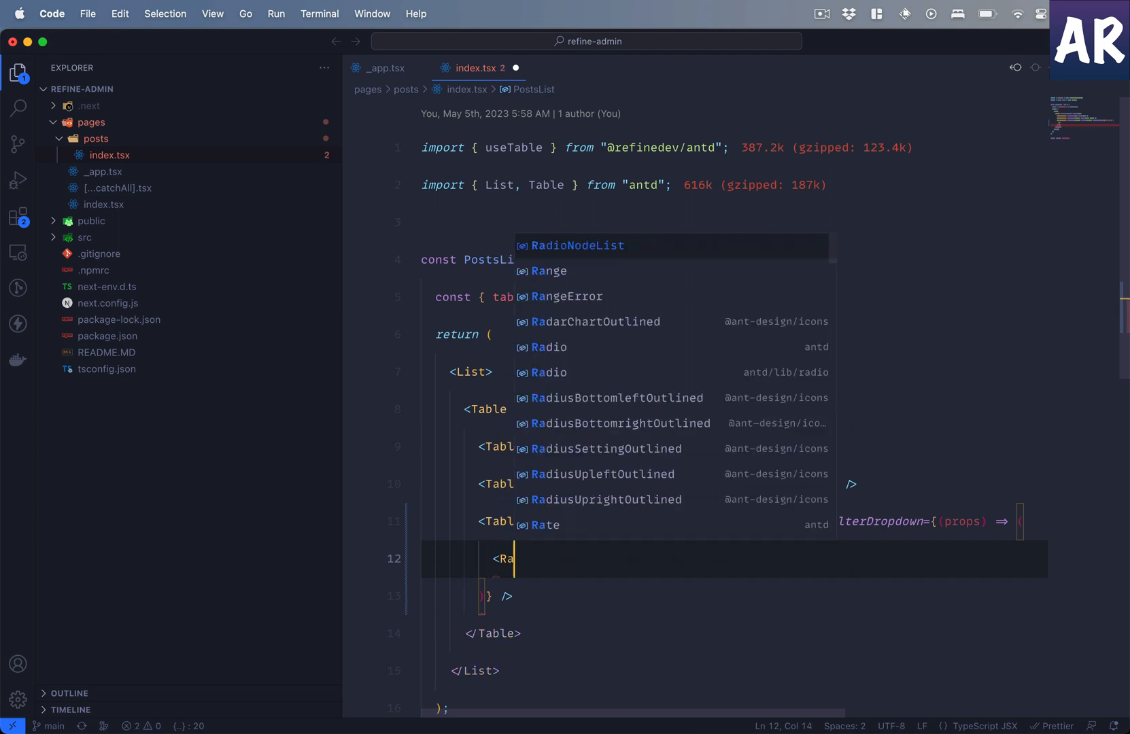
text(dio.Group)
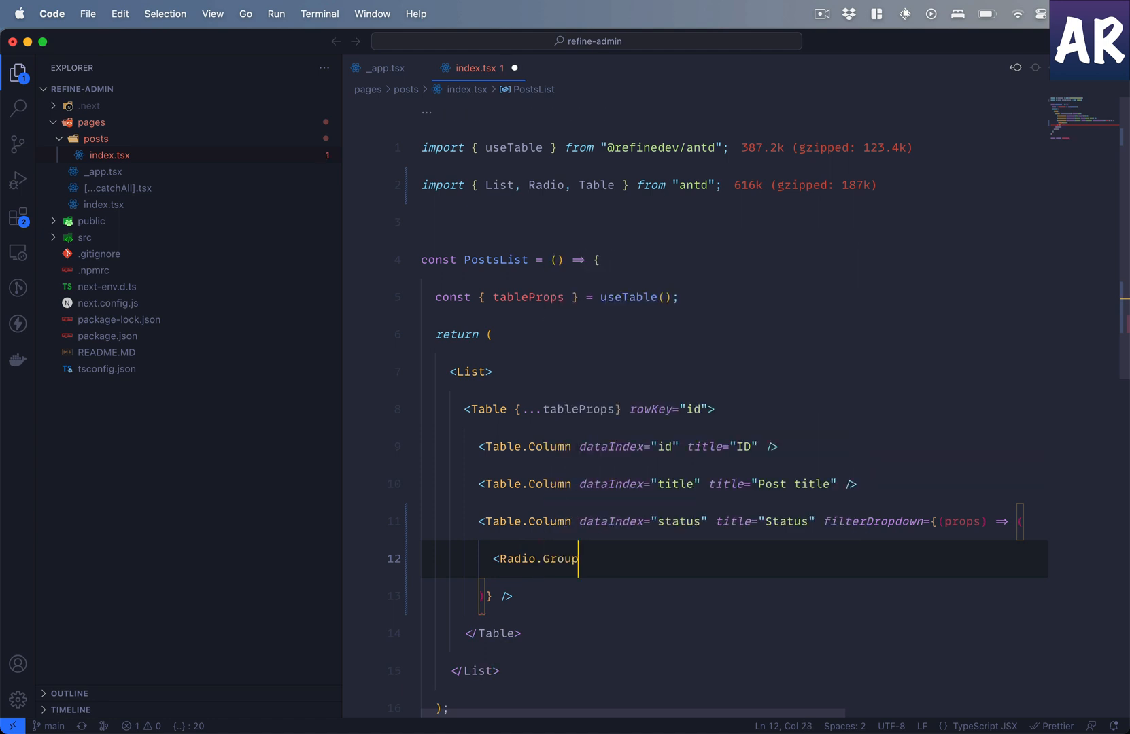
text(>)
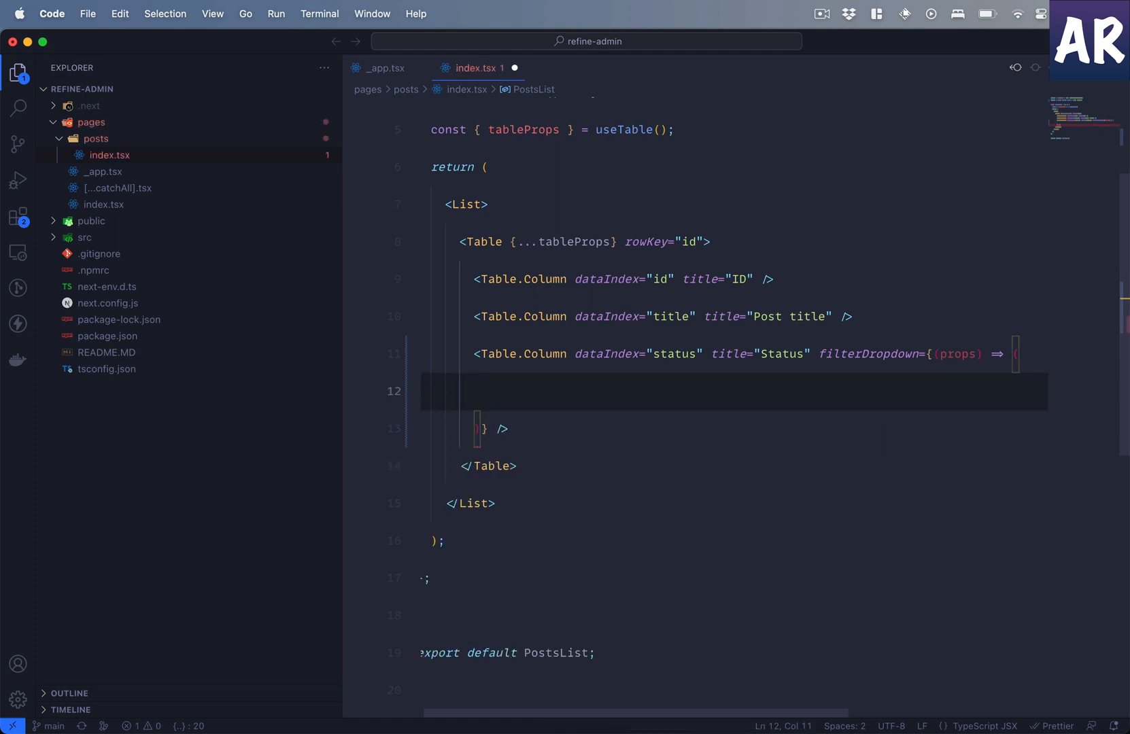
text(<Filter)
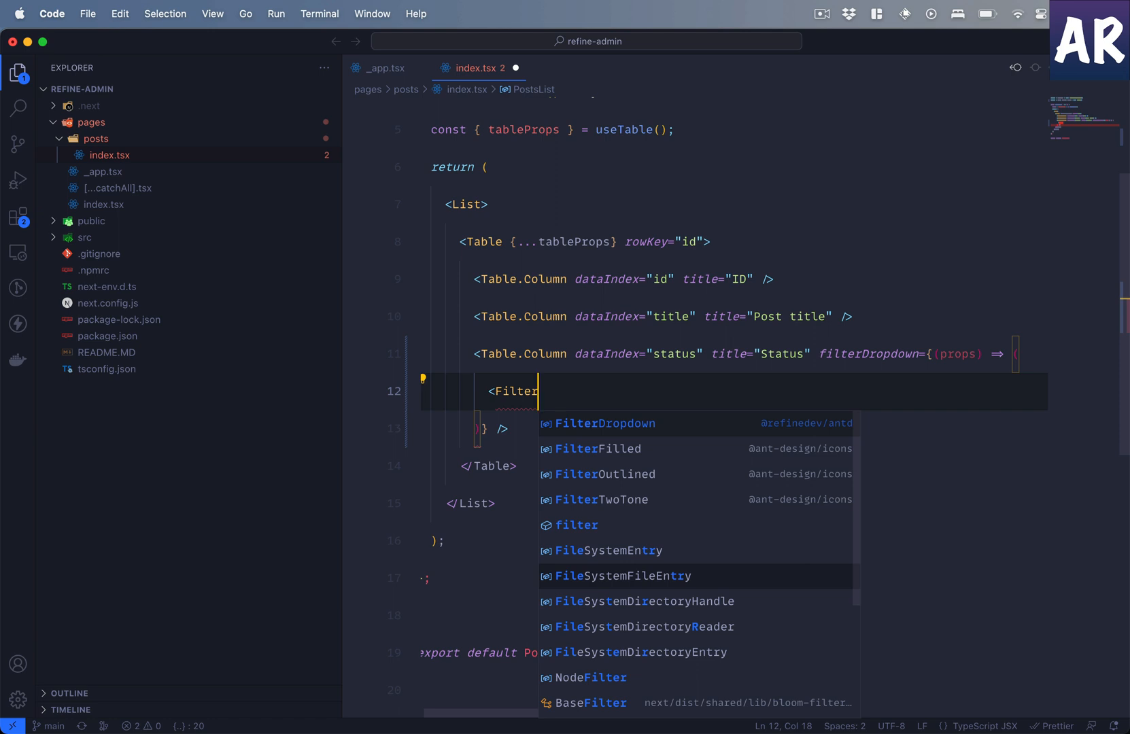
click(606, 423)
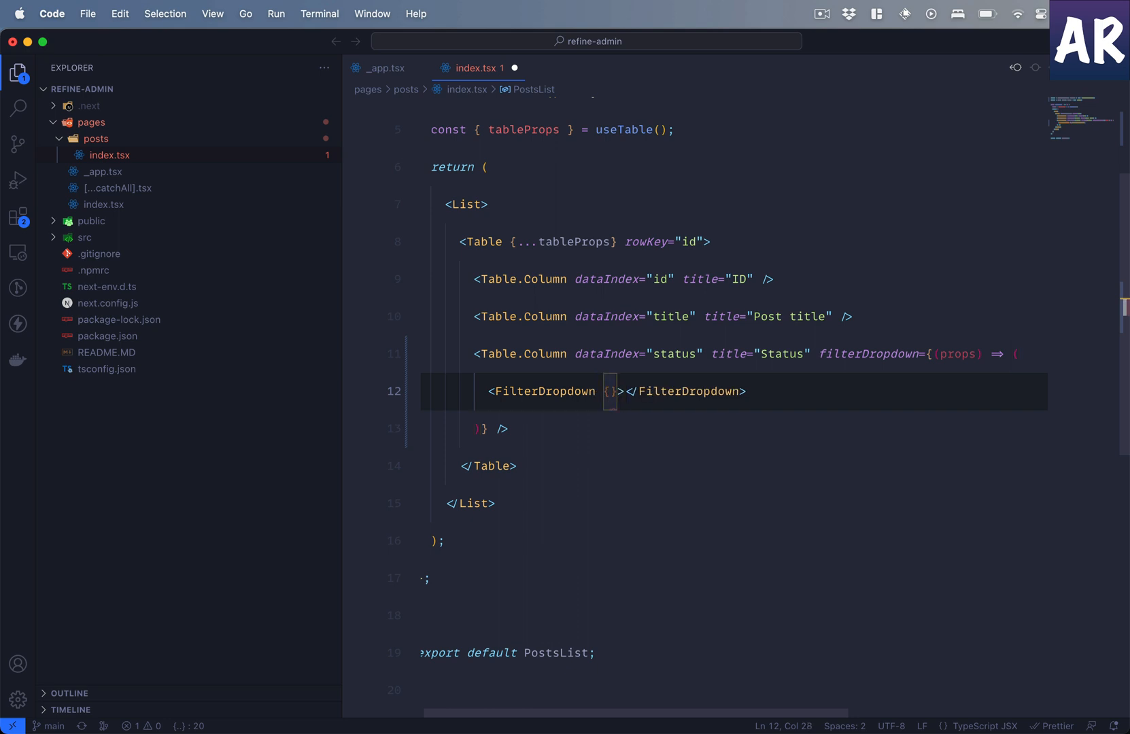
- Spread props into FilterDropdown and add a Radio.Group with a 'published' Published option
text(...pro)
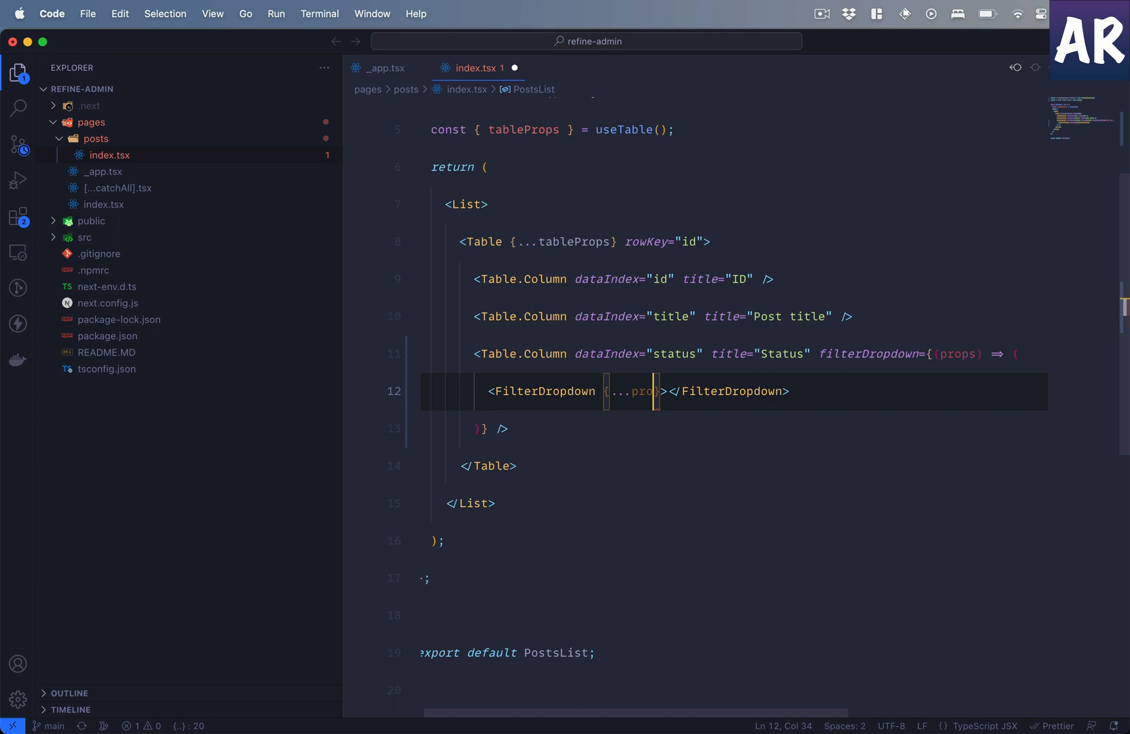
text(<Radio.Group>)
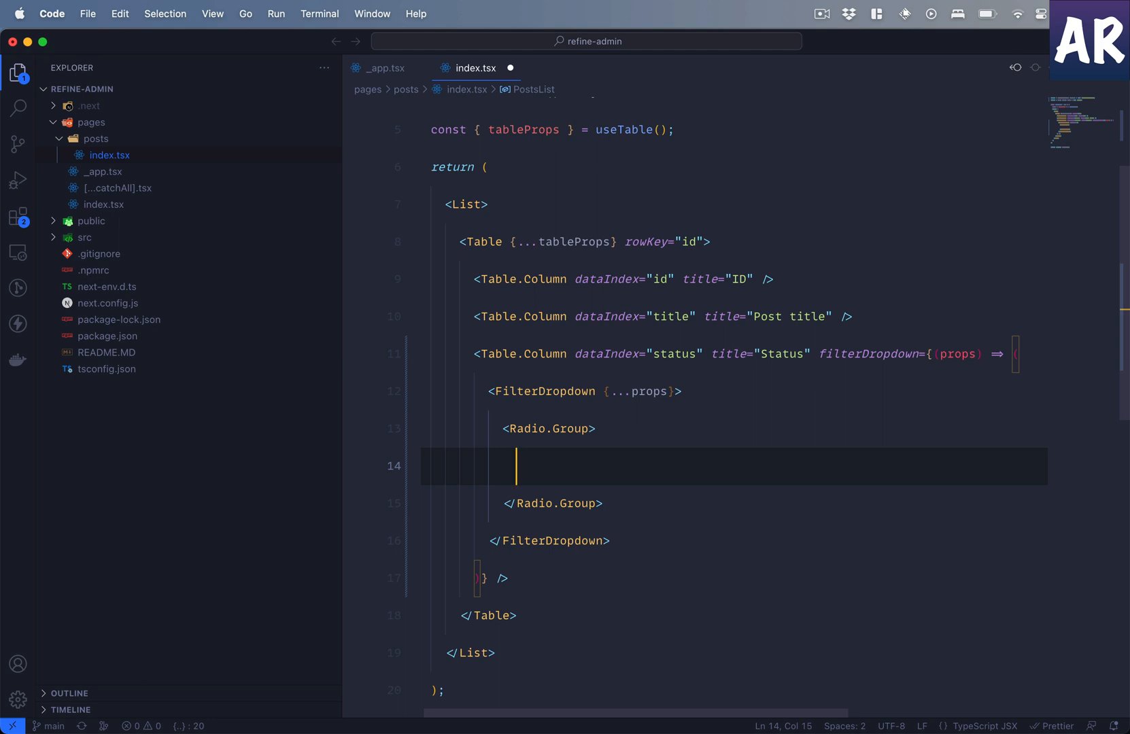
text(<Radio></Radio>)
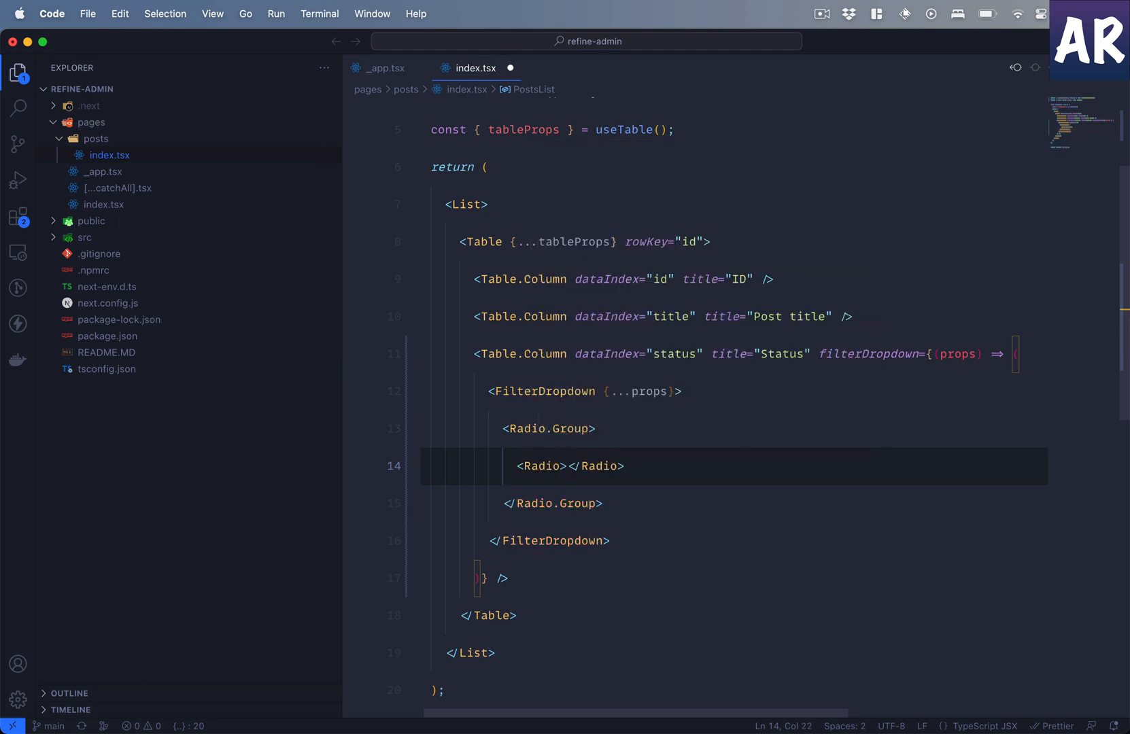
text(Published)
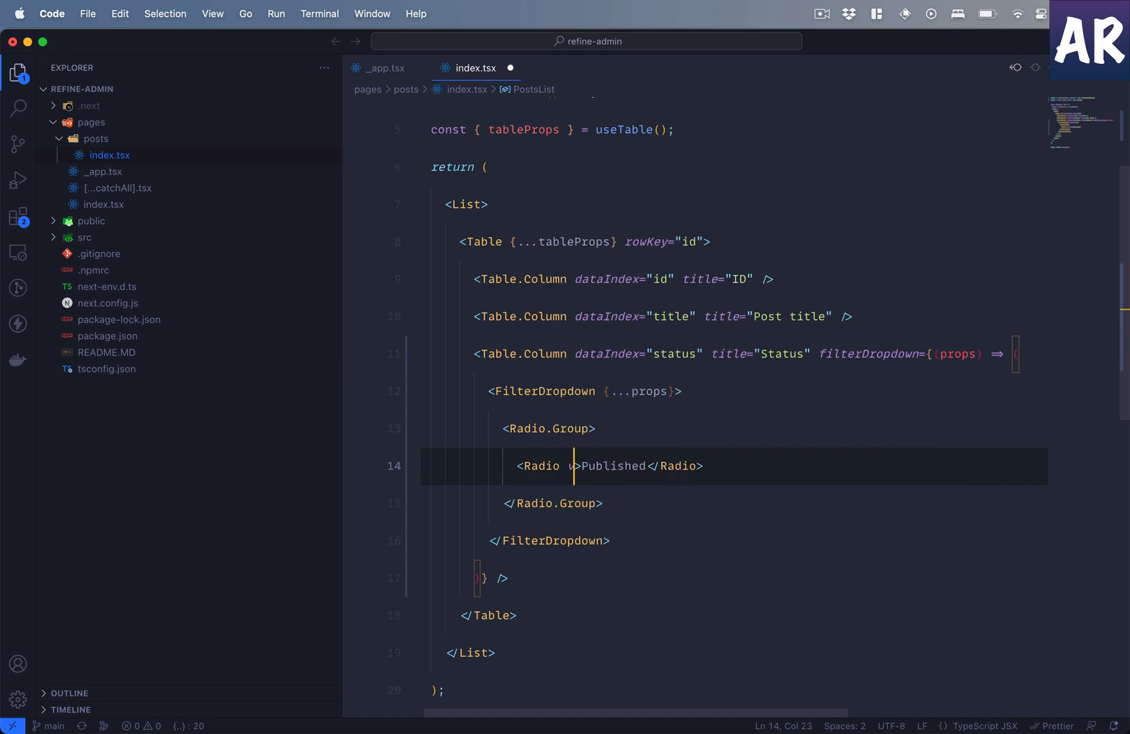
text(value="published")
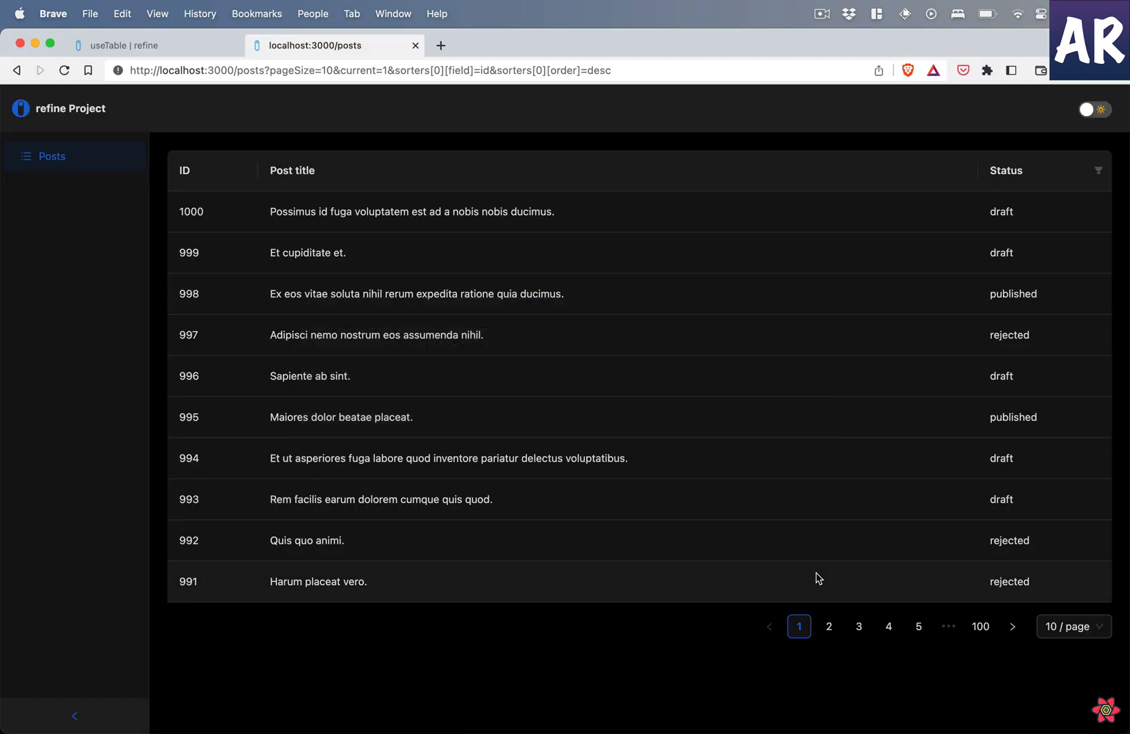
- Filter the posts table by Published status, then switch the filter to Draft
click(1098, 171)
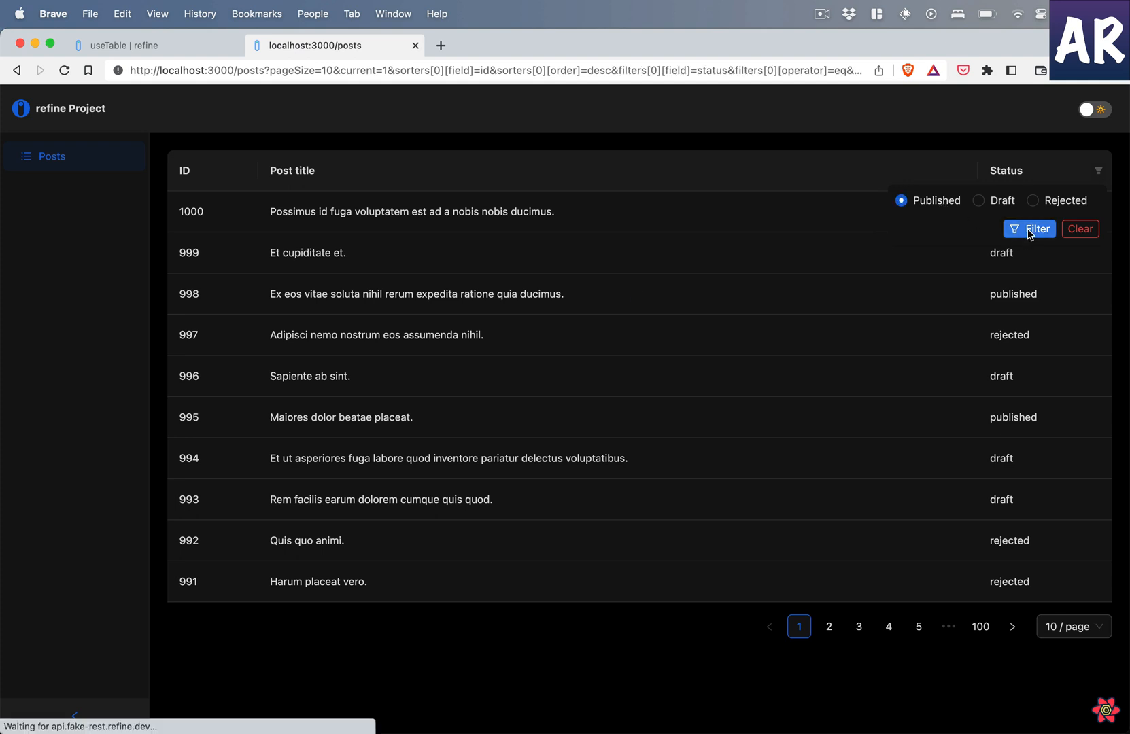
click(1032, 229)
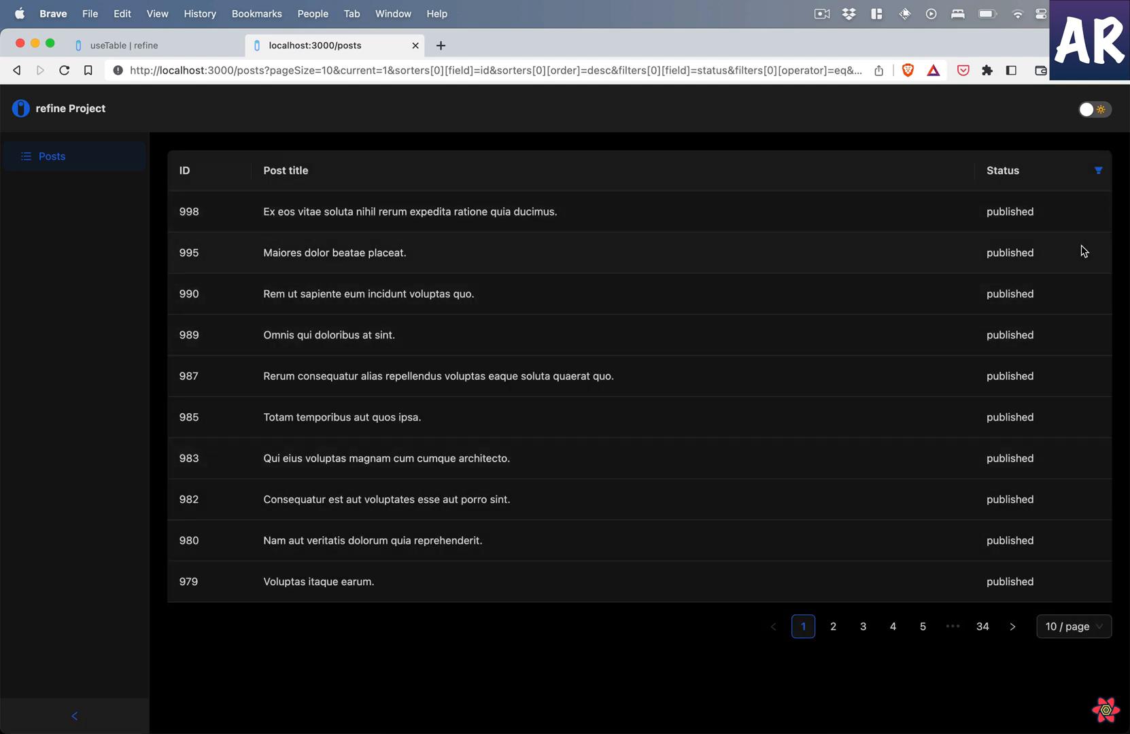
click(1098, 170)
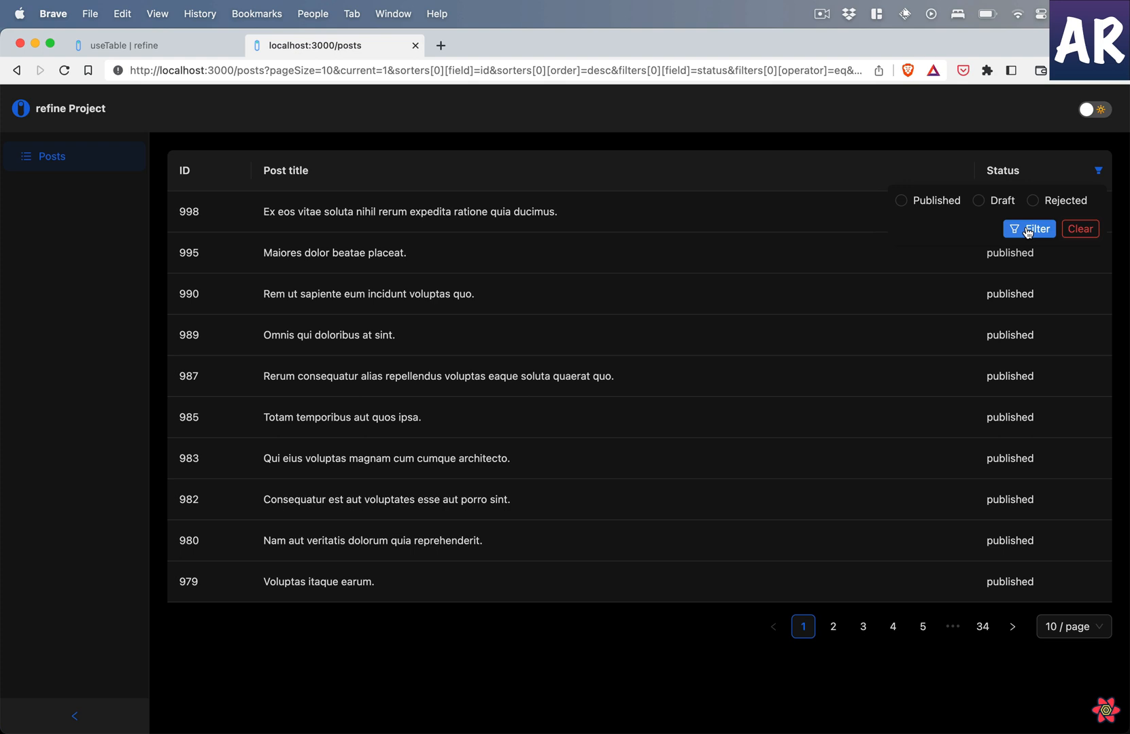
click(1079, 229)
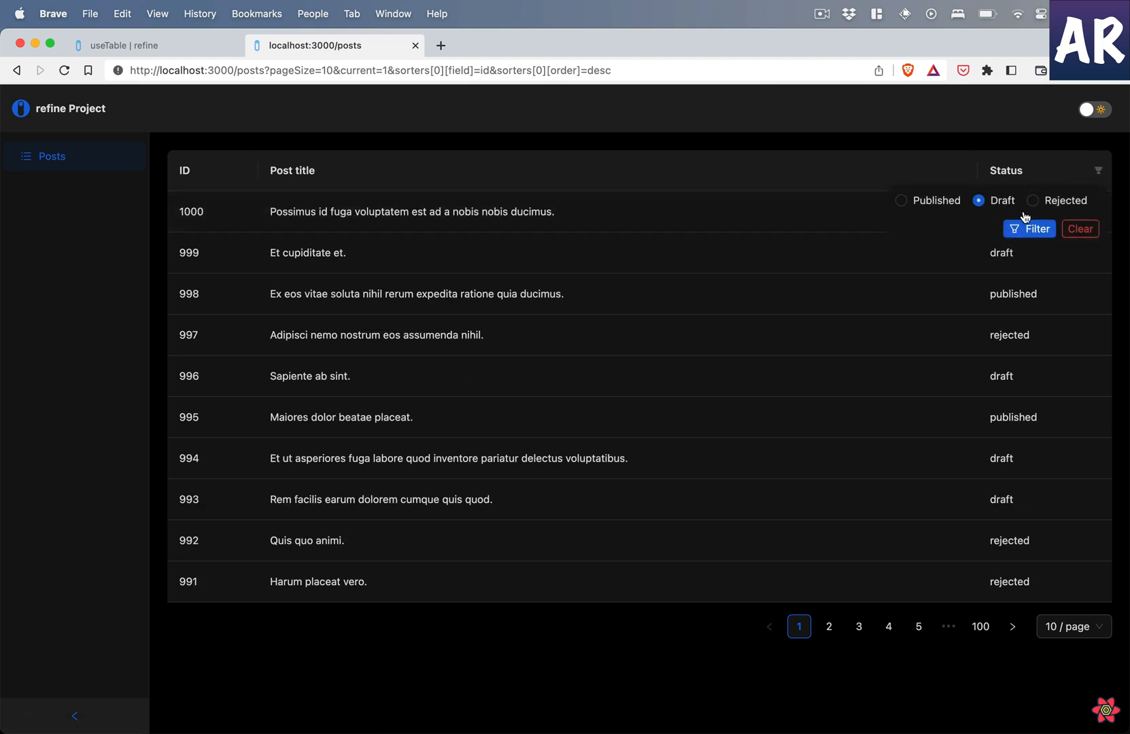
mouse_move(1029, 230)
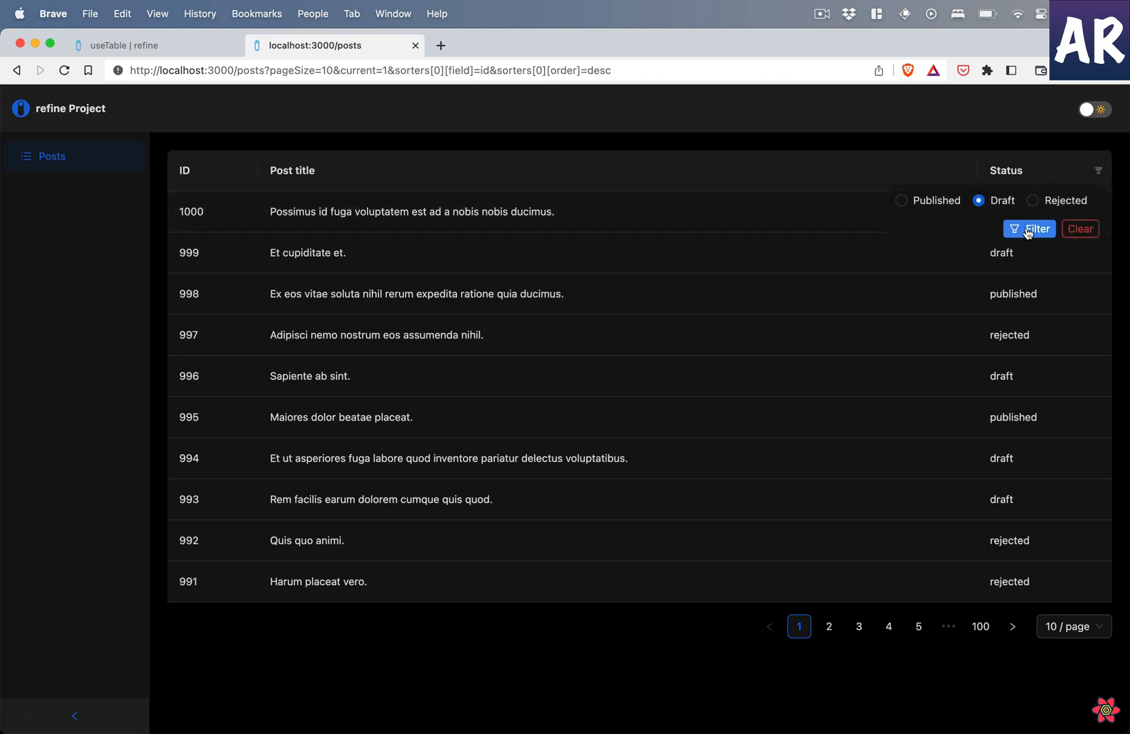
click(1030, 229)
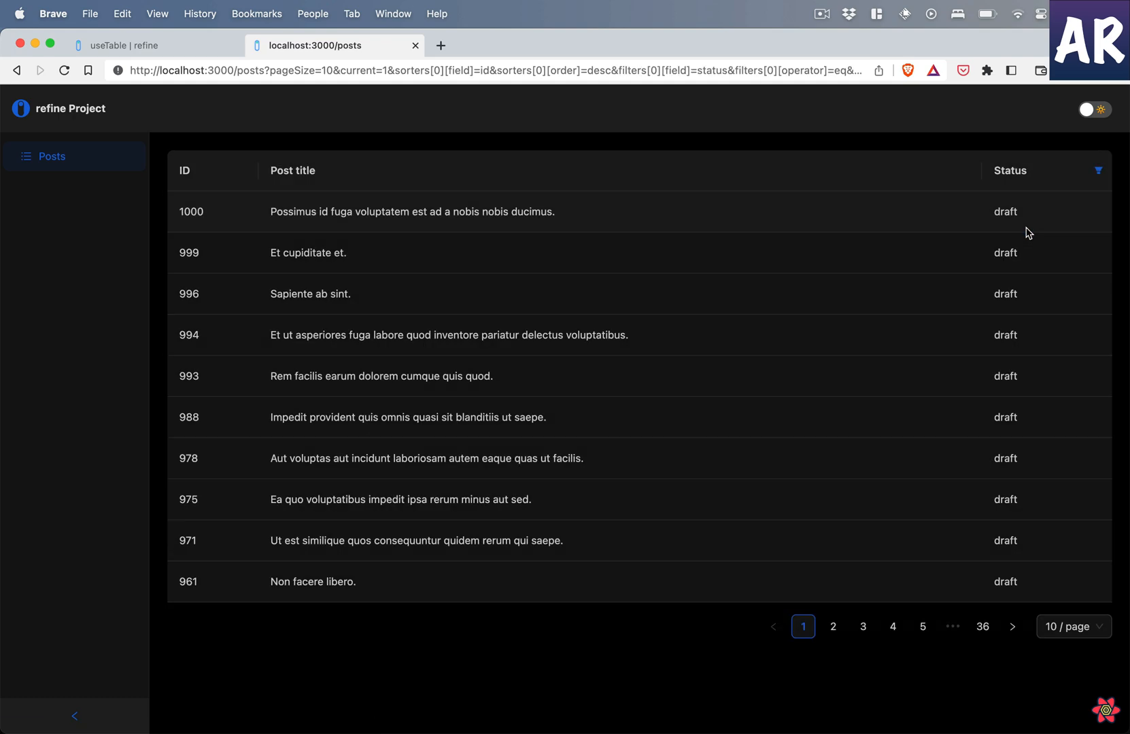
mouse_move(710, 477)
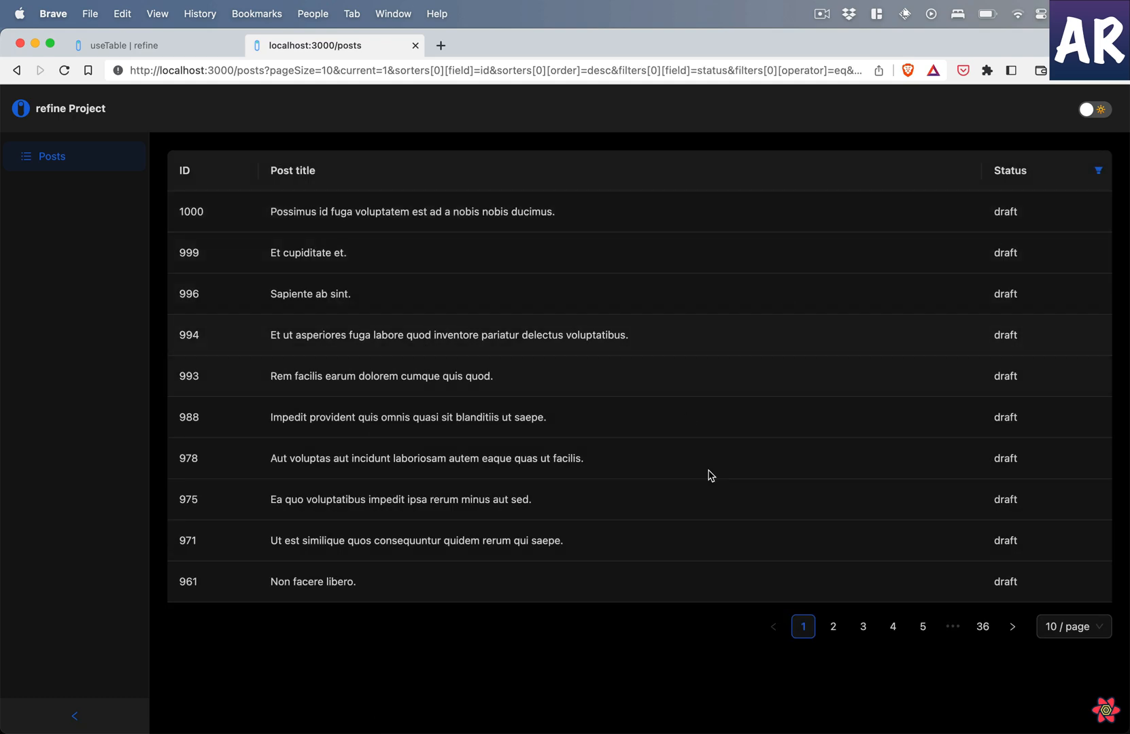
- Browse to page 3 of the draft posts and back to page 1
click(862, 626)
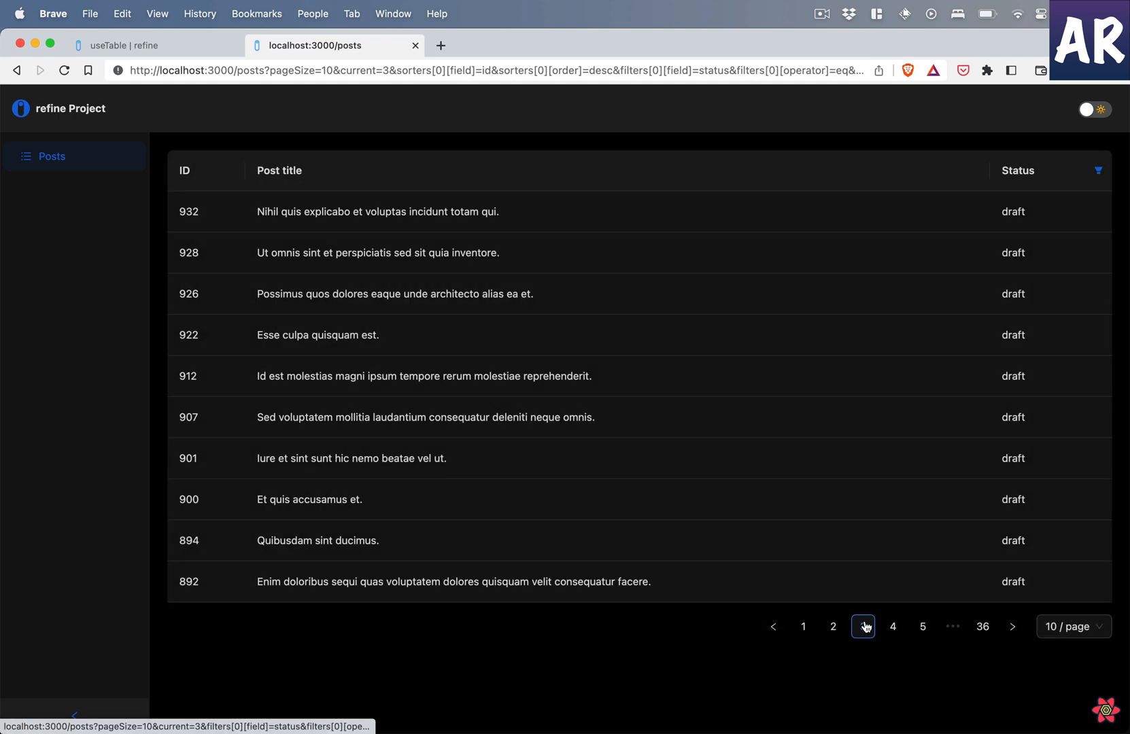
click(863, 626)
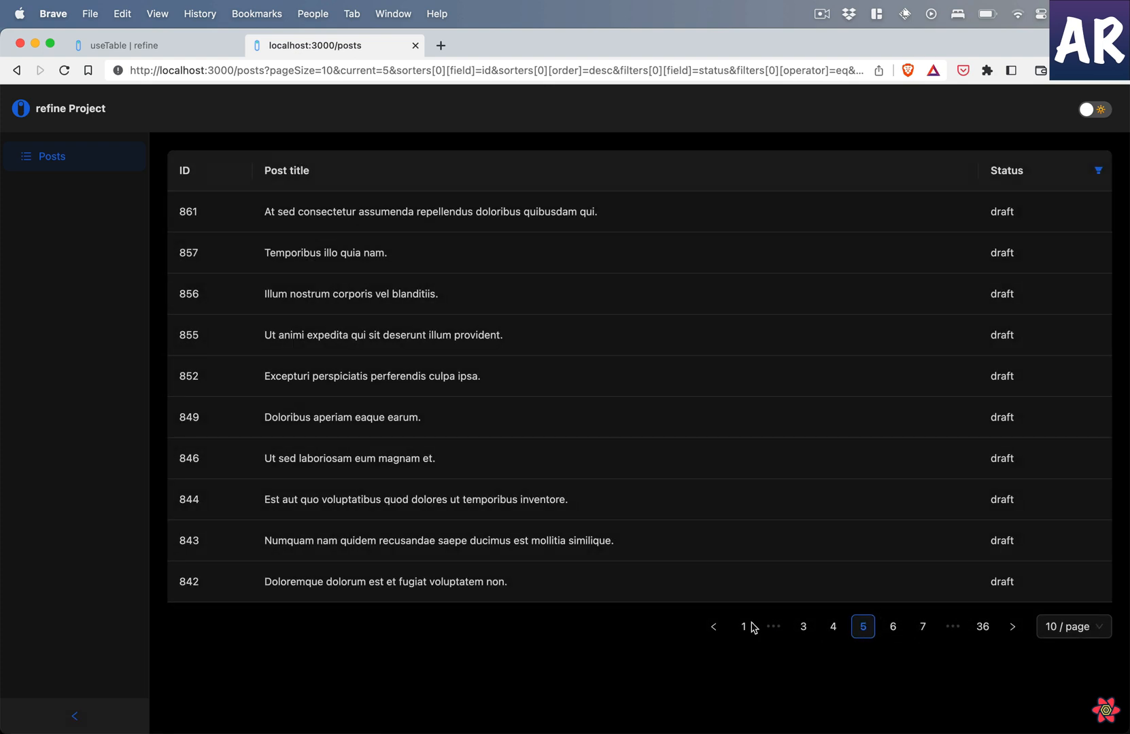
click(744, 626)
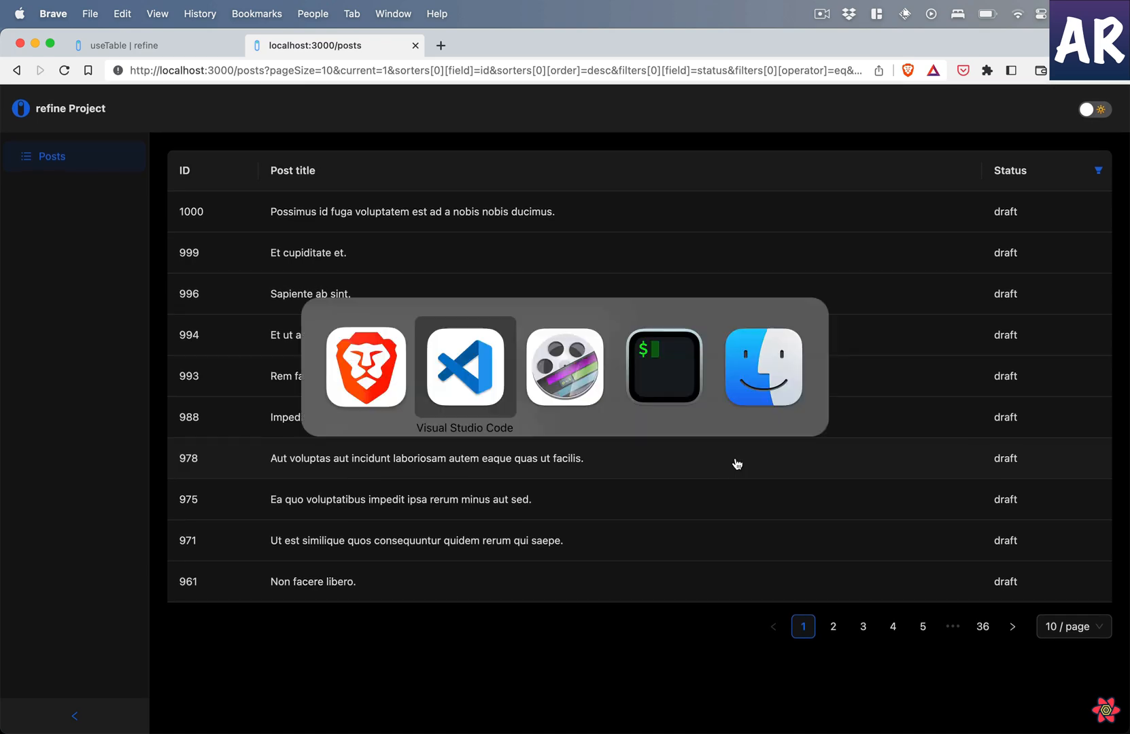
click(465, 365)
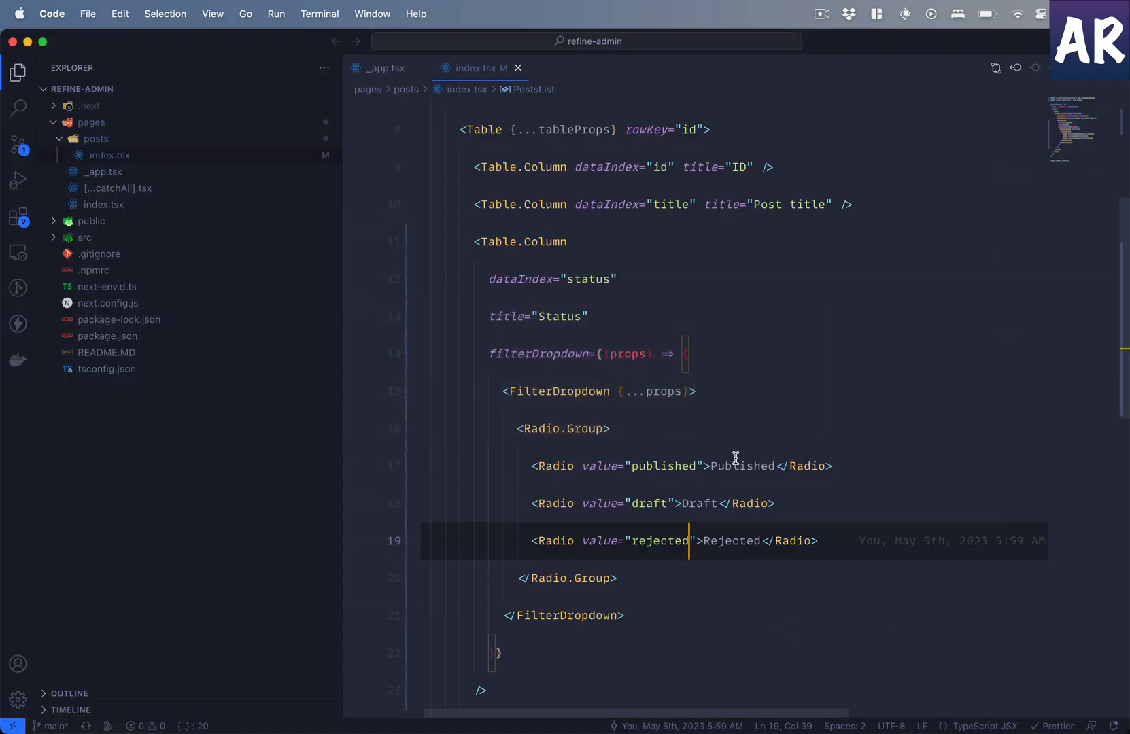
scroll(up, 3)
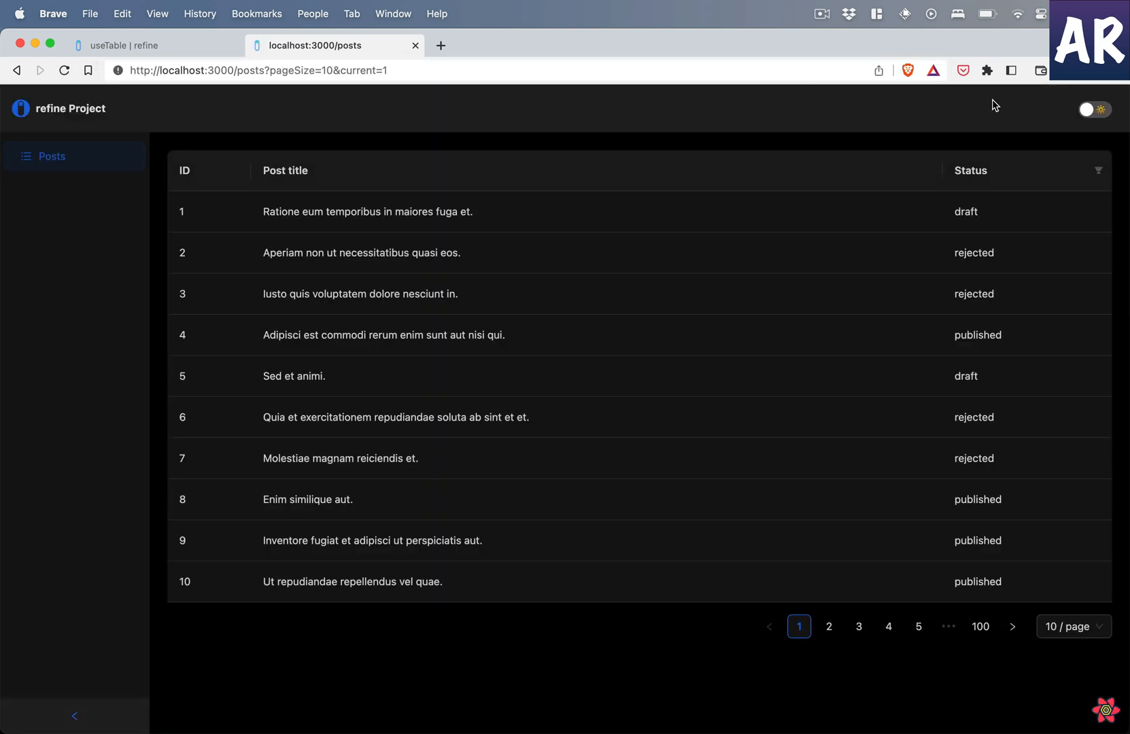
mouse_move(194, 214)
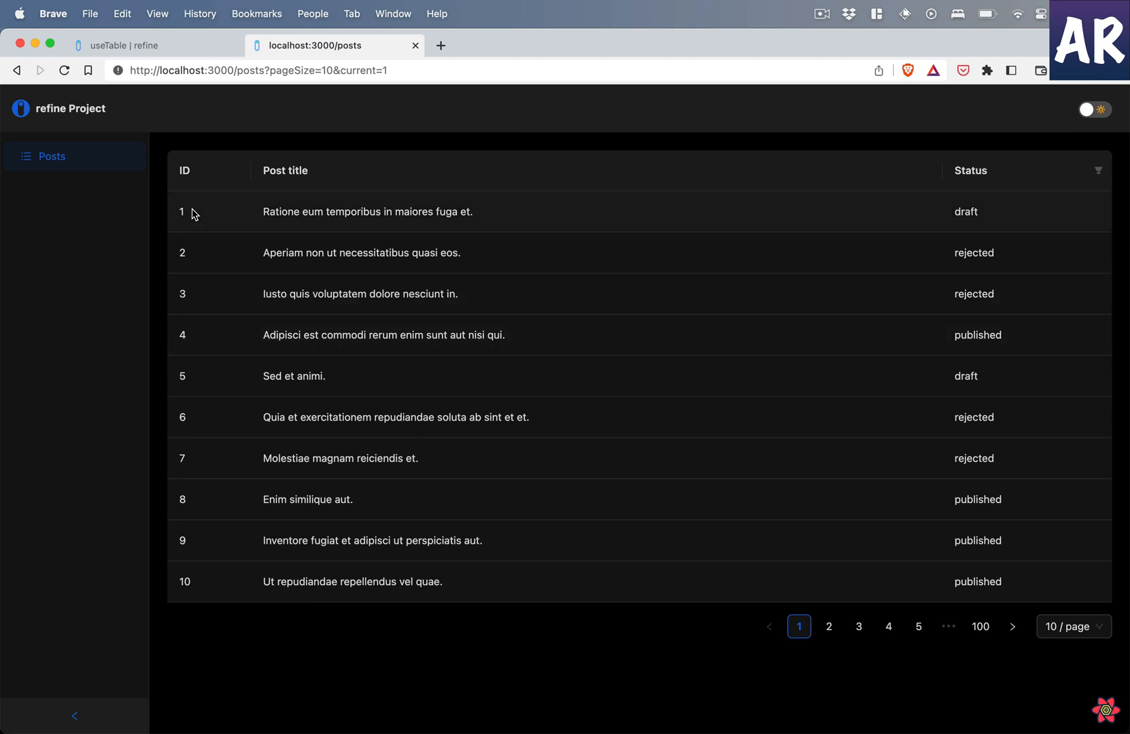
mouse_move(185, 576)
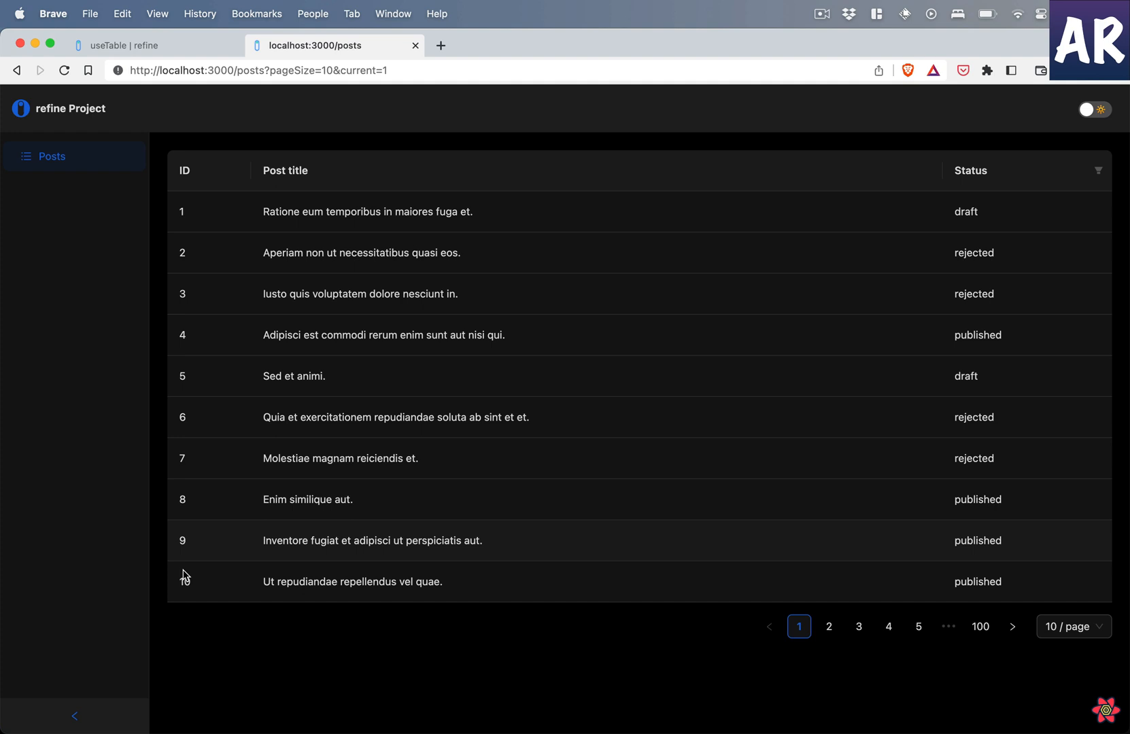
mouse_move(232, 654)
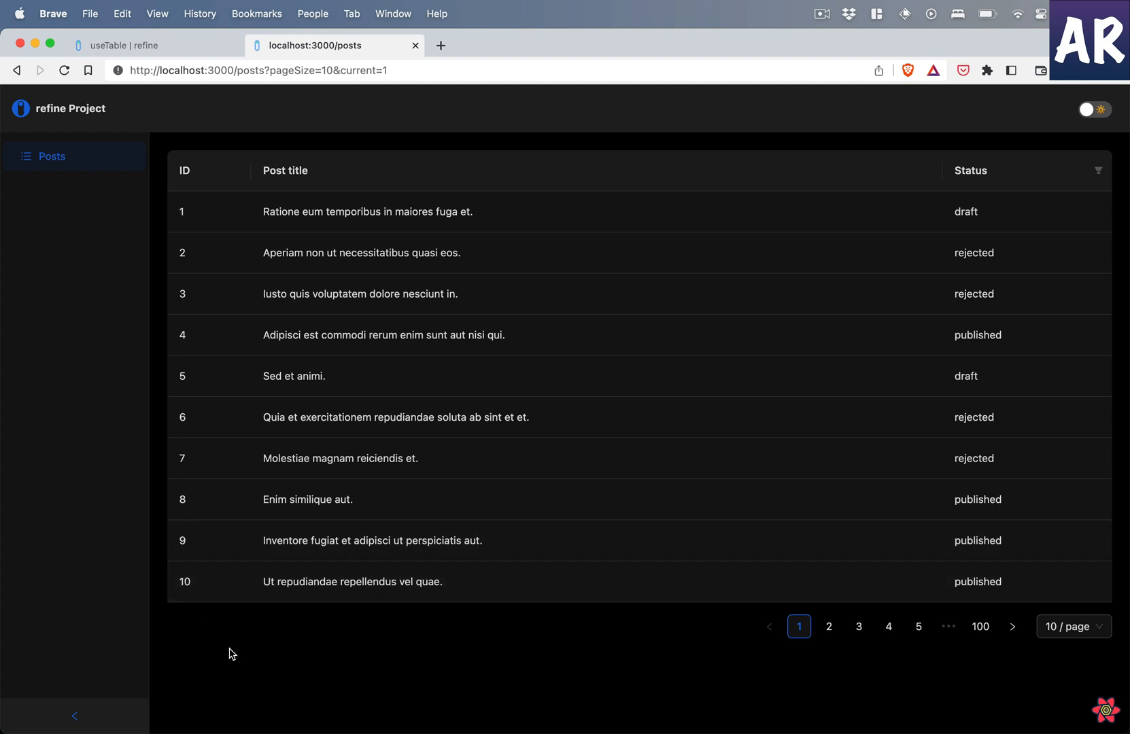
mouse_move(1013, 661)
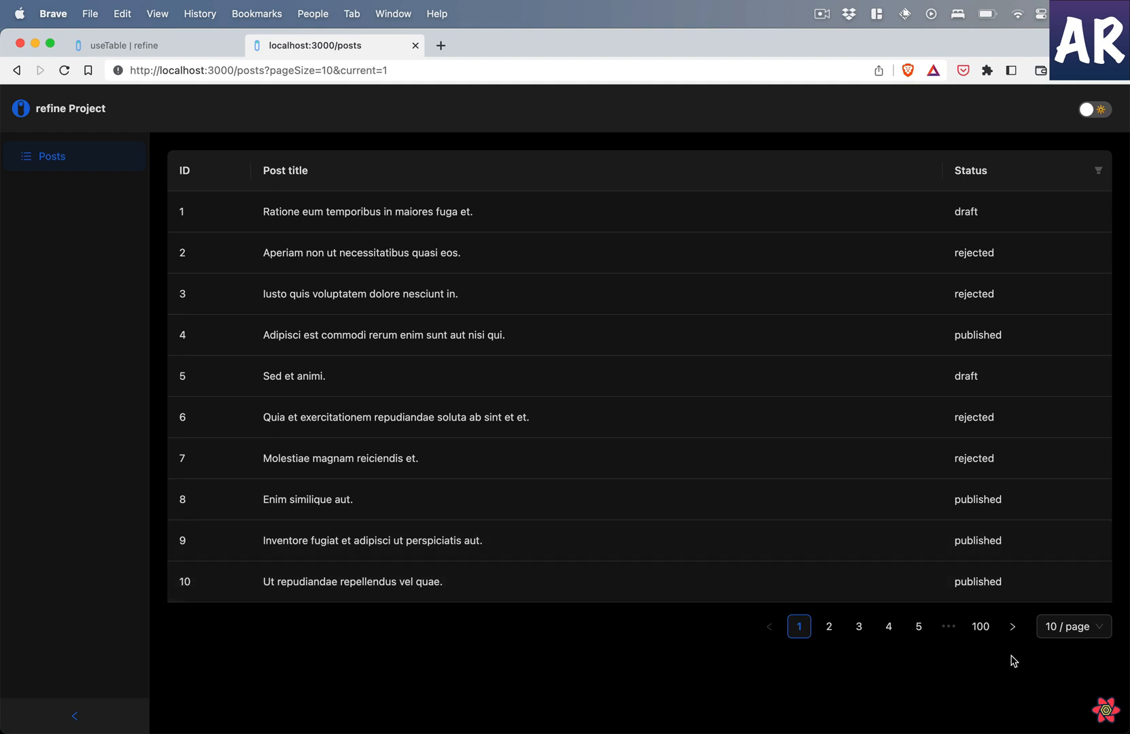
mouse_move(607, 717)
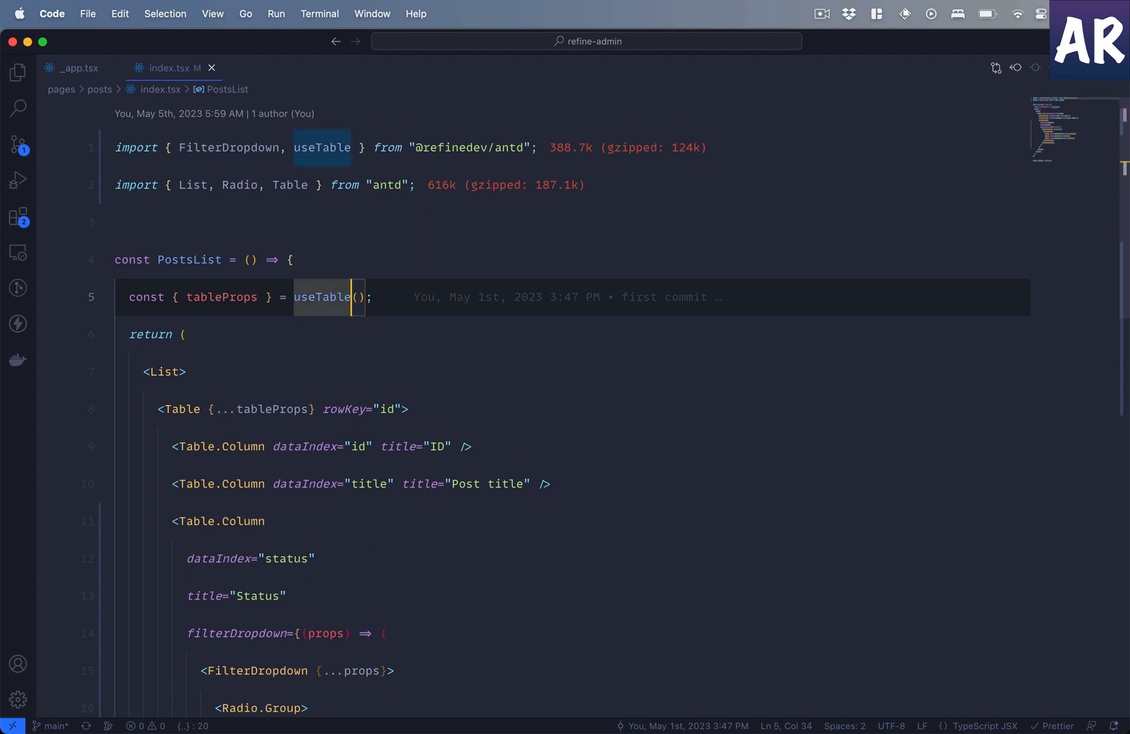
- Create a new interfaces/index.d.ts file at the project root from the Explorer
click(17, 72)
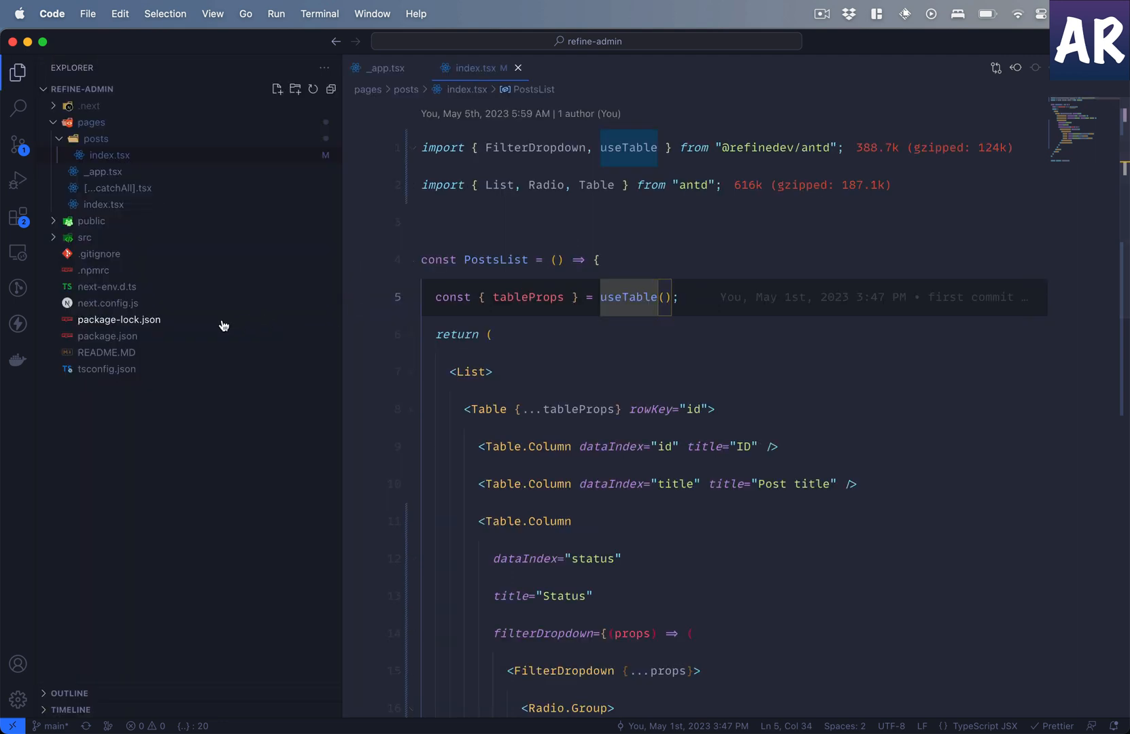
right_click(217, 433)
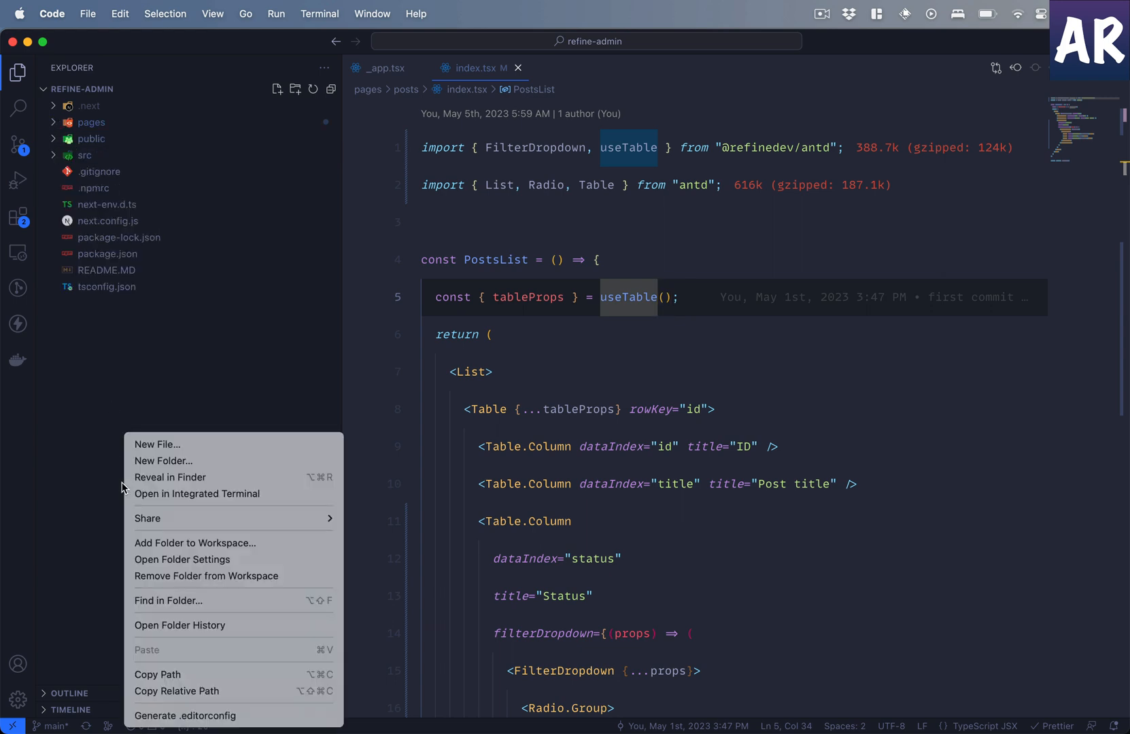
click(157, 445)
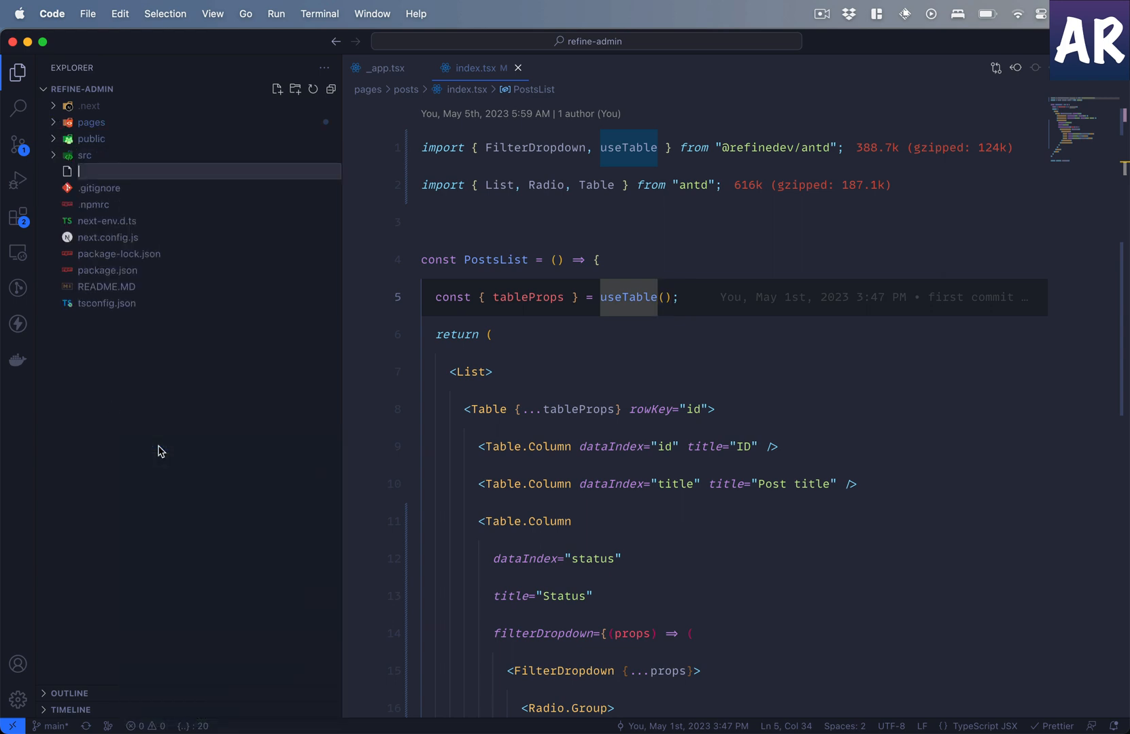
text(interfacea)
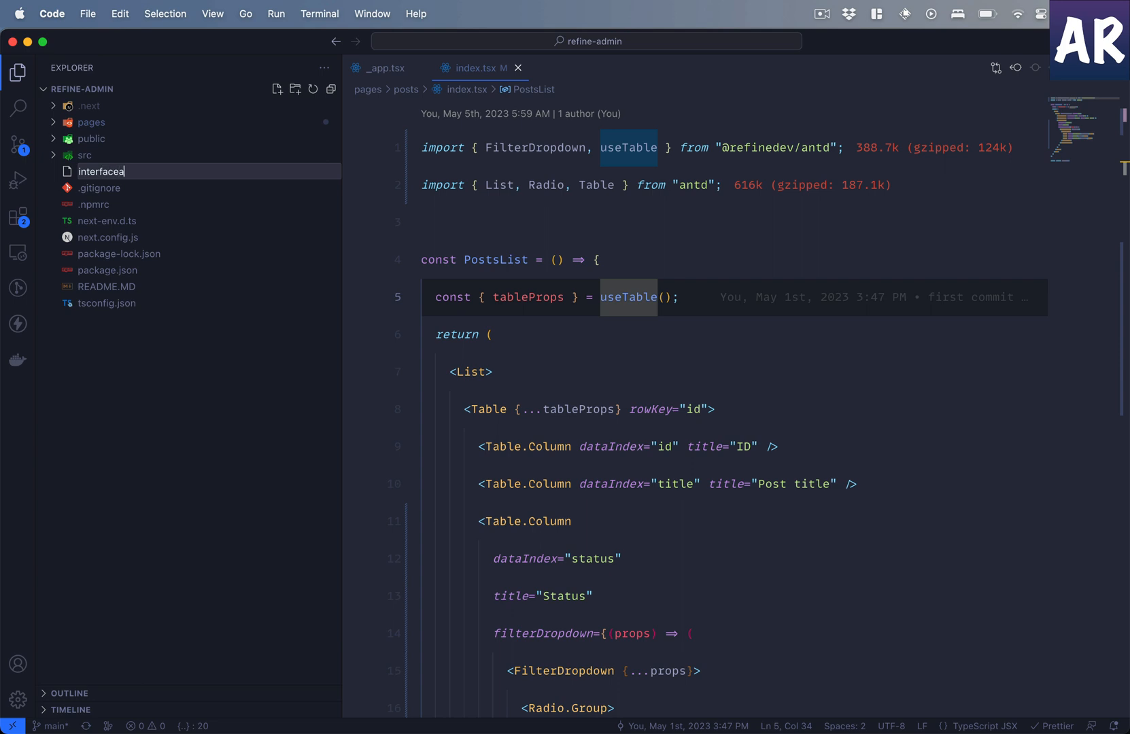
text(s/)
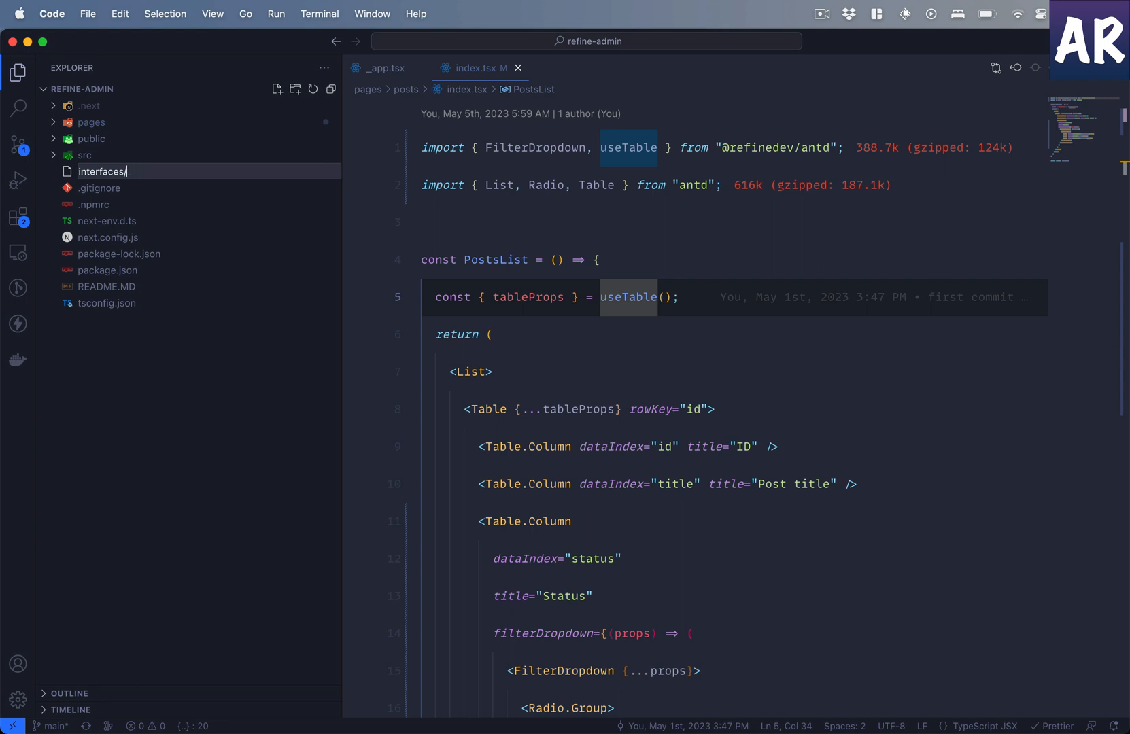
text(inde)
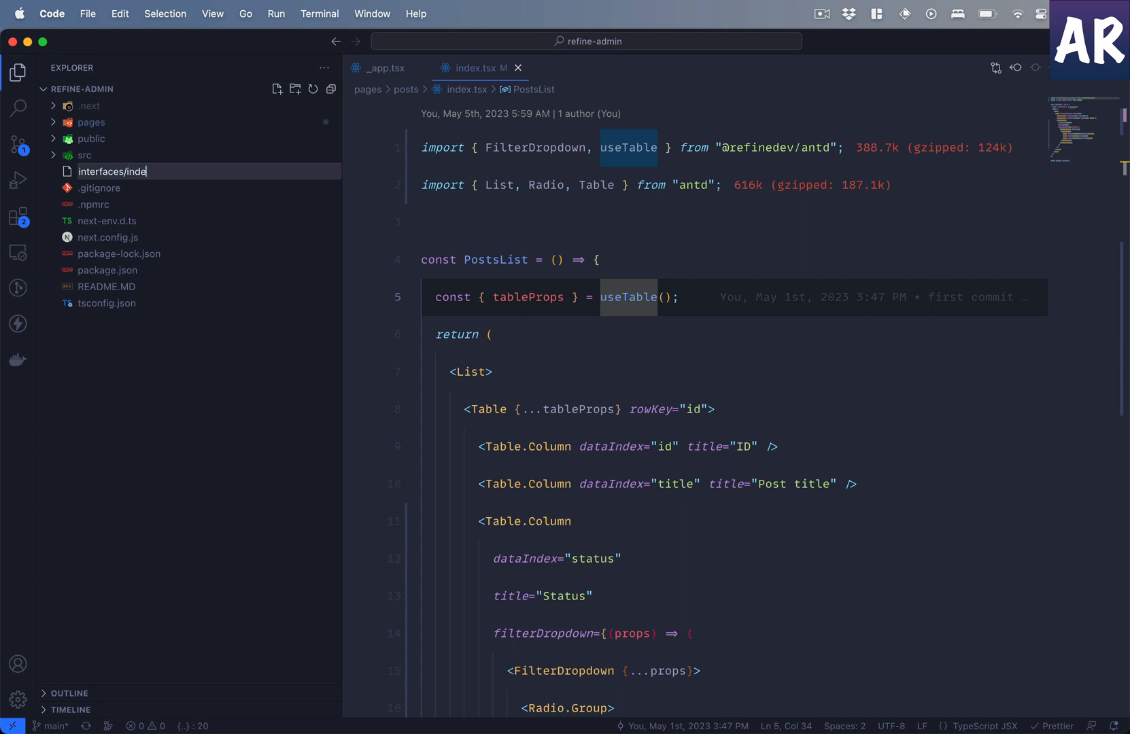
text(x.d.ts)
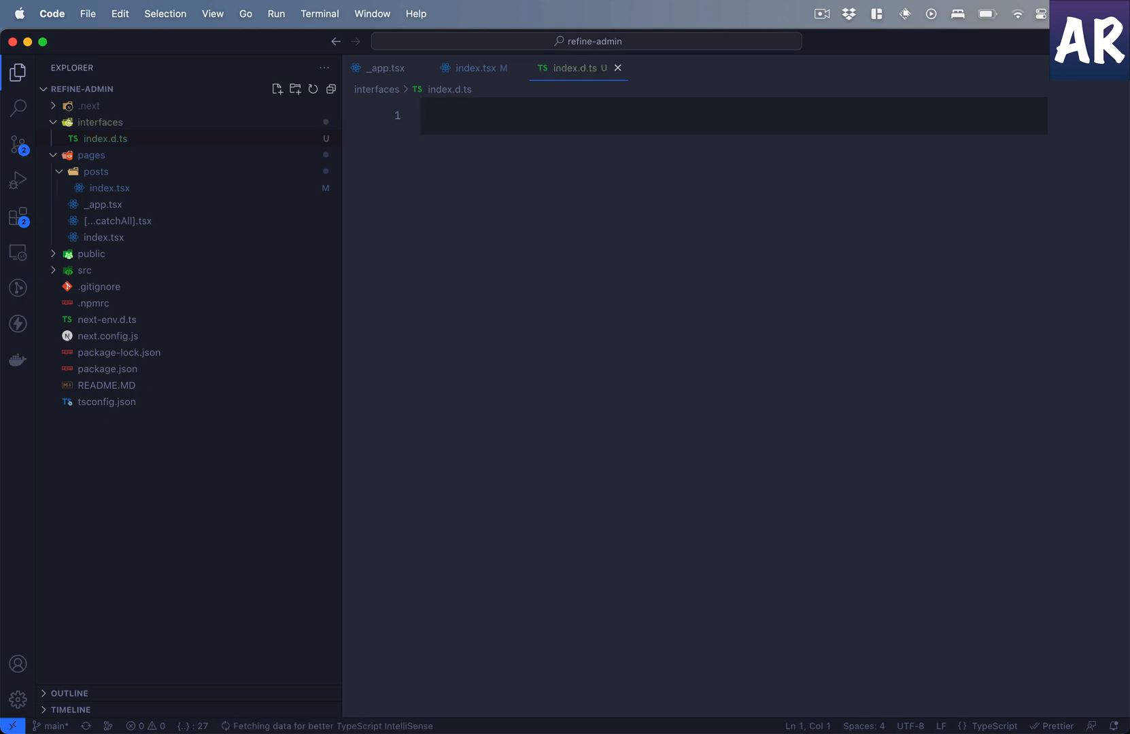
- Export IPost with id number, title, content and a draft/rejected/published status union
text(export interface IPost {)
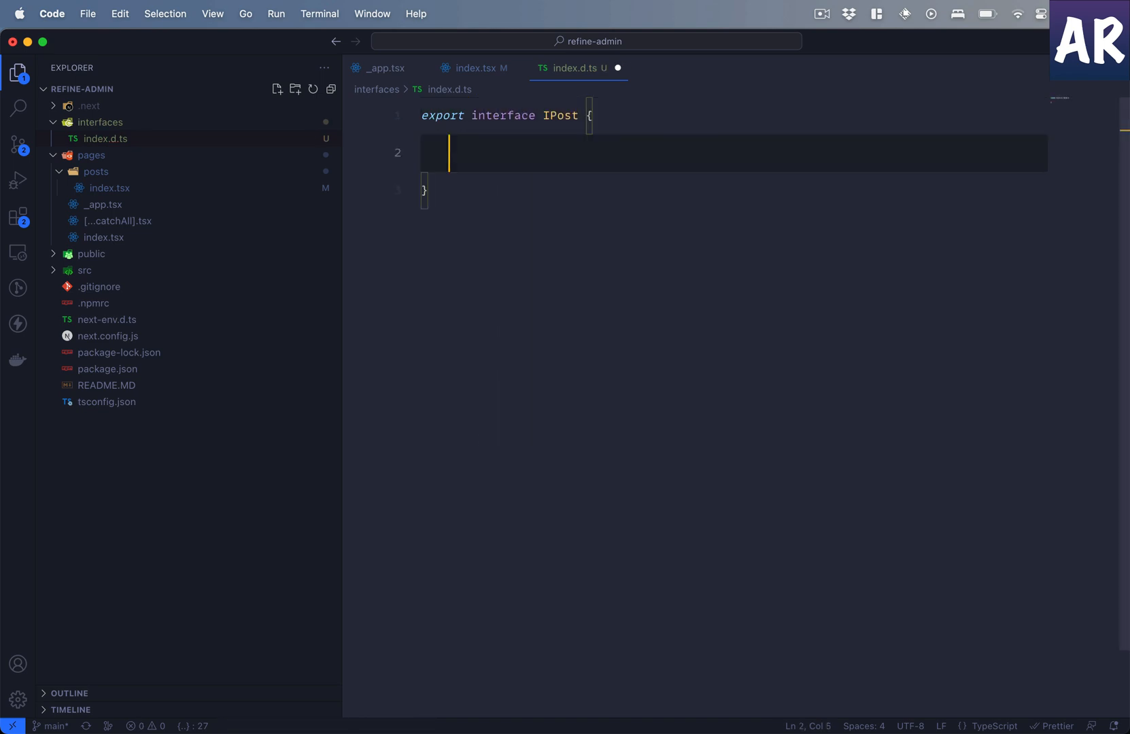
text(id: number;)
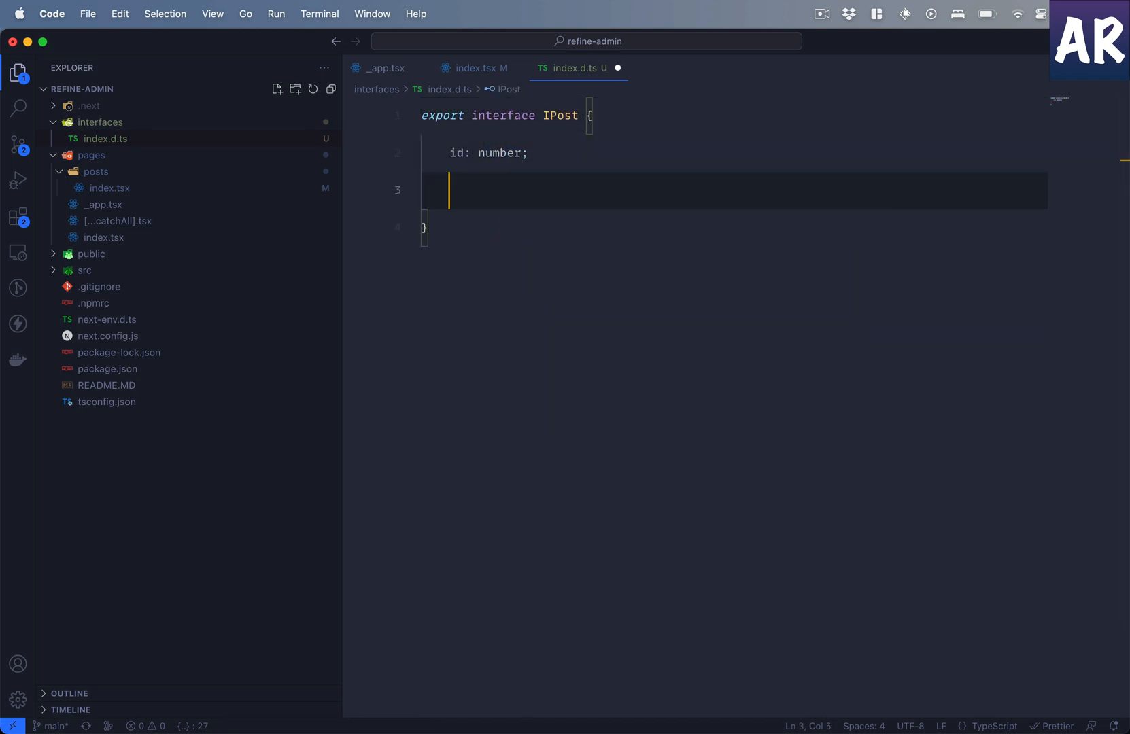
text(title: string;)
text(status: "draft )
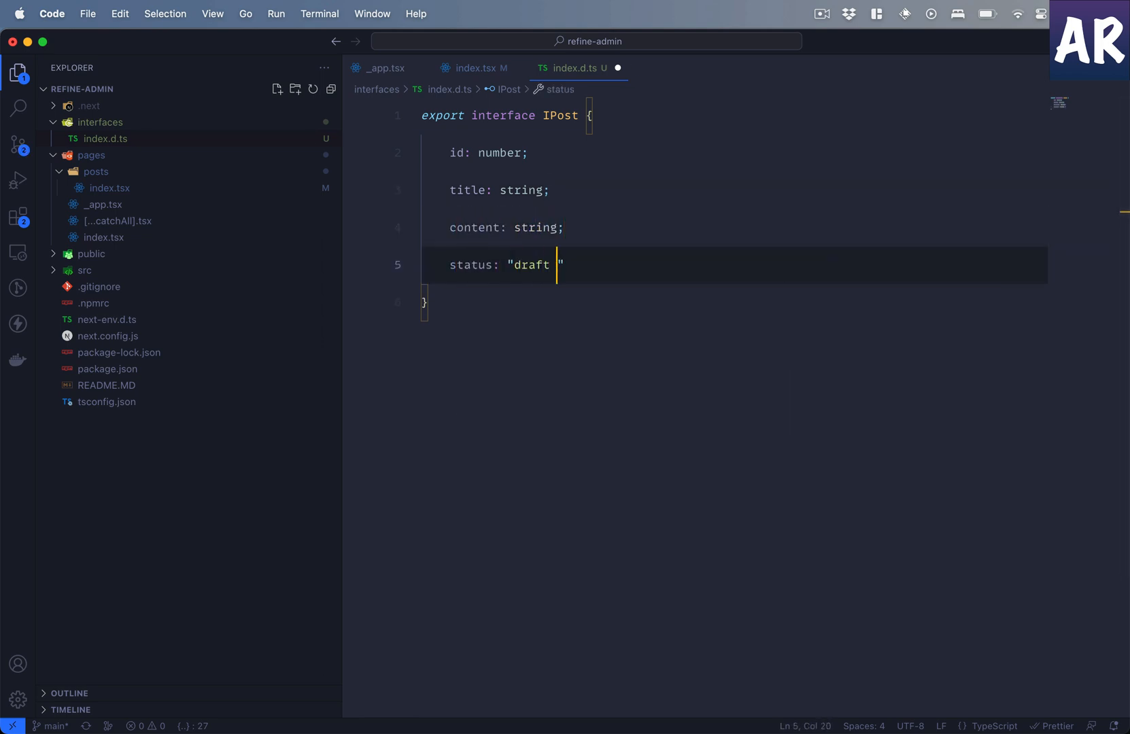
text(| "rejected" | "publishe)
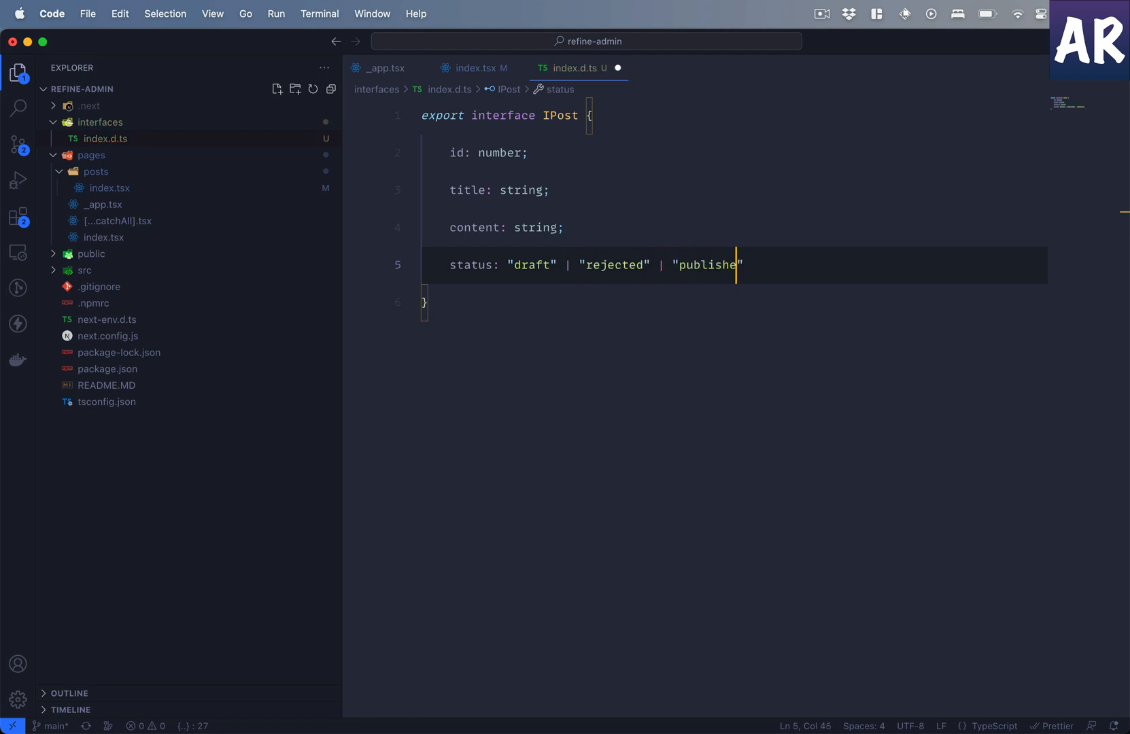
text(d;)
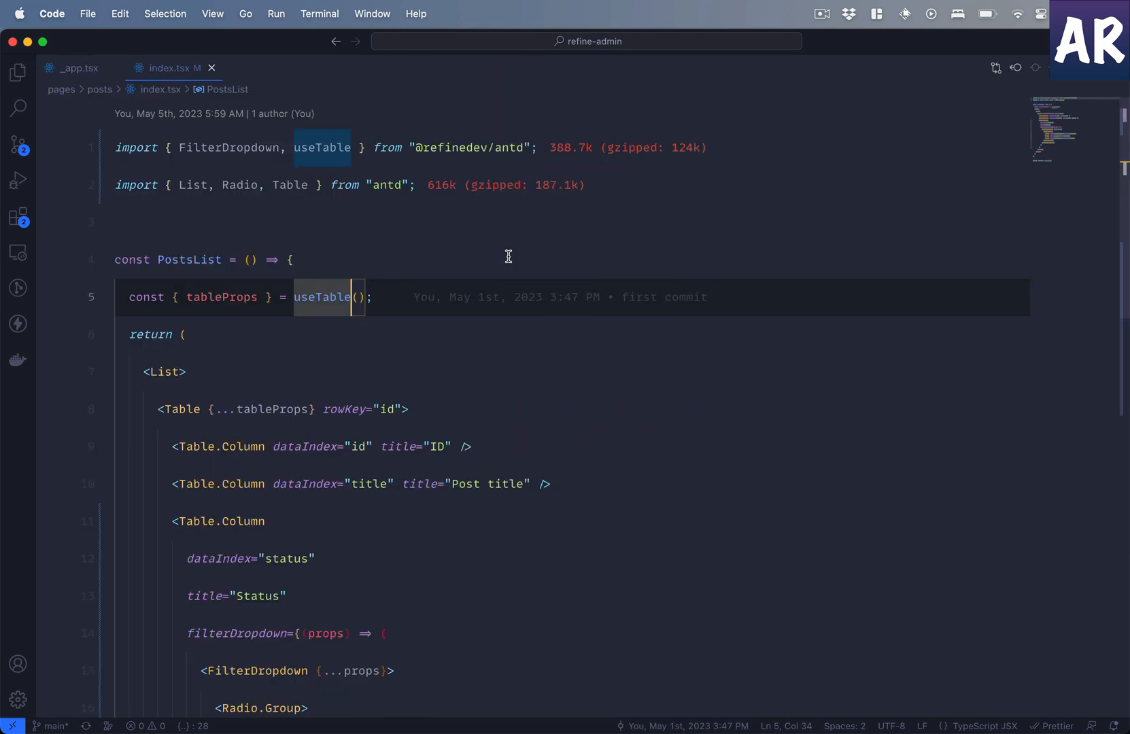
- Type useTable as useTable<IPost> with auto-import, and open an empty options object
text(<>)
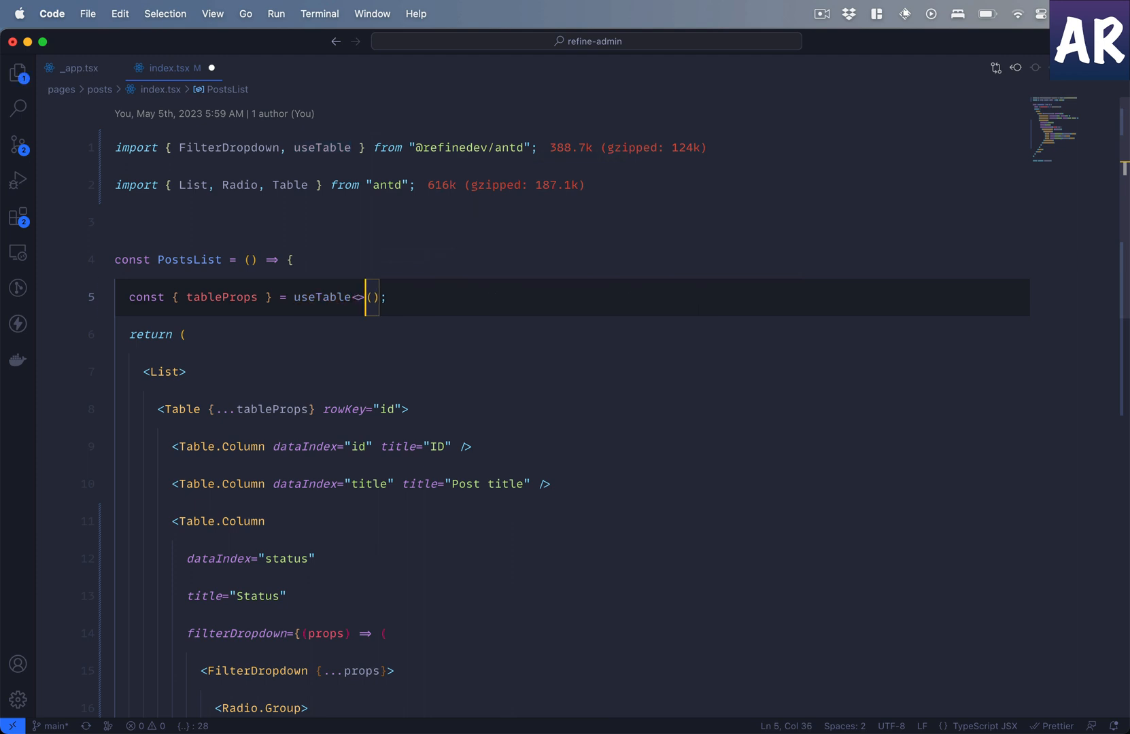
text(IPost)
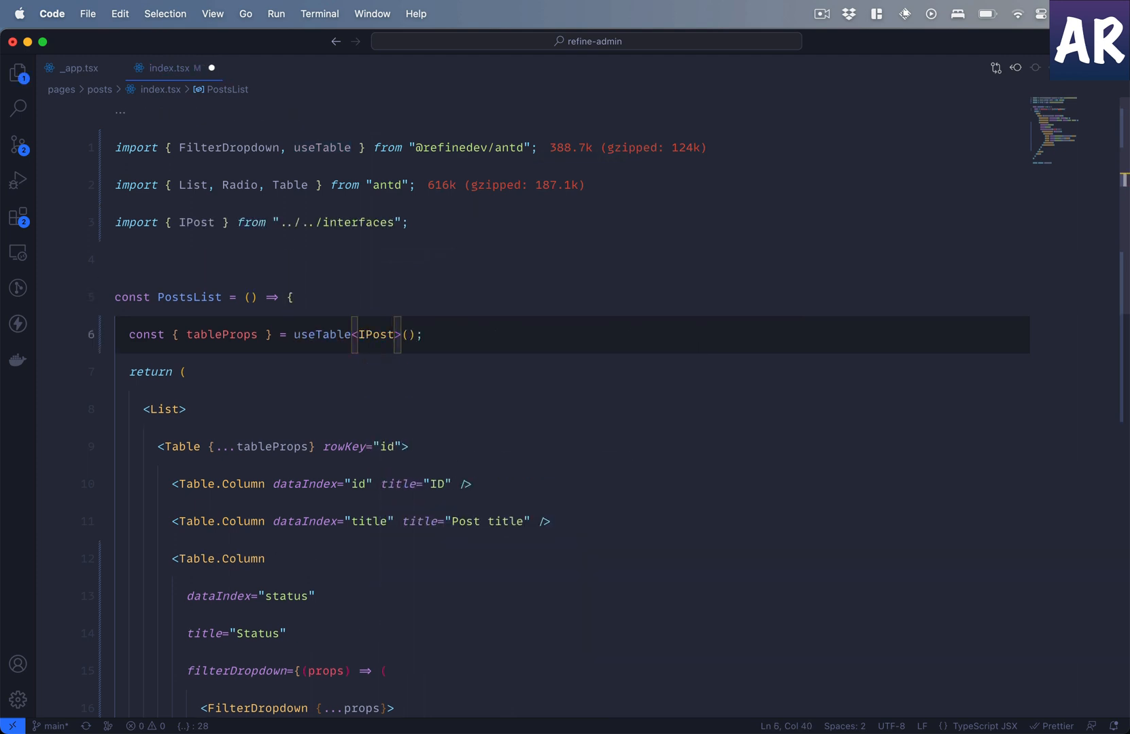
click(407, 334)
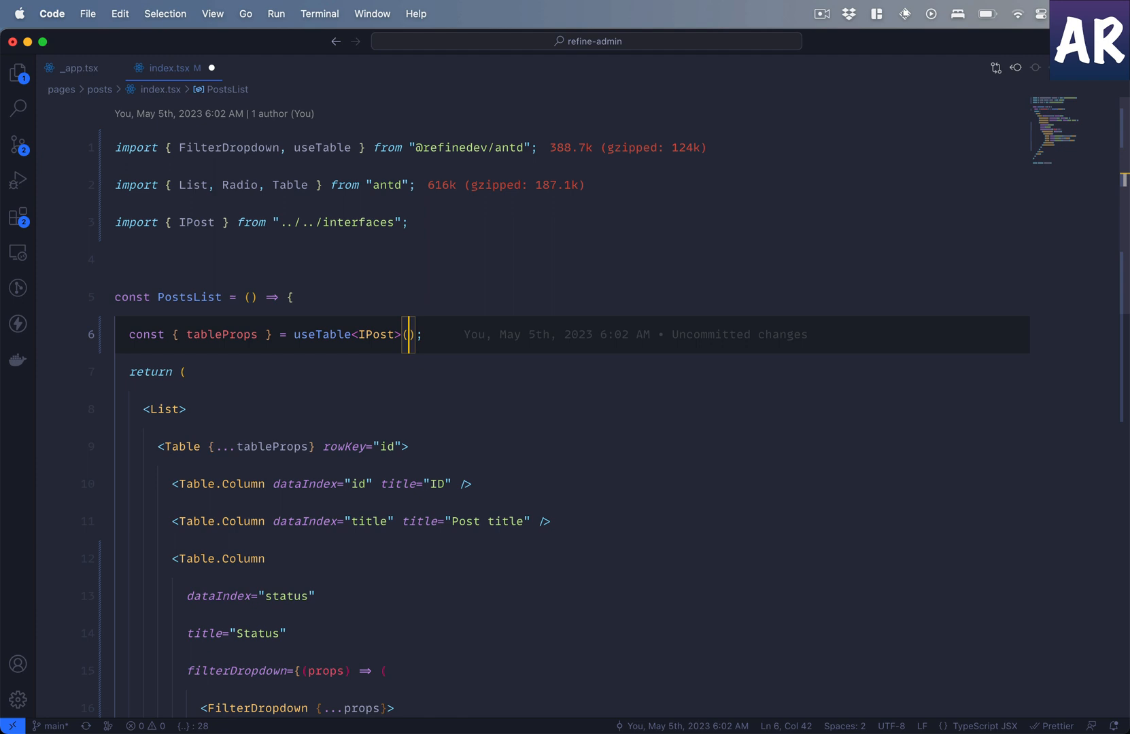
text({})
text(s)
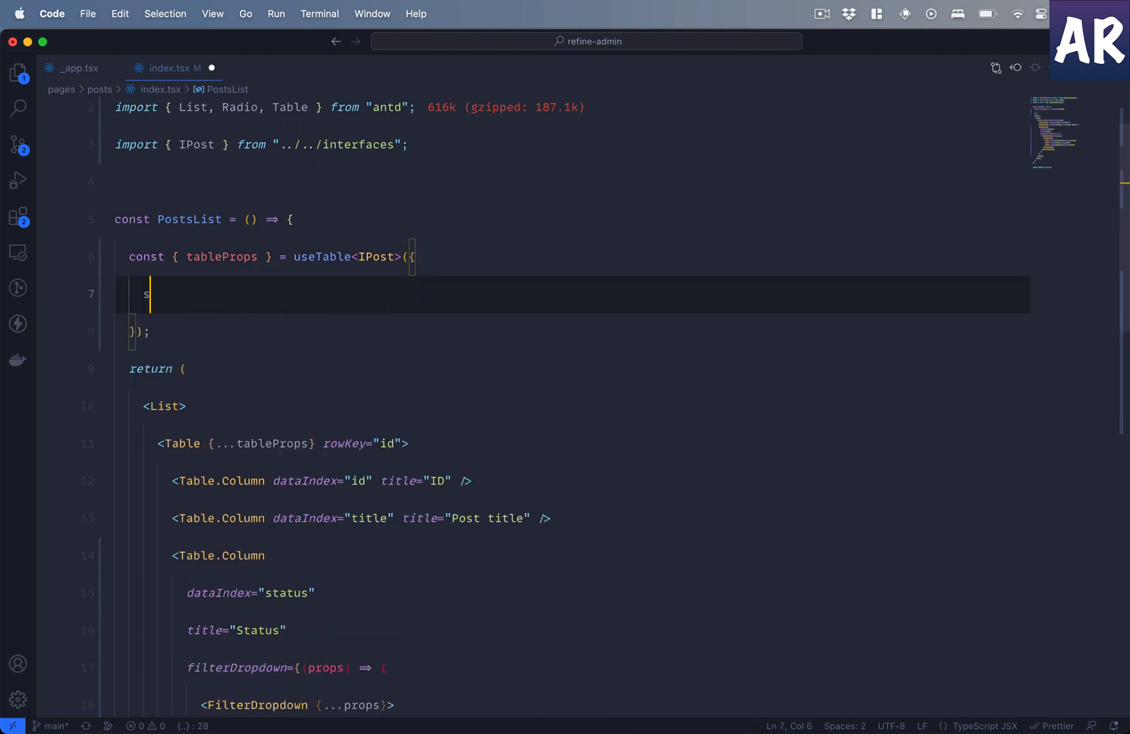
- Add sorters: { initial: [{ field: "id", order: "desc" }] } to useTable's options
text(orters)
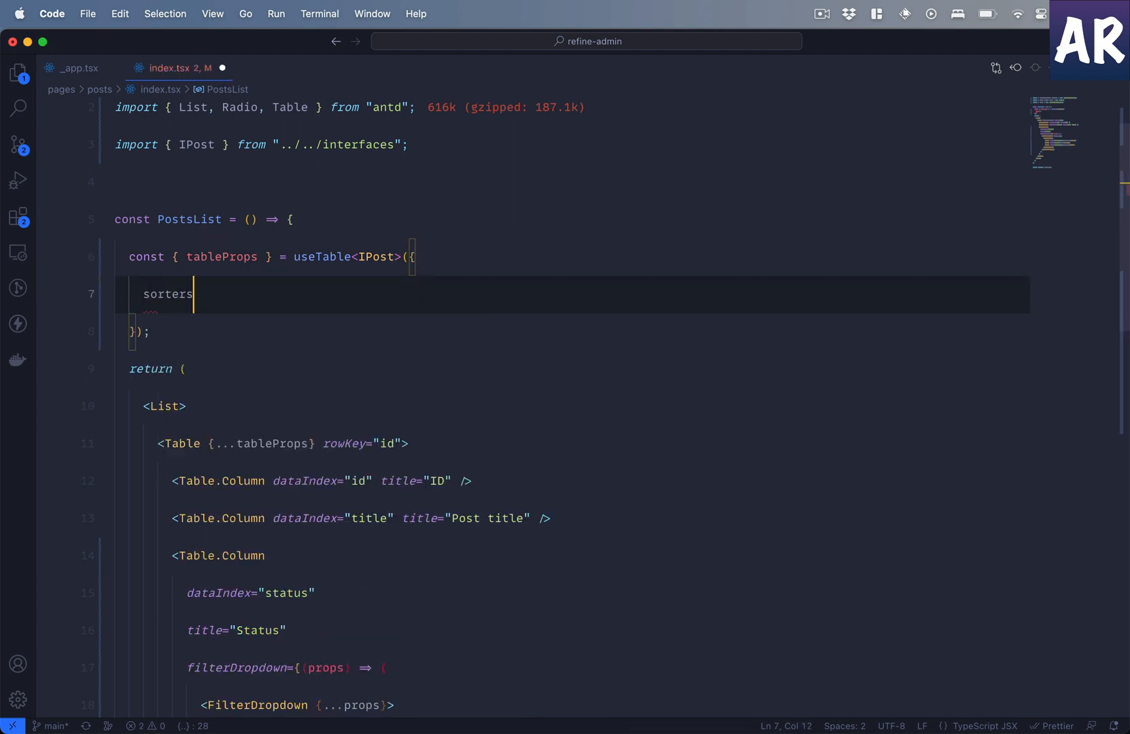
text(: {)
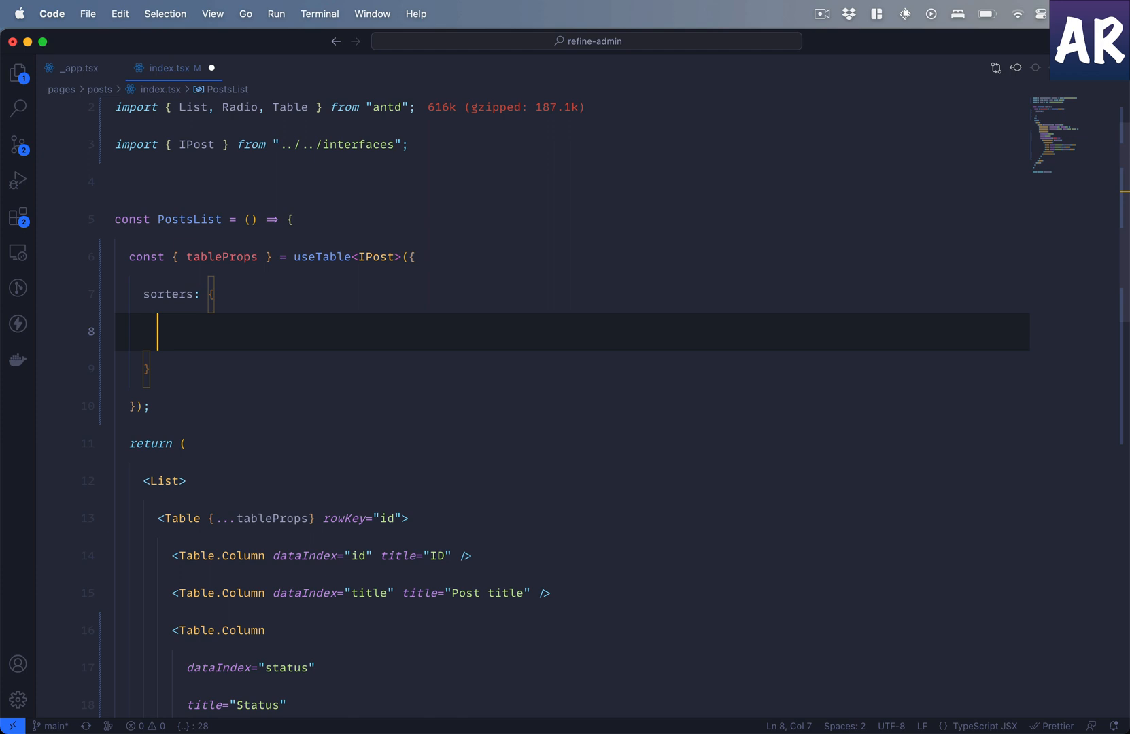
text(initial:)
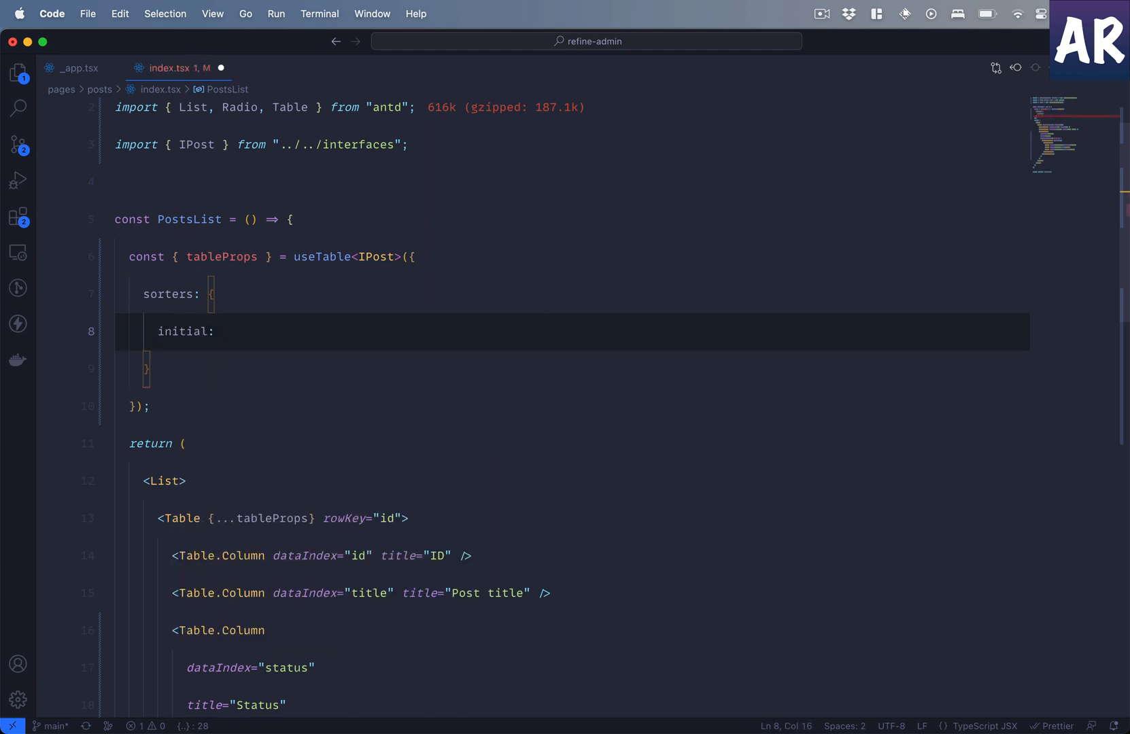
text([])
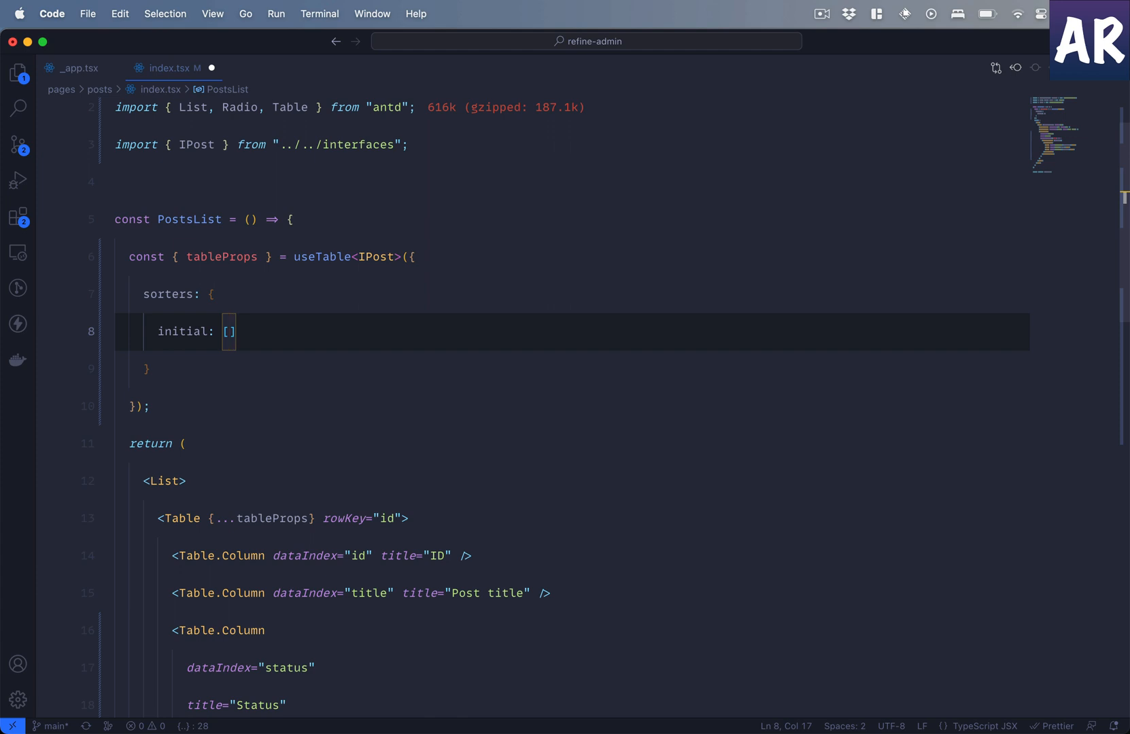
text({field})
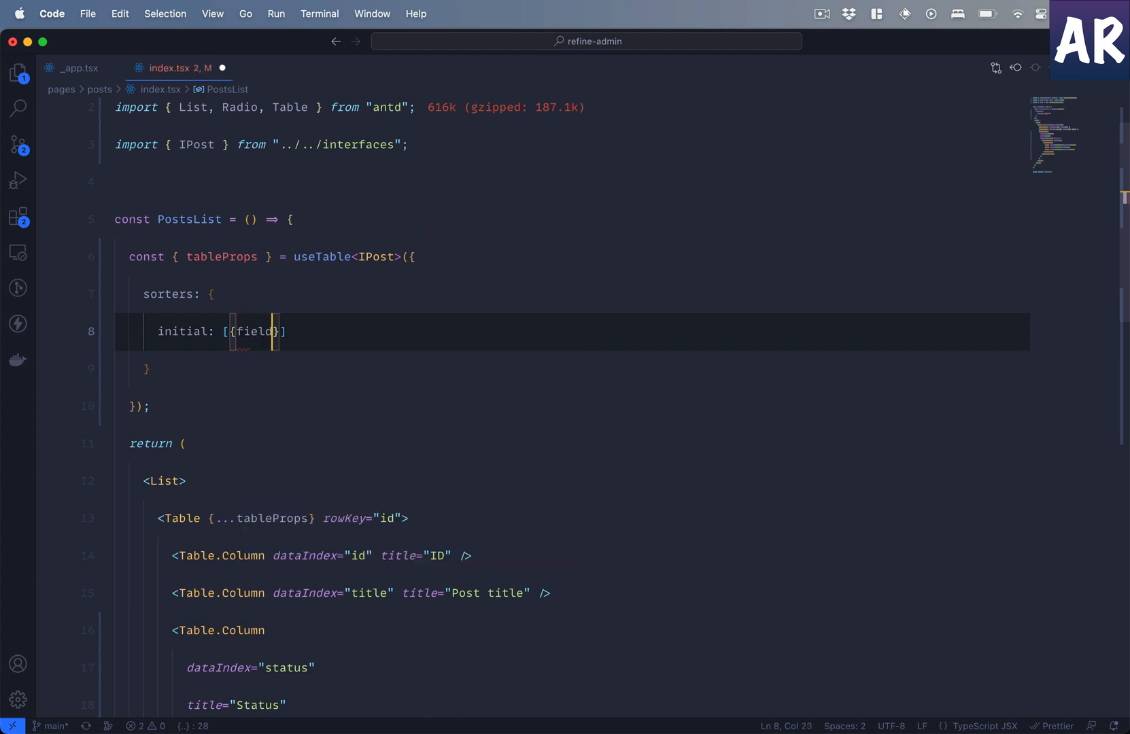
text(: "")
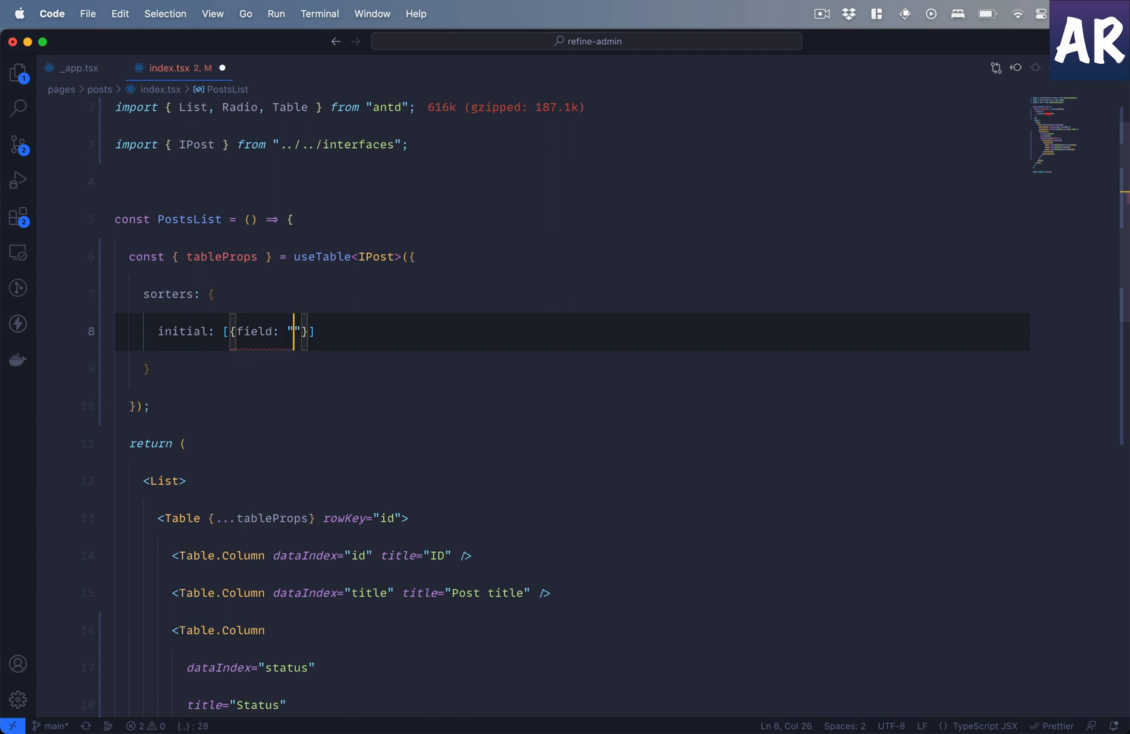
text(id",)
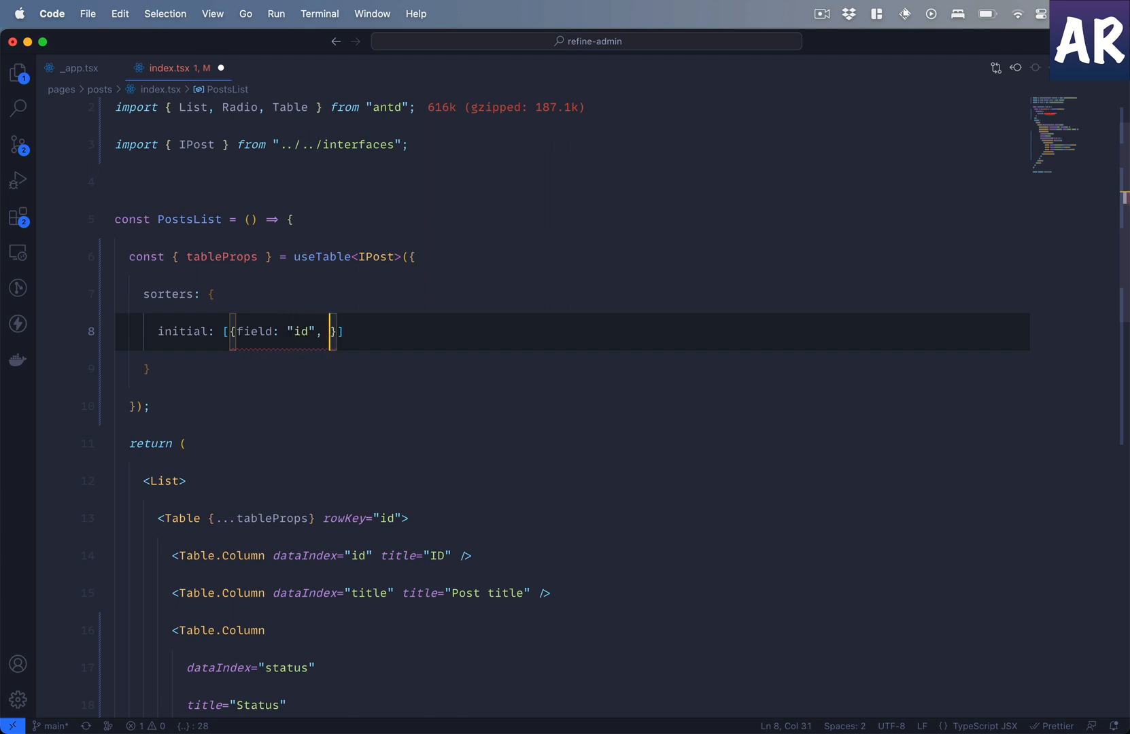
text(order)
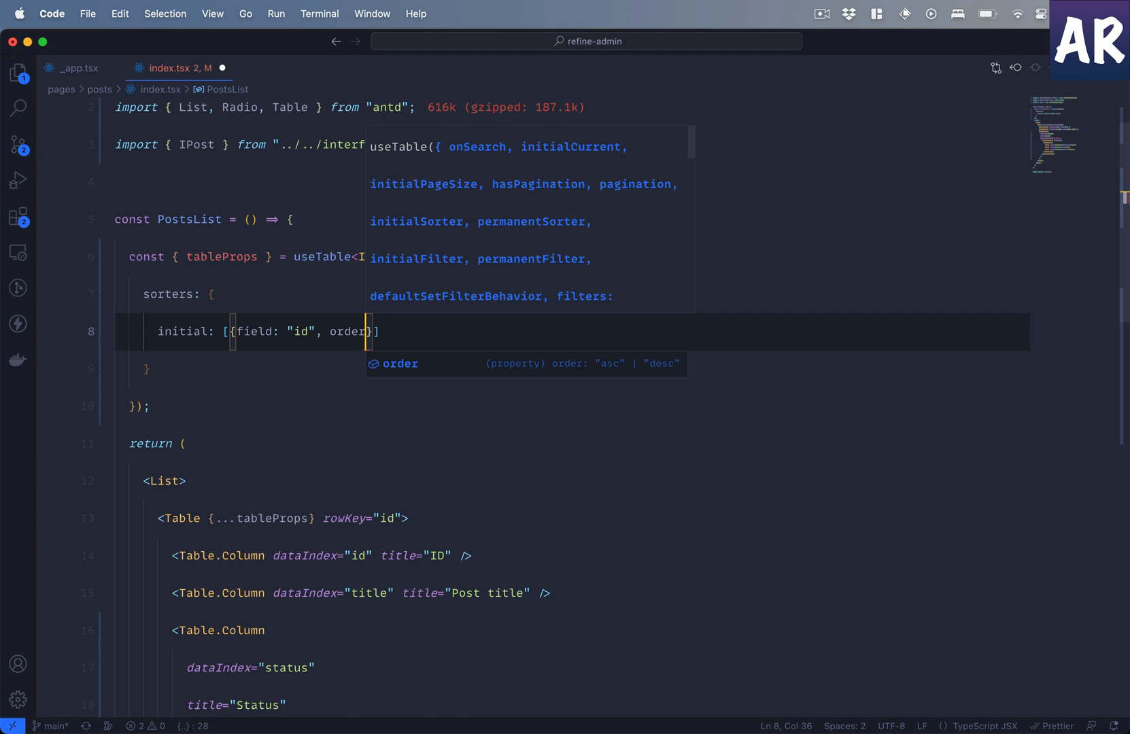
text(: "d)
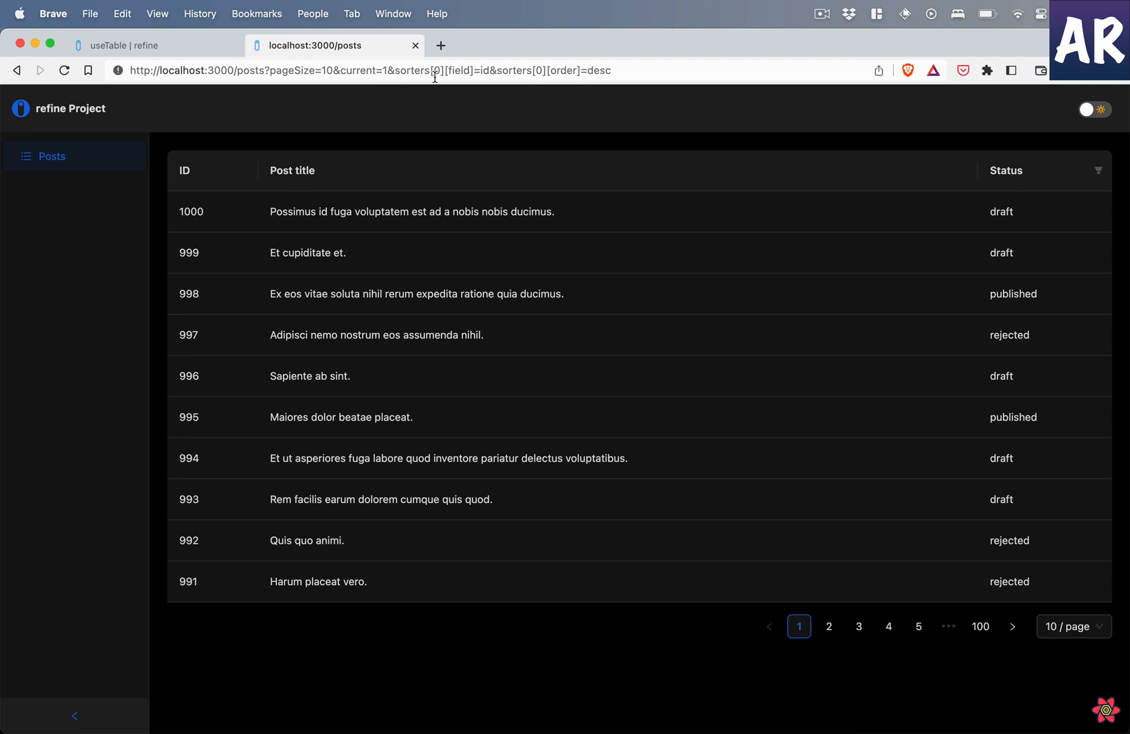
mouse_move(478, 77)
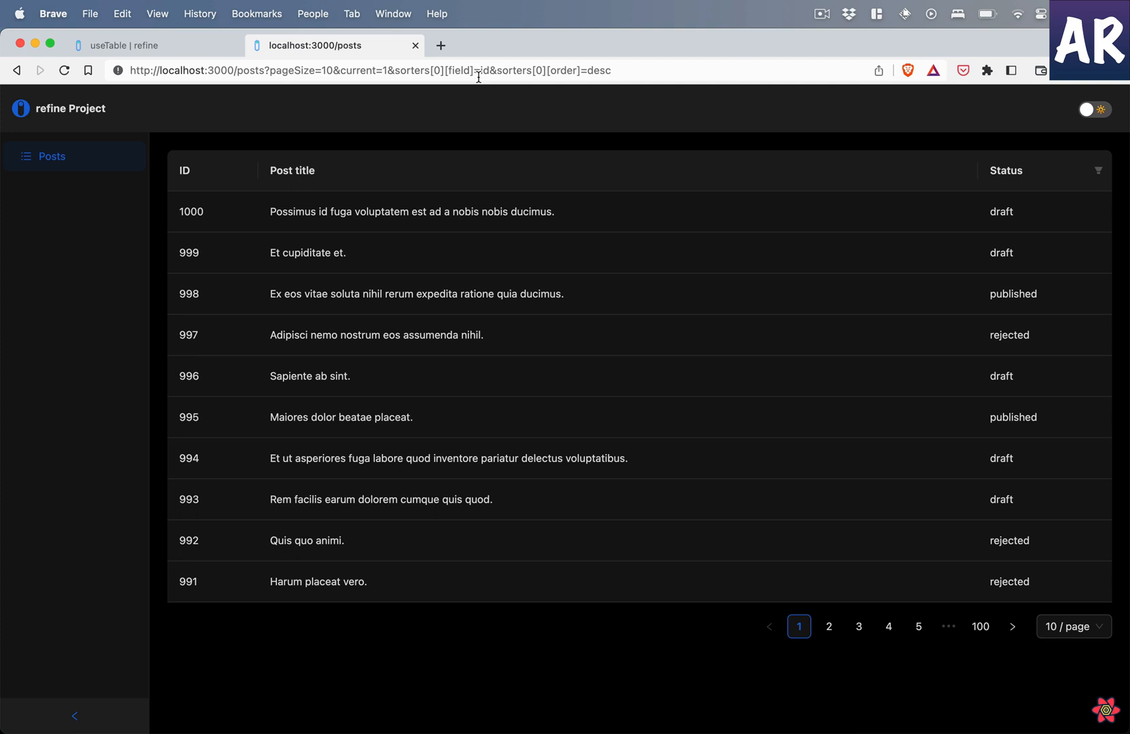
mouse_move(509, 86)
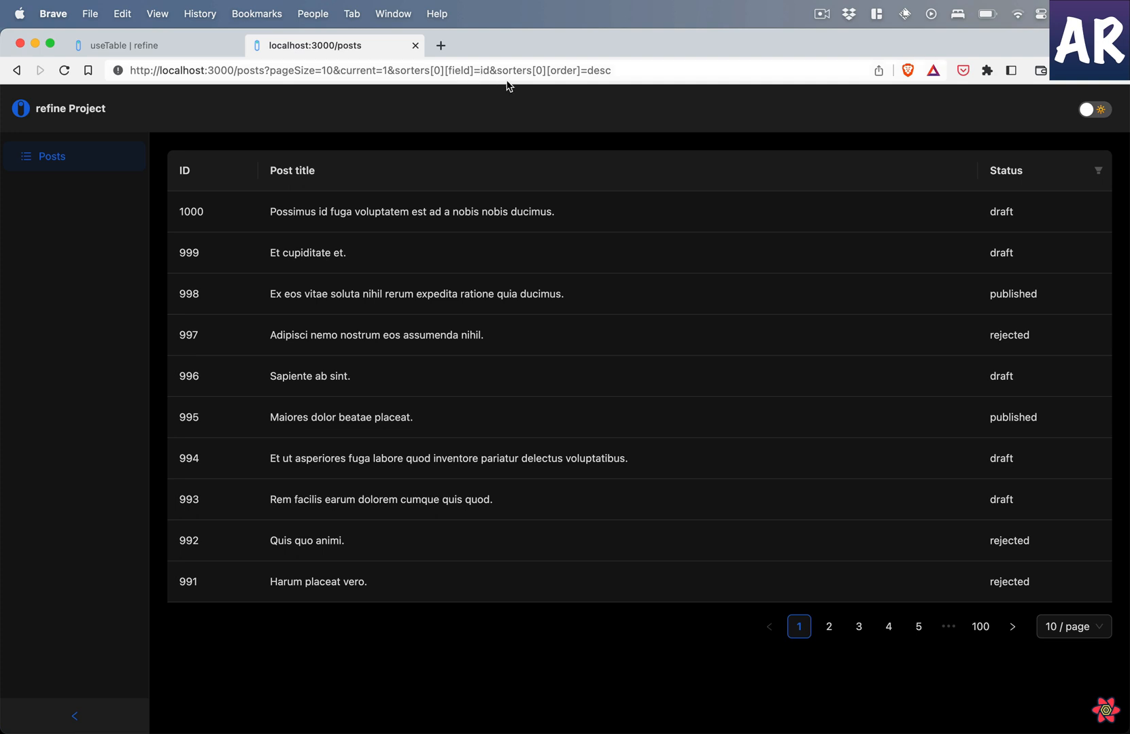
mouse_move(608, 75)
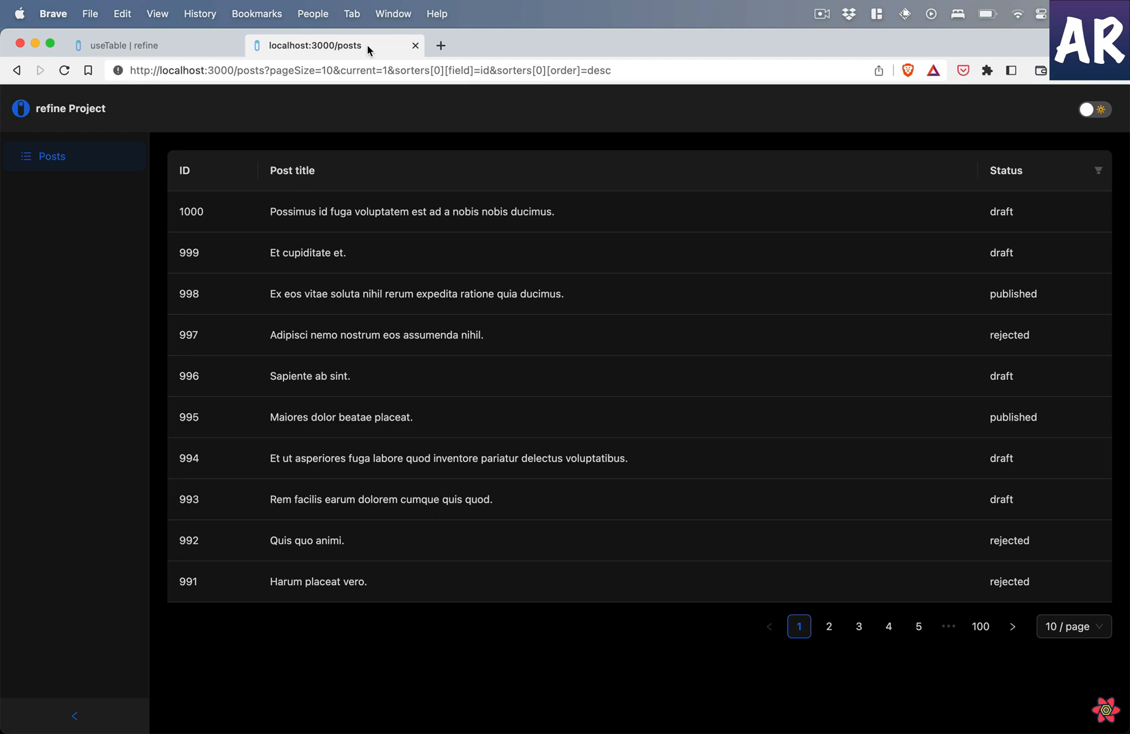
mouse_move(457, 61)
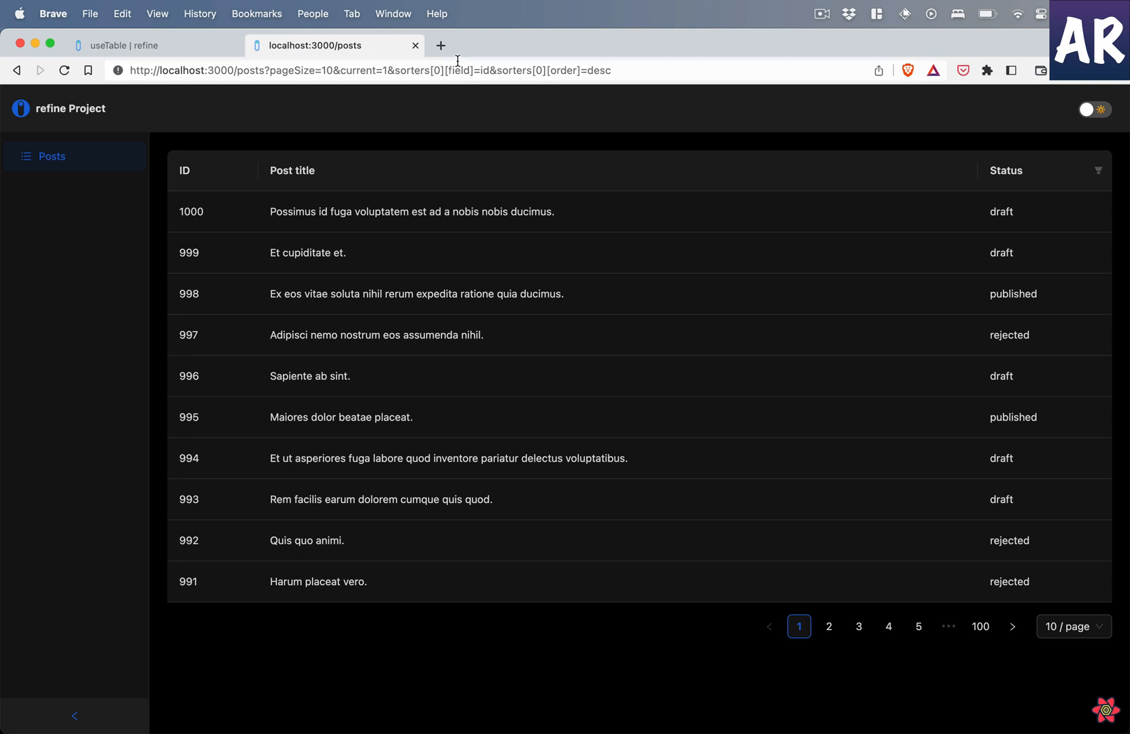
mouse_move(552, 70)
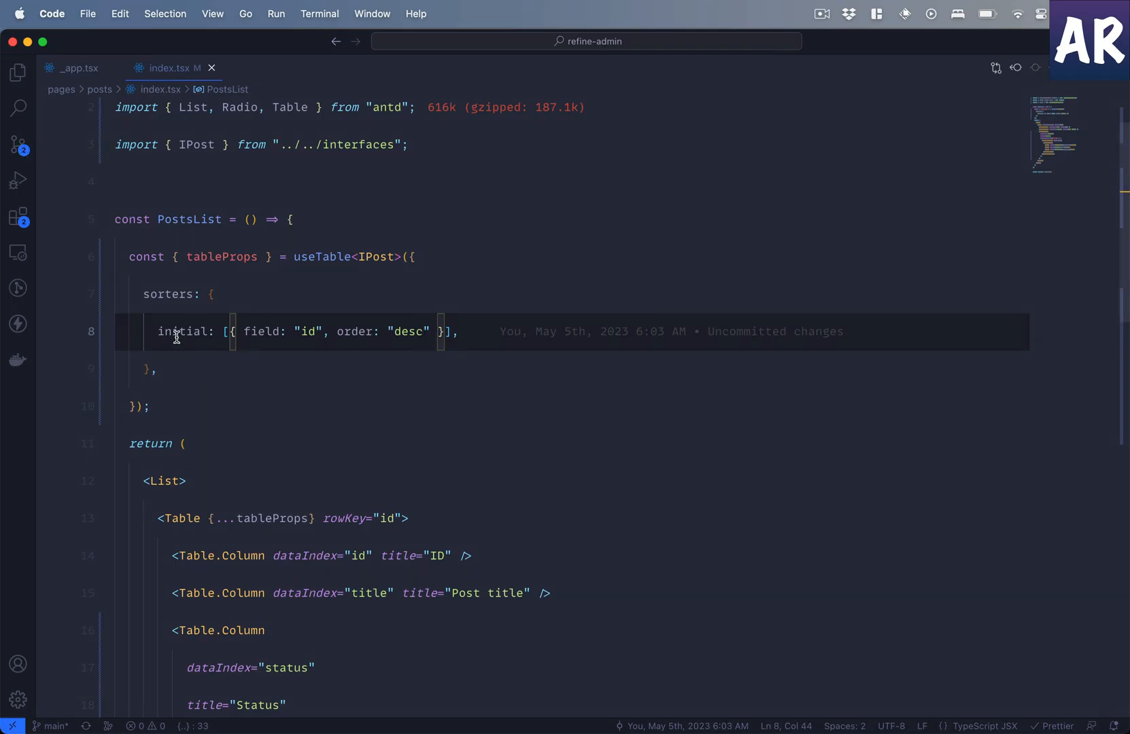
mouse_move(184, 333)
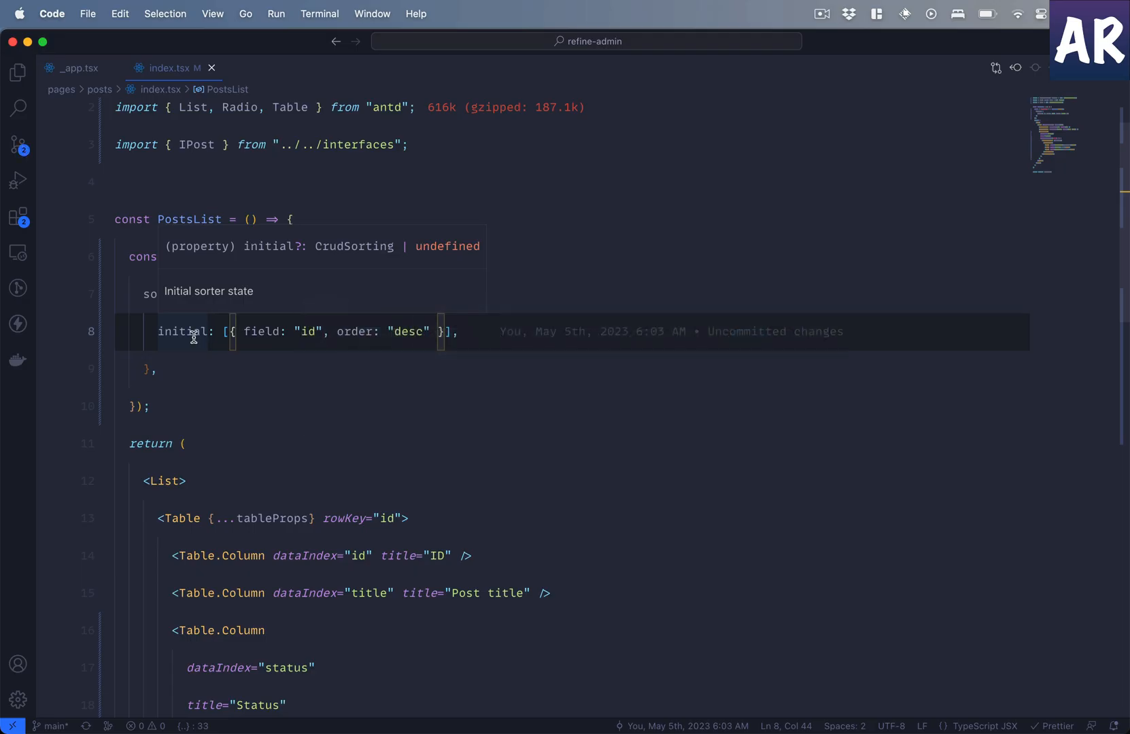
mouse_move(236, 387)
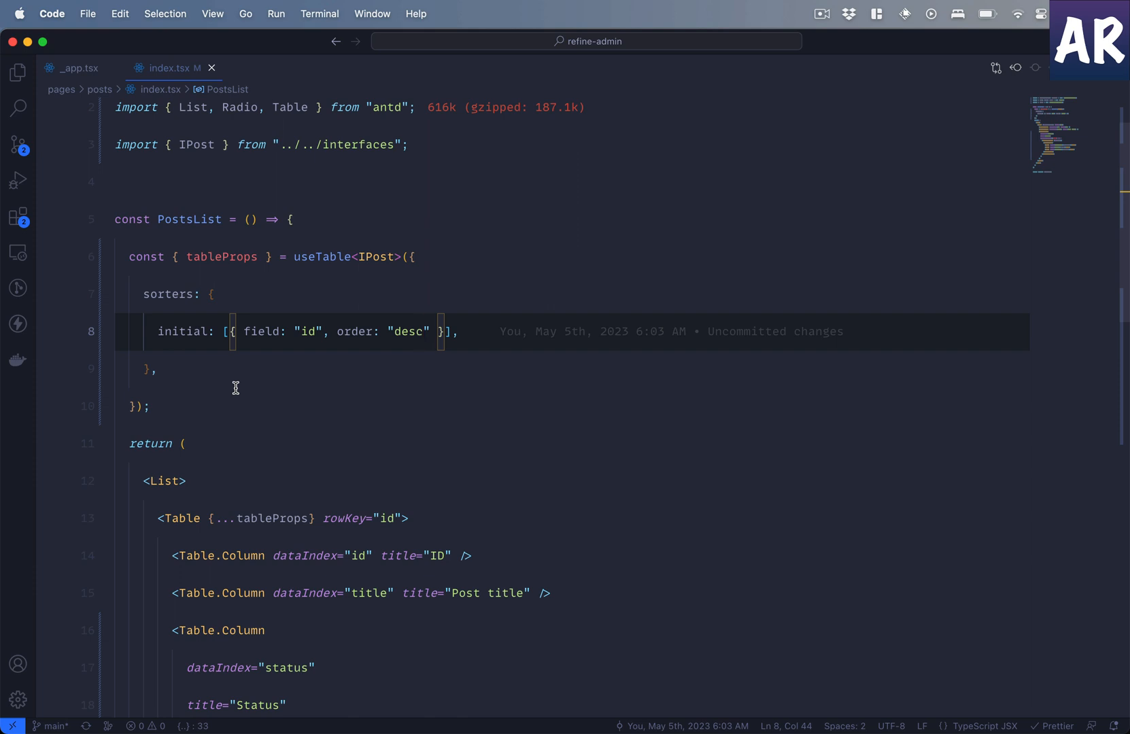
mouse_move(353, 287)
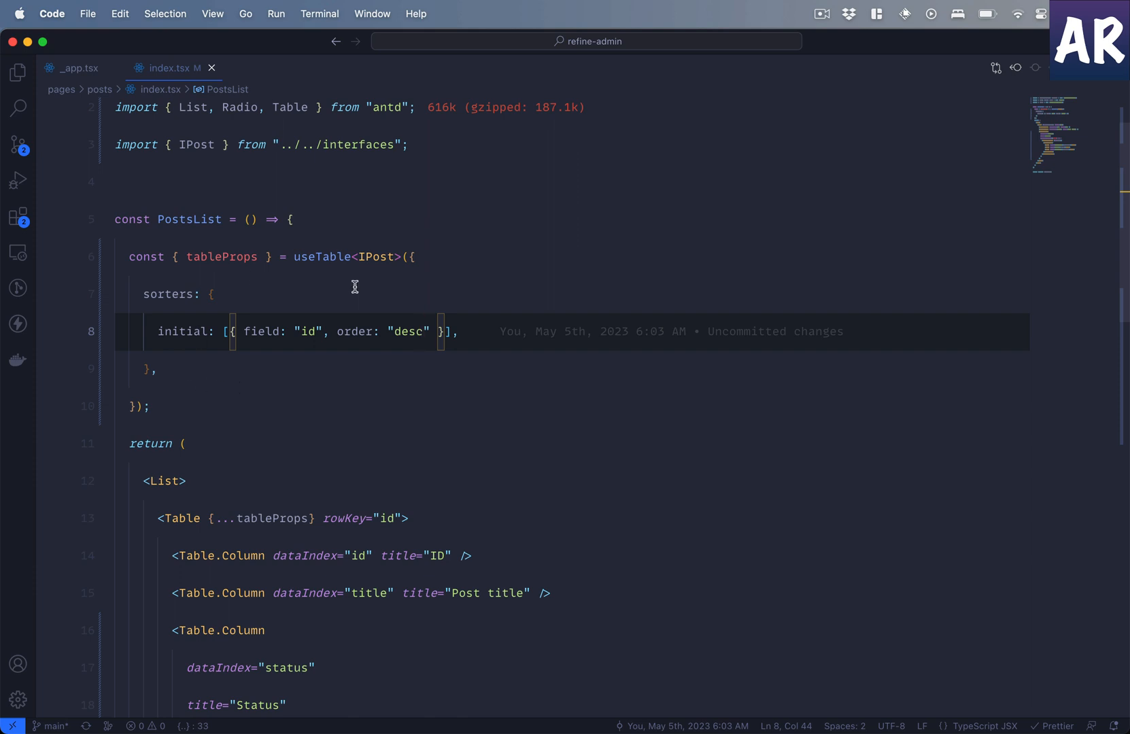
mouse_move(375, 256)
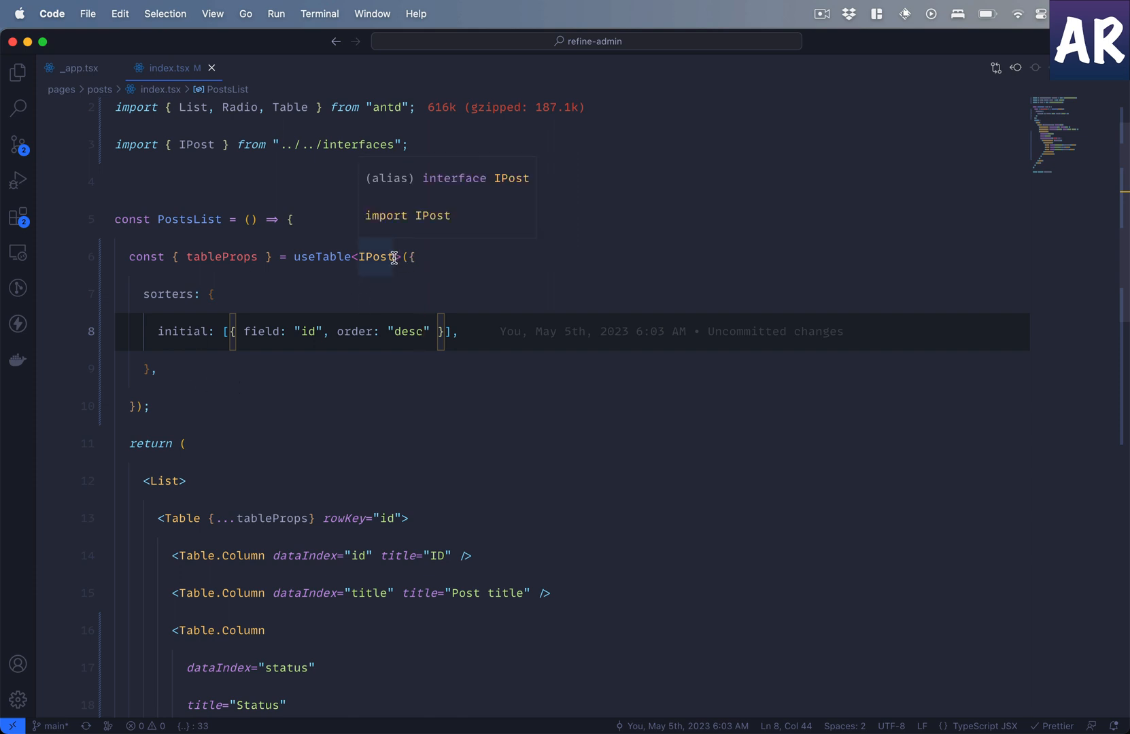
click(377, 256)
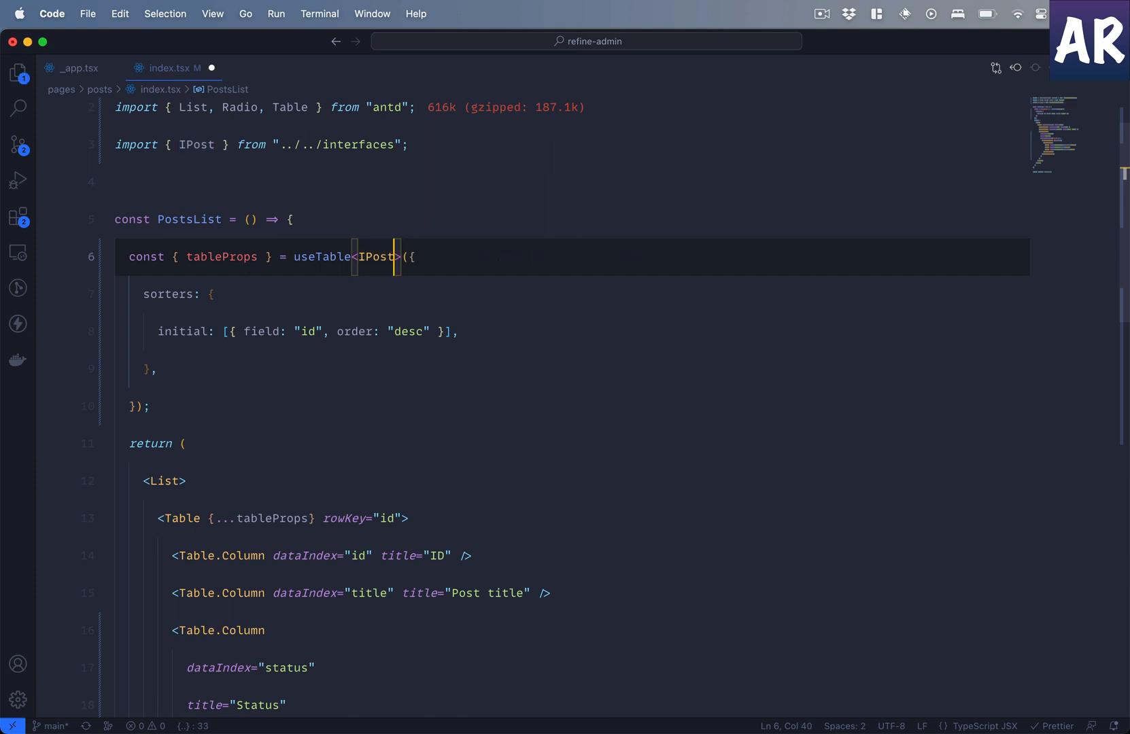
text(, Htt)
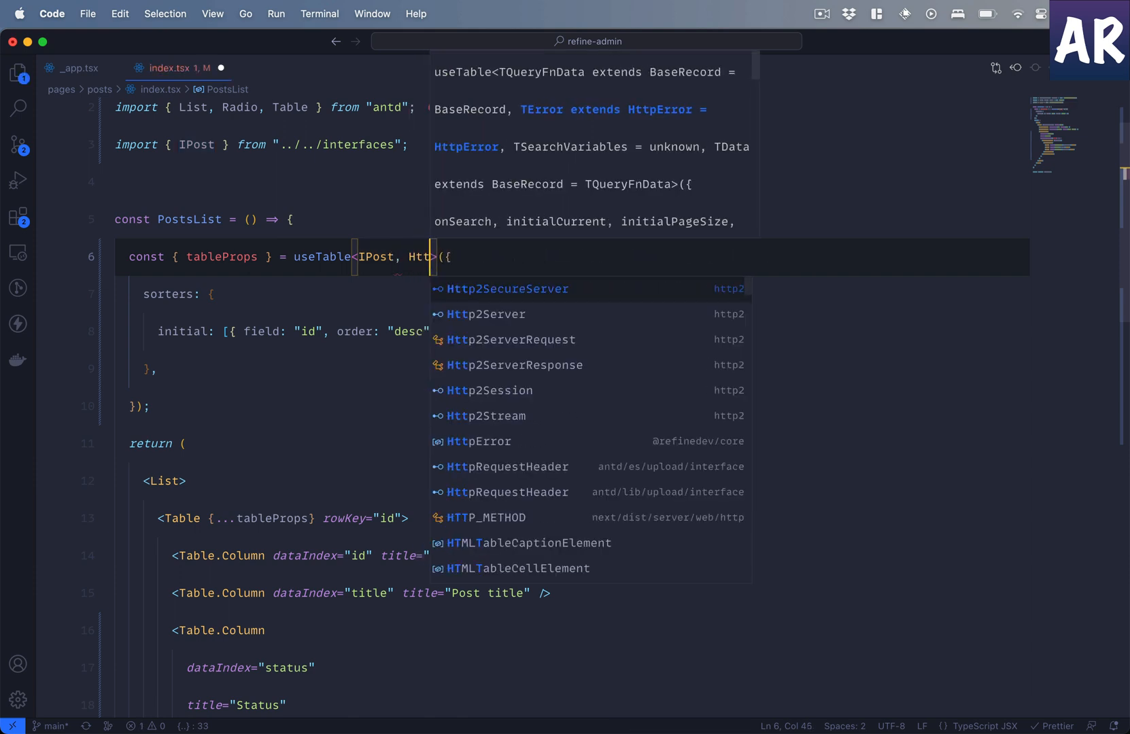
mouse_move(485, 416)
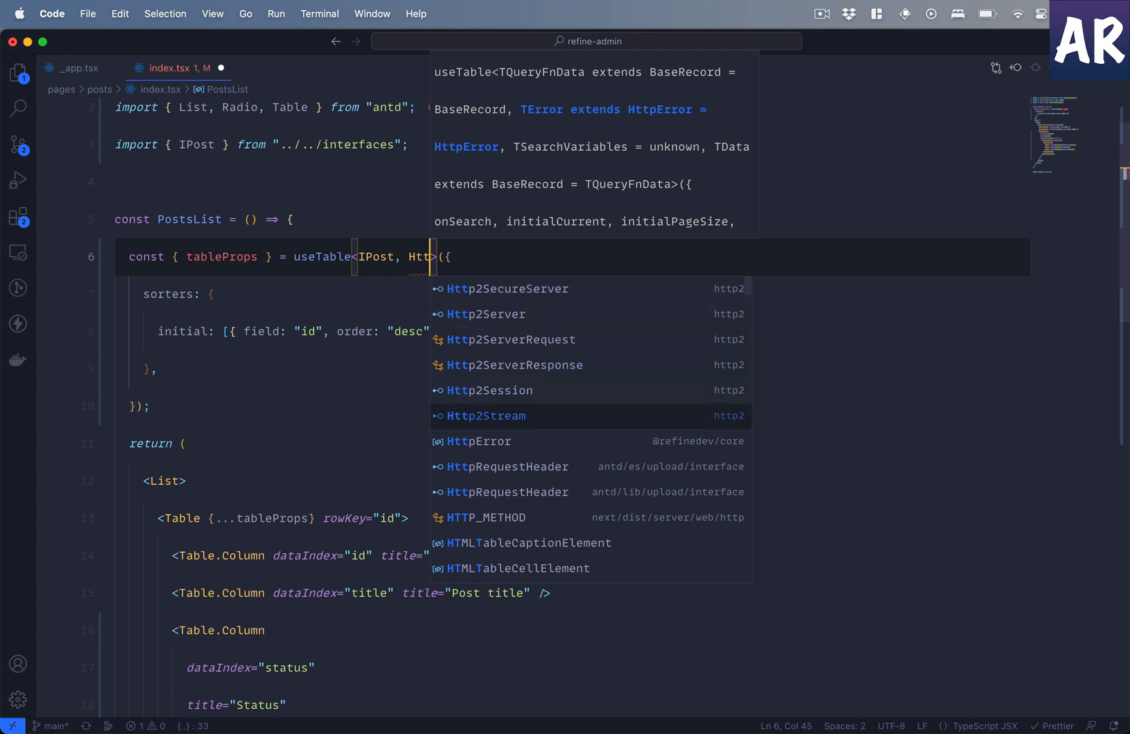
click(479, 441)
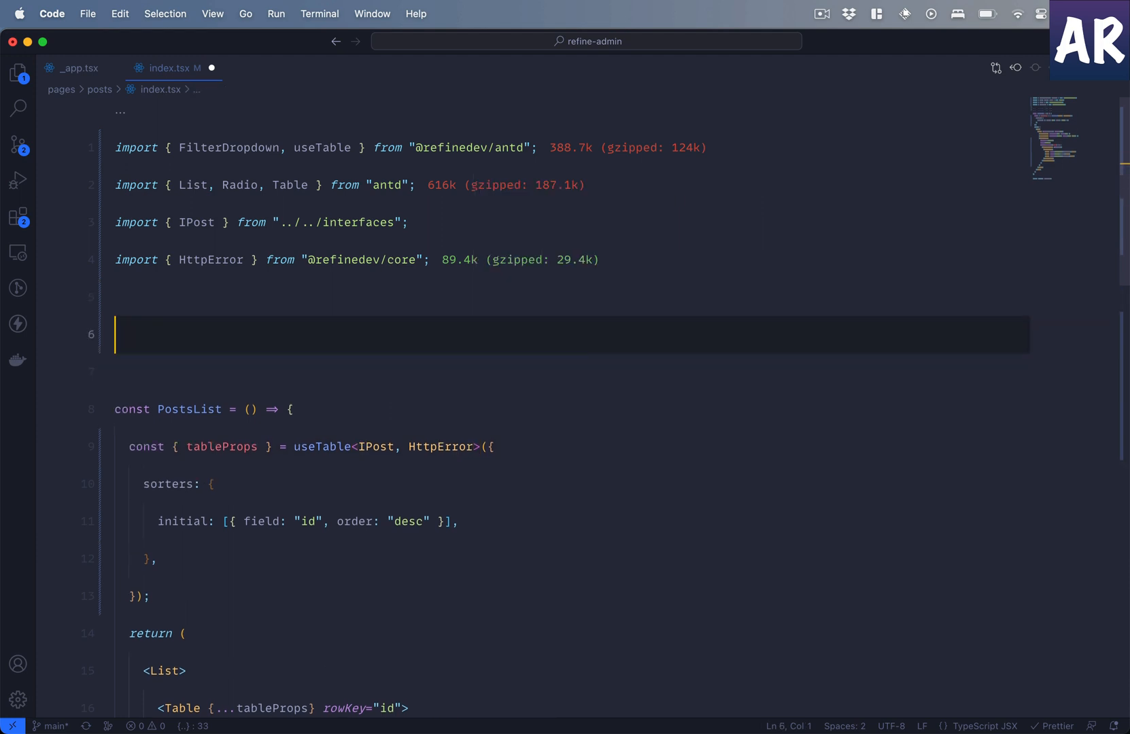
- Declare interface ISearch { title: string } and pass it as useTable's third generic
text(interface)
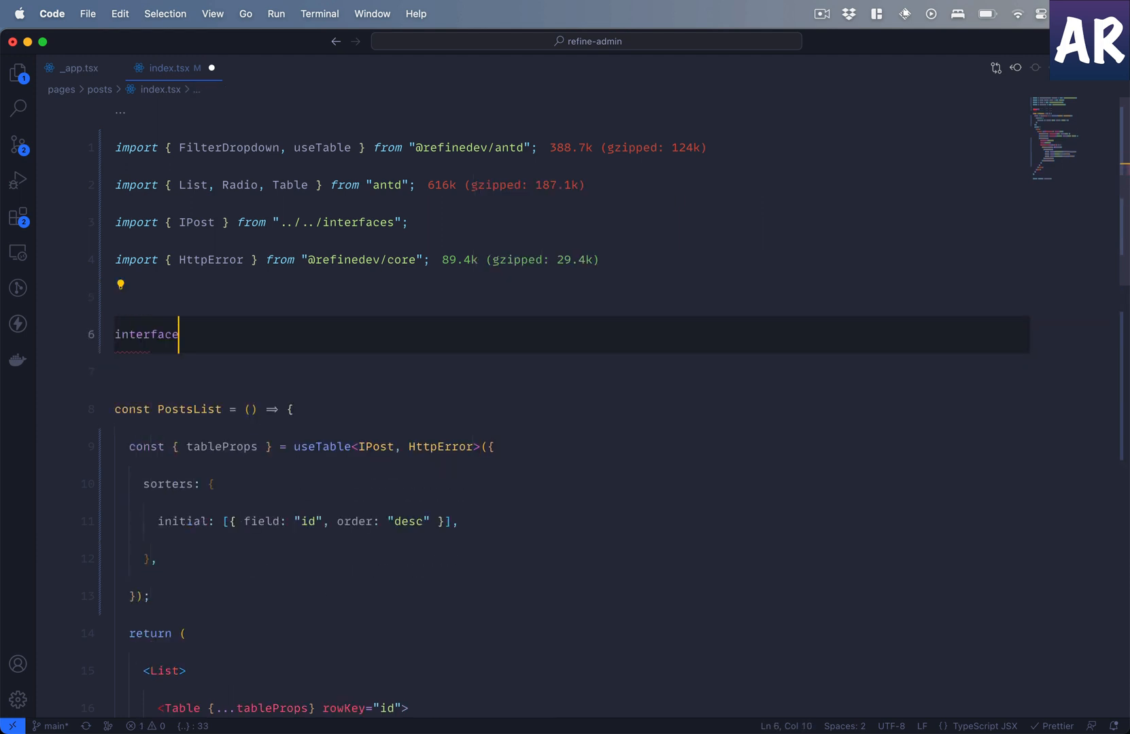
text(ISearch {)
text(title: string;)
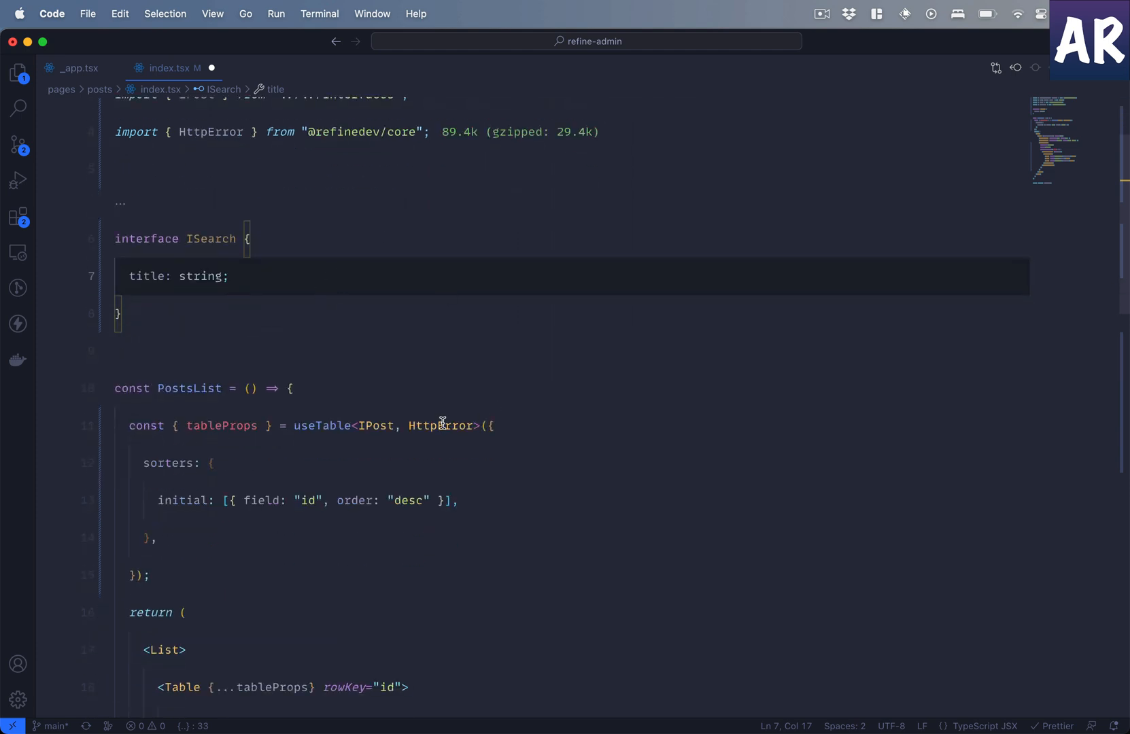
text(, ISearch)
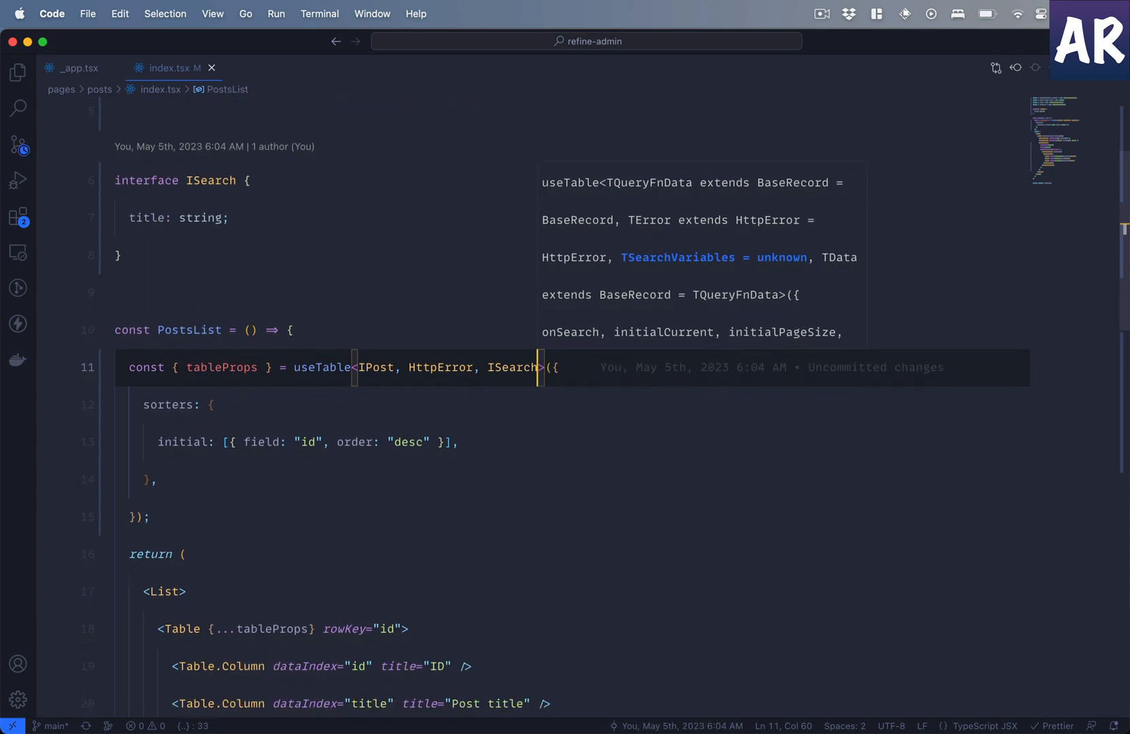
scroll(down, 3)
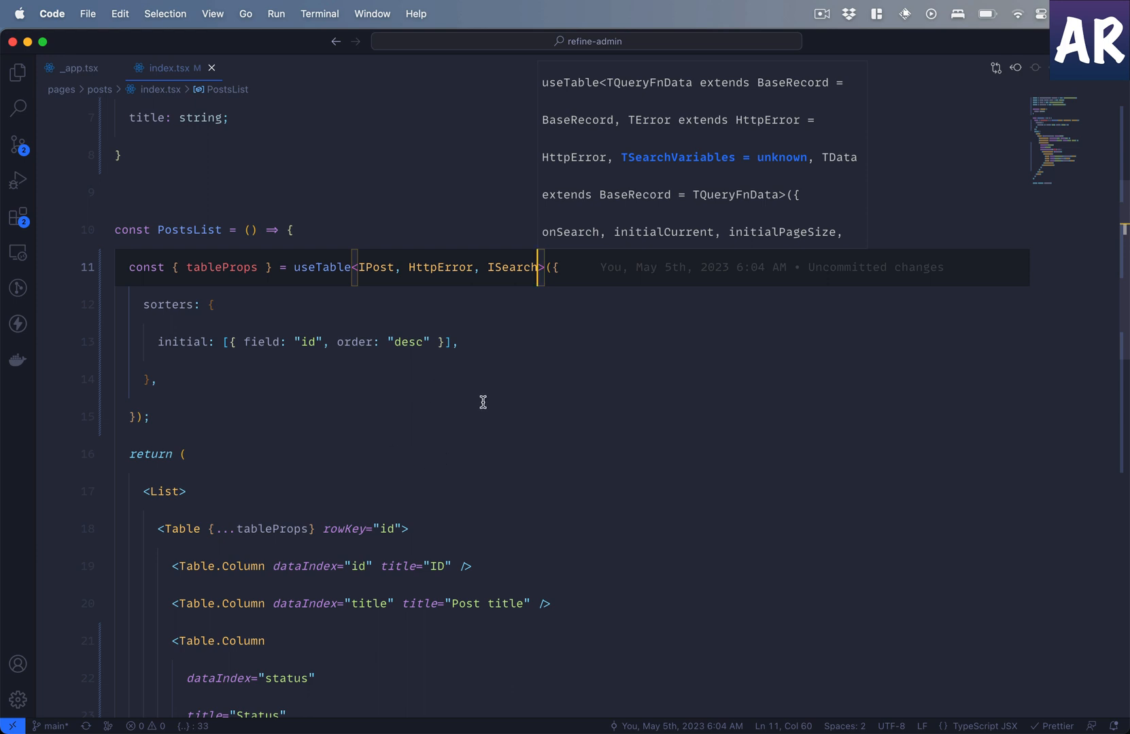
- Destructure searchFormProps from useTable and add an onSearch handler taking values
click(257, 267)
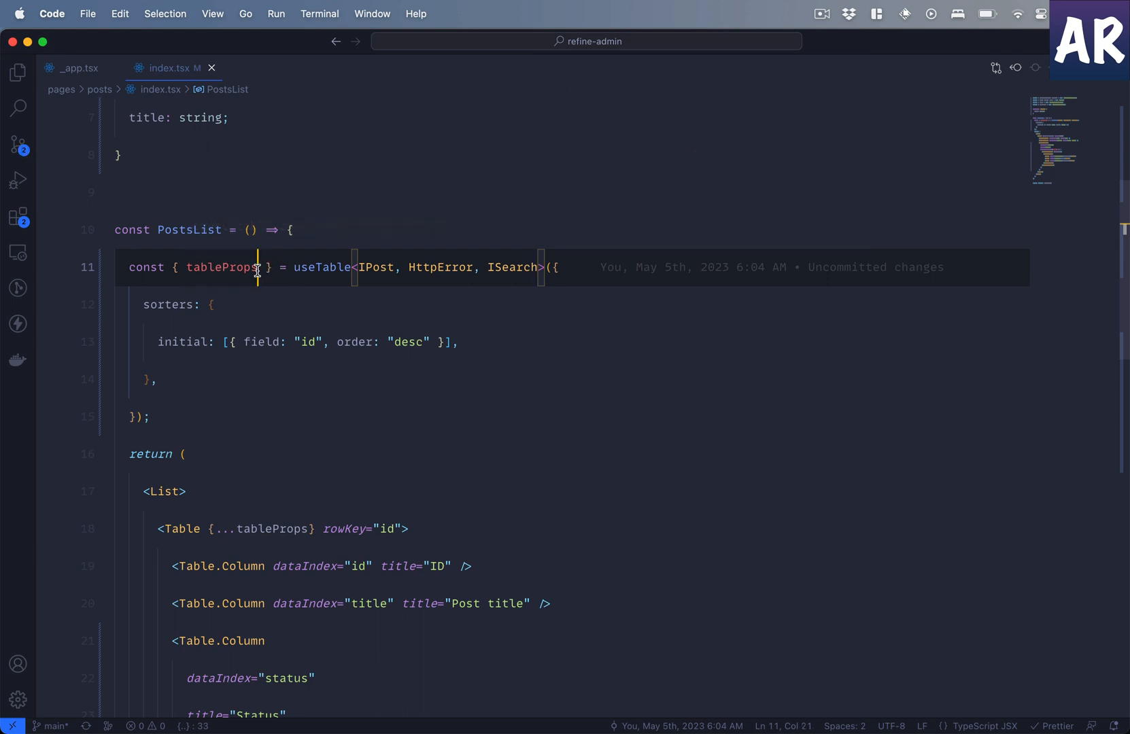
text(, searchForm)
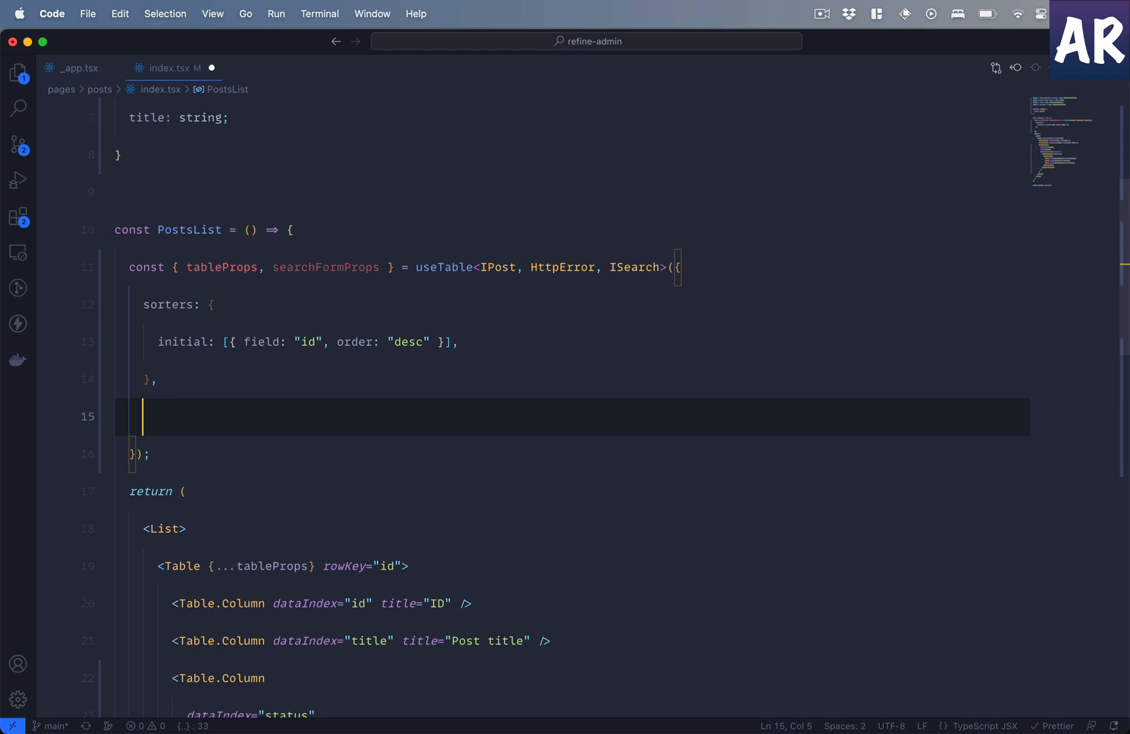
text(onSearch)
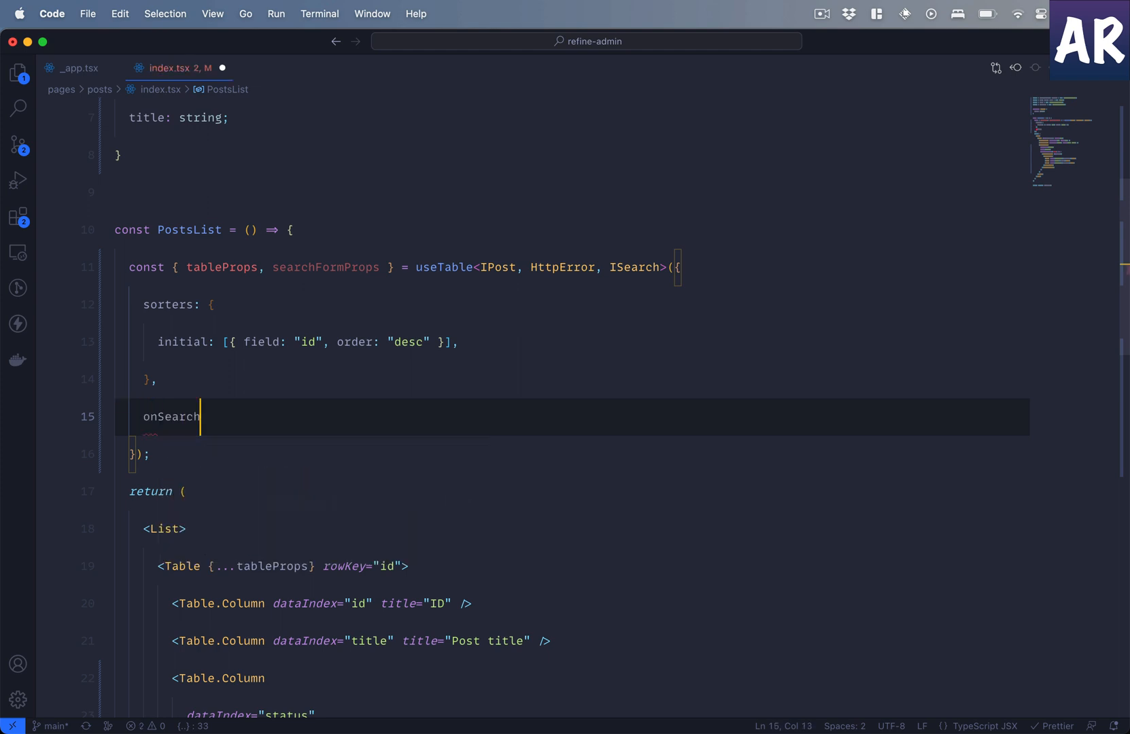
text(:)
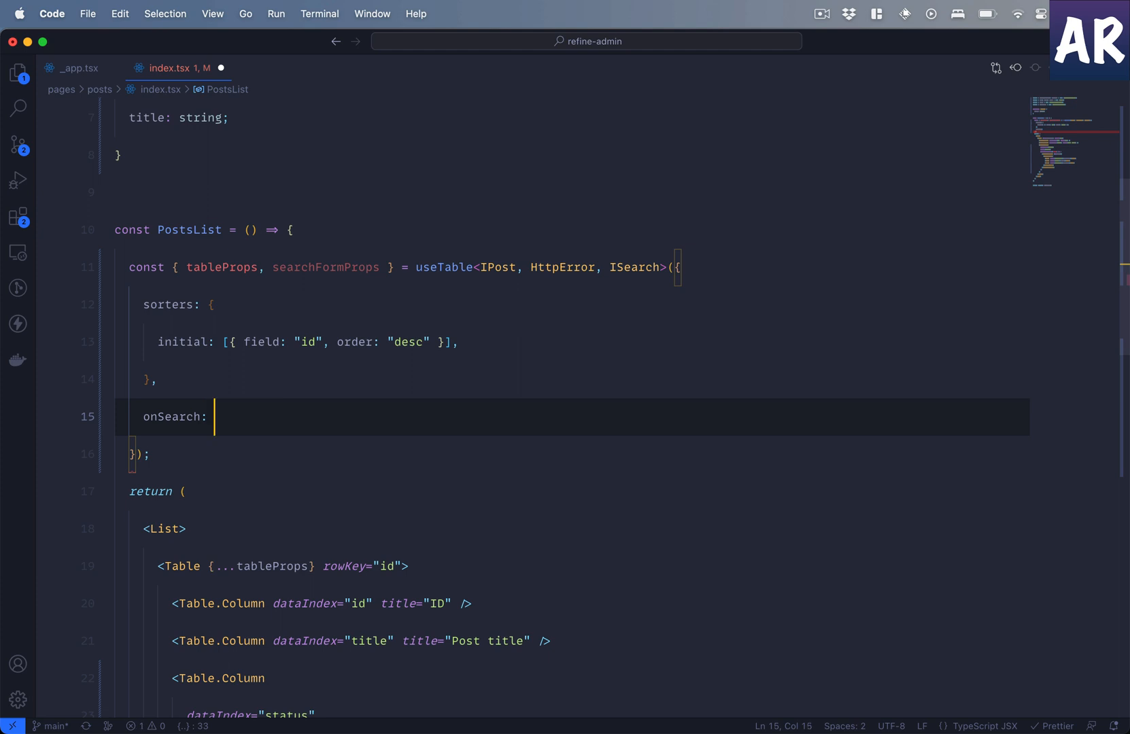
text(values) =>)
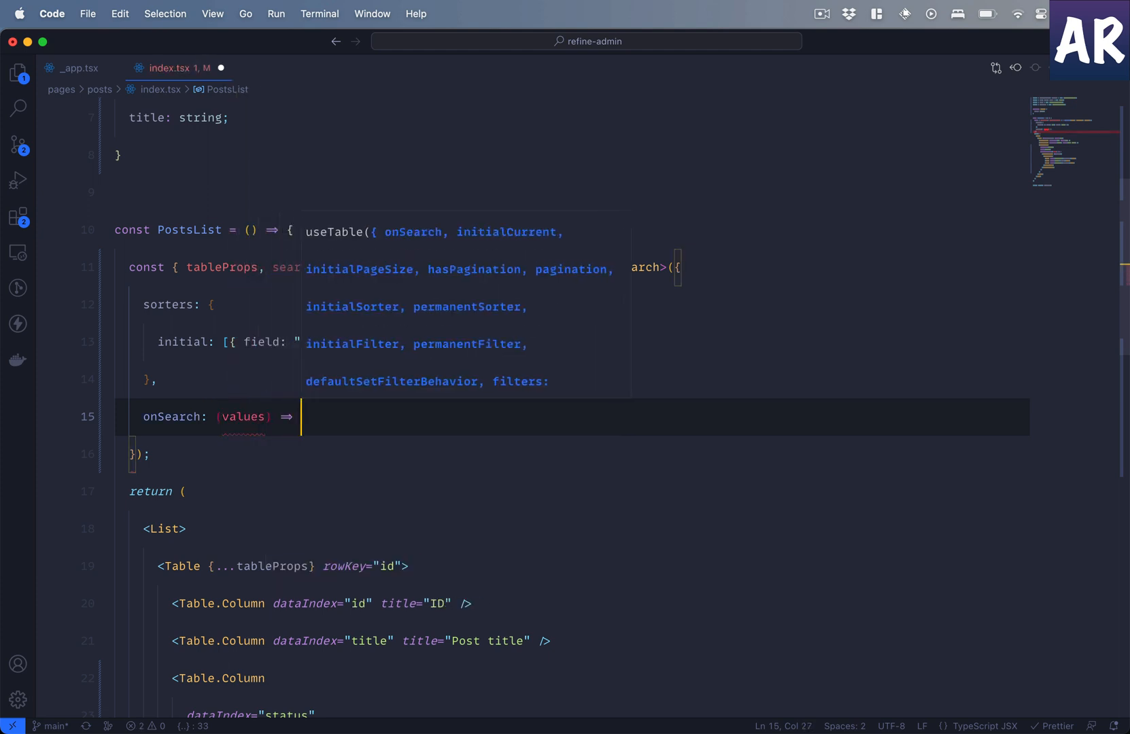
text({})
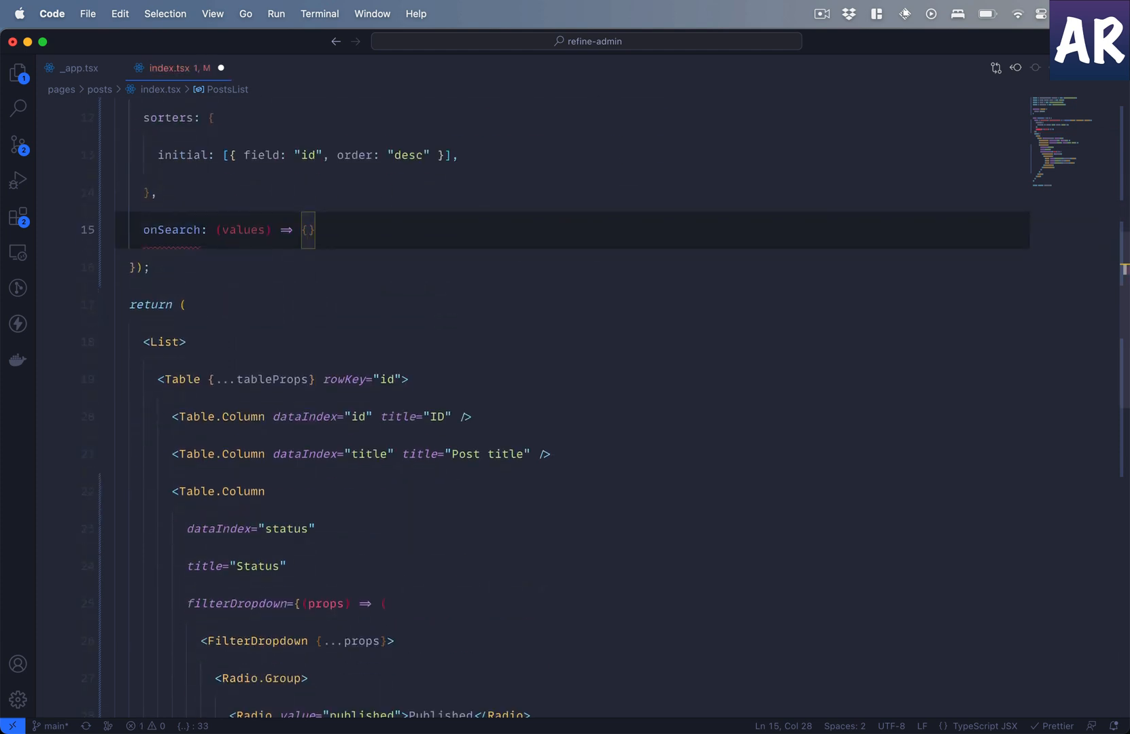
- Return [{ field: "title", operator: "contains", value: values.title }] from onSearch
text(return)
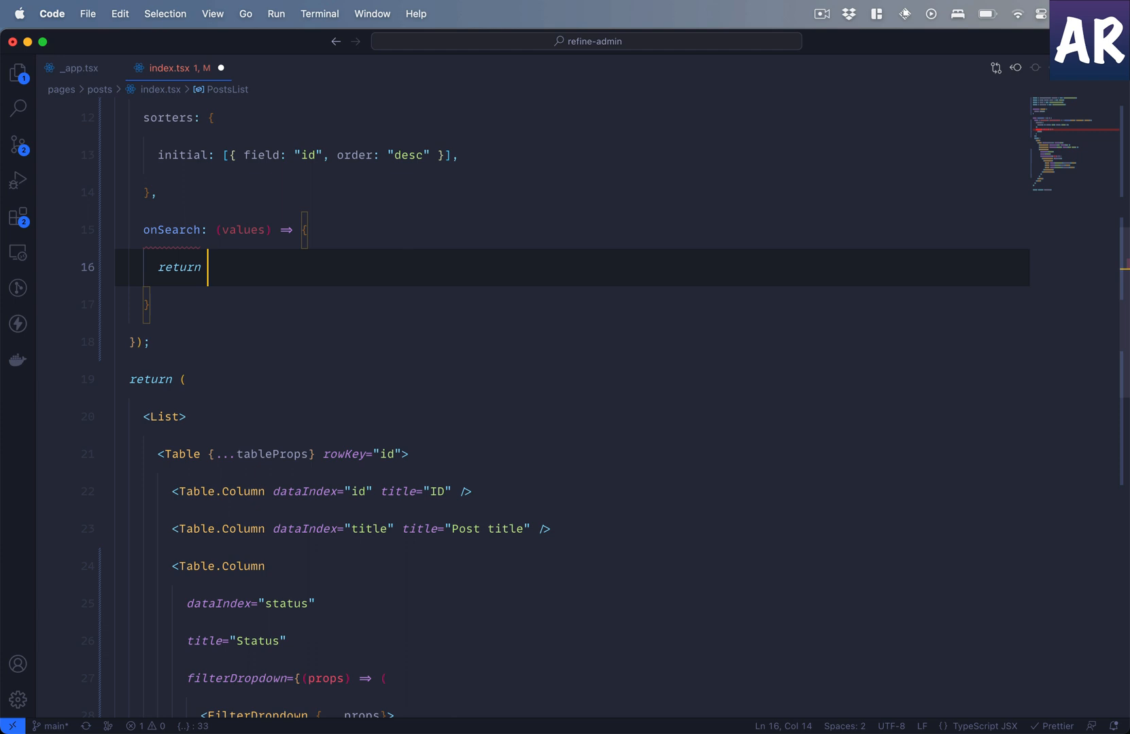
text([)
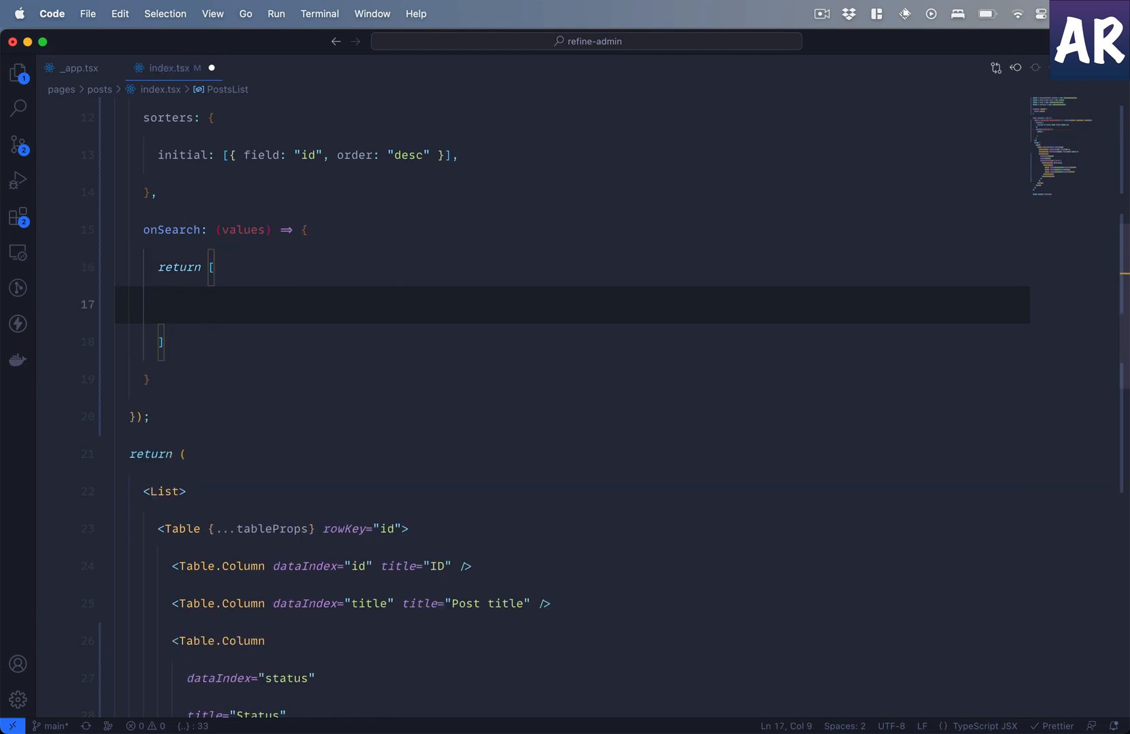
text({})
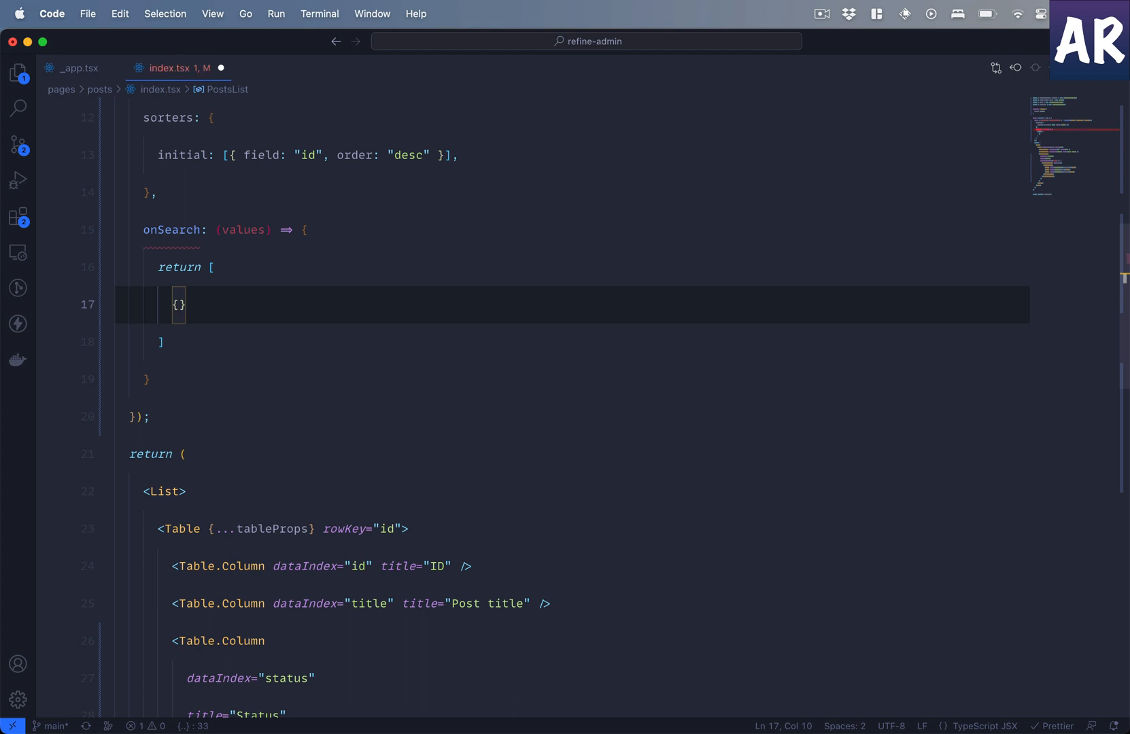
text(field: ")
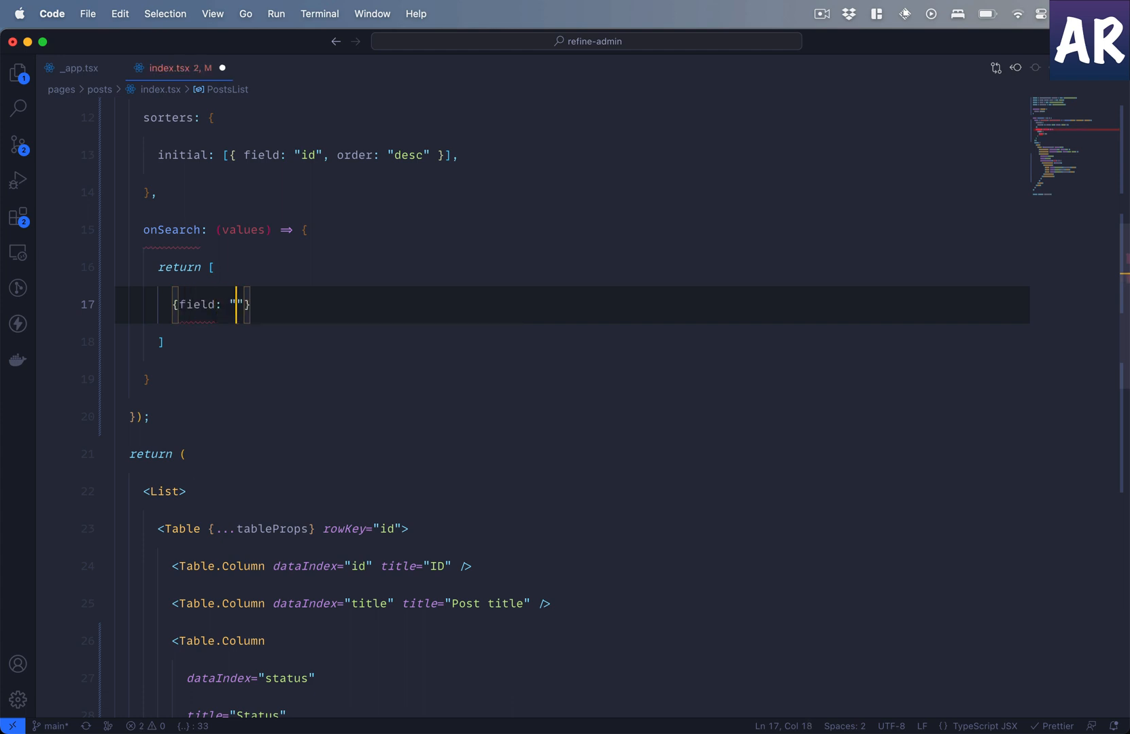
text(title)
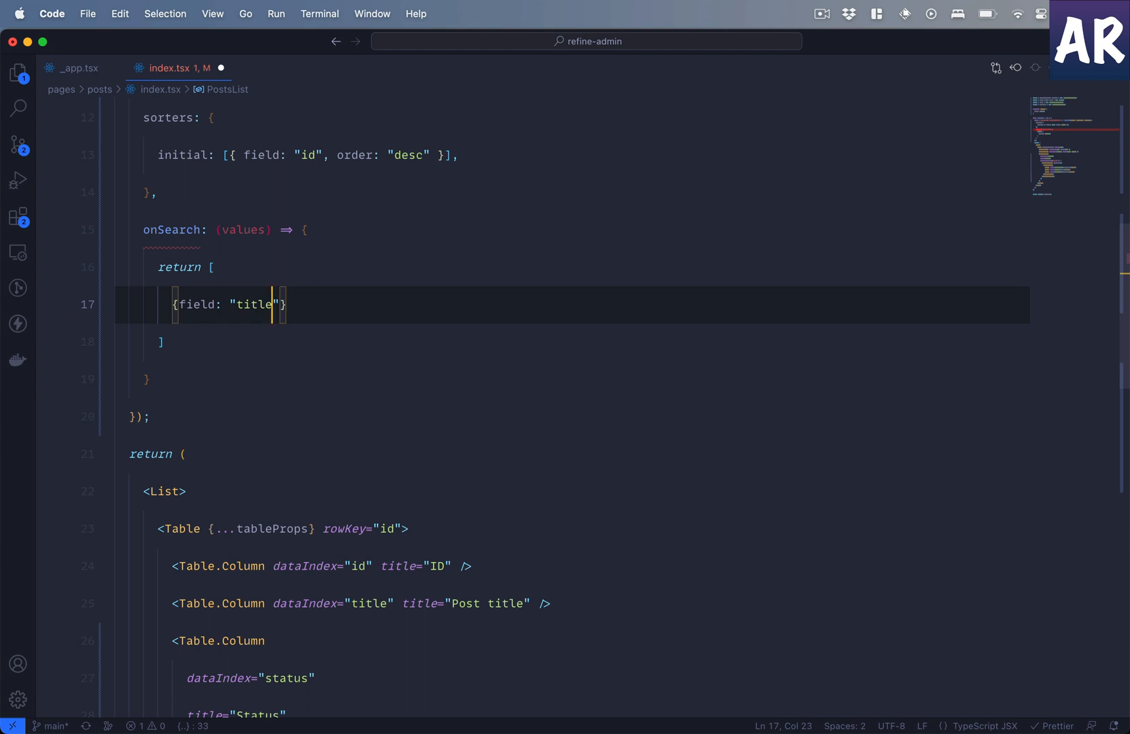
text(, operator:)
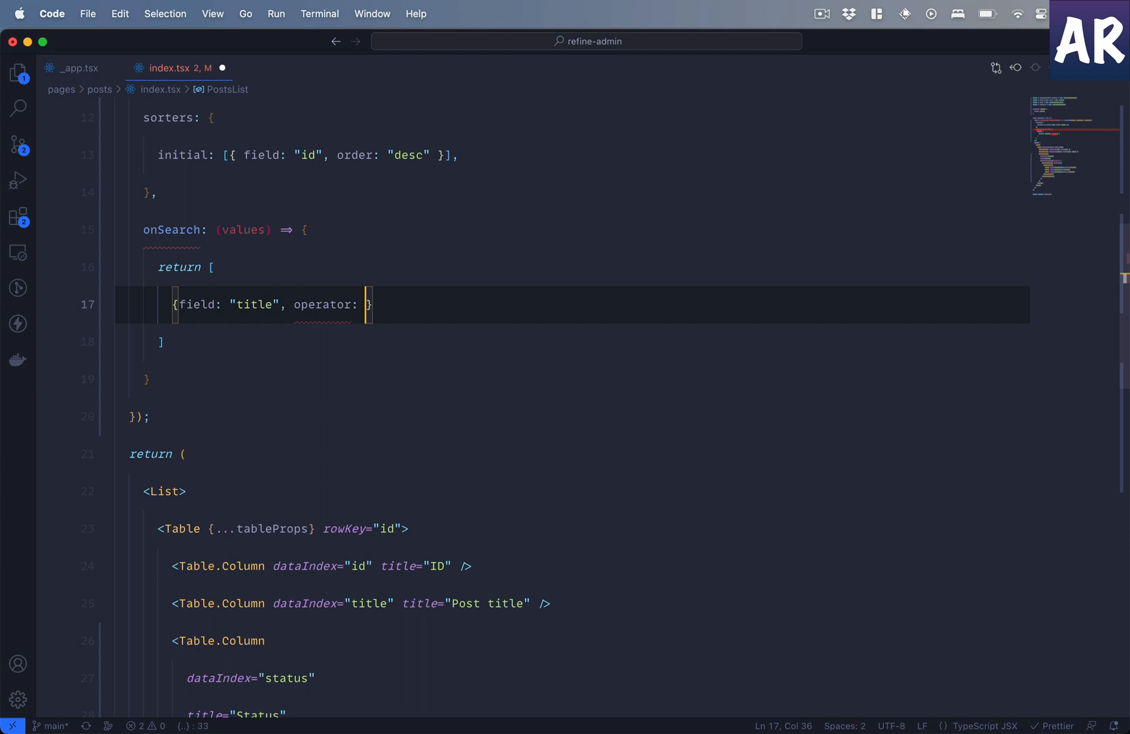
text("")
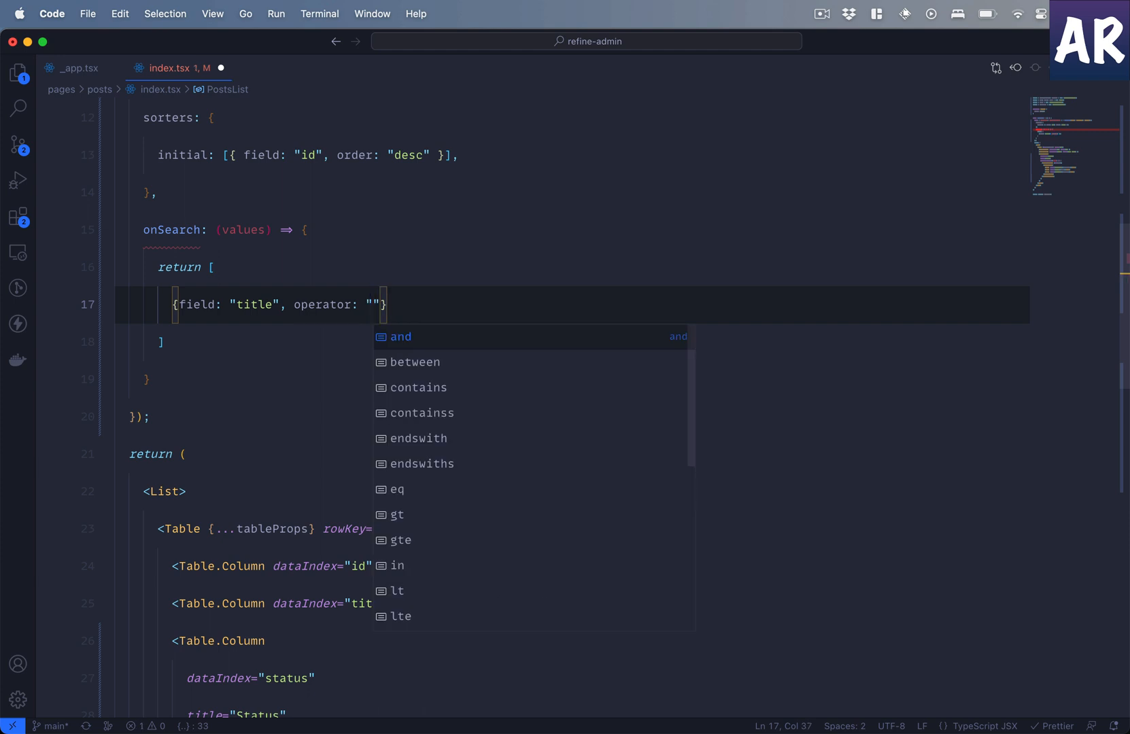
mouse_move(418, 388)
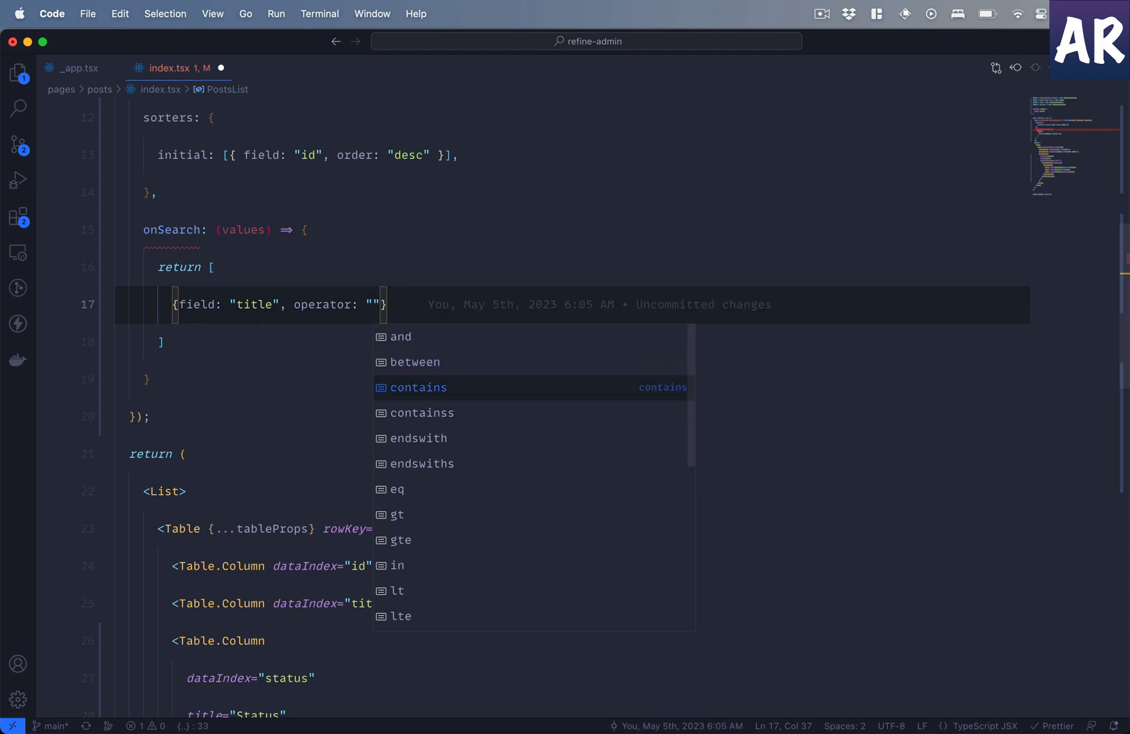
click(419, 387)
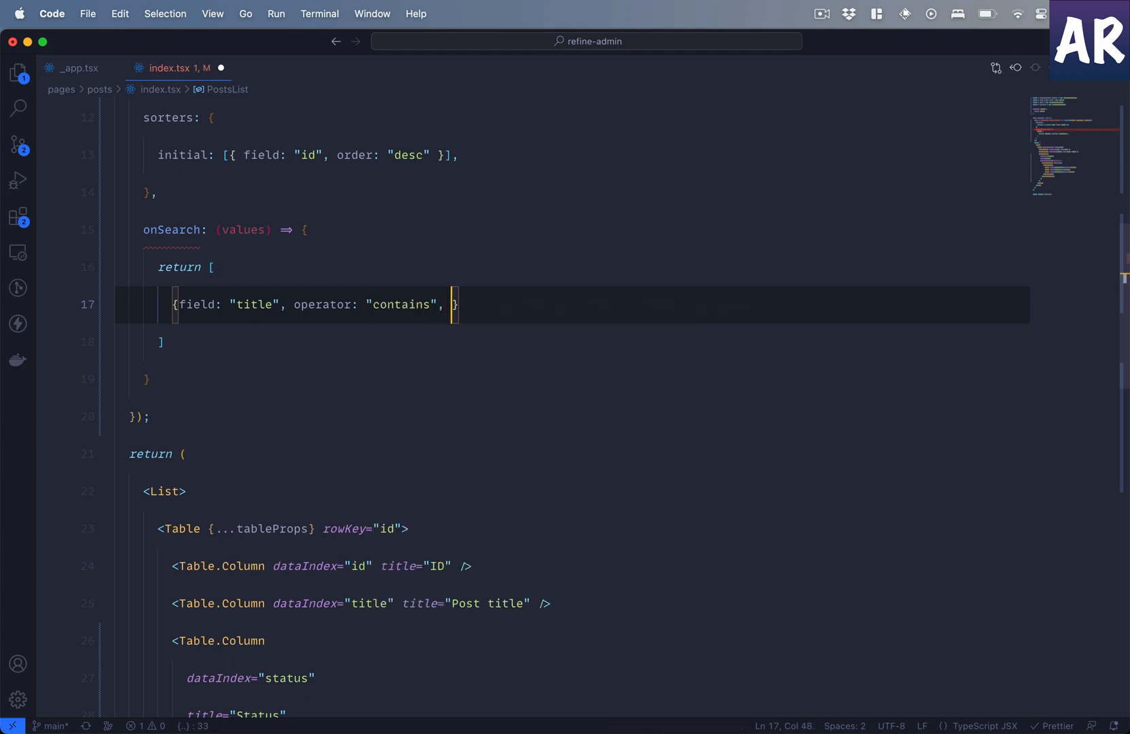
text(value:)
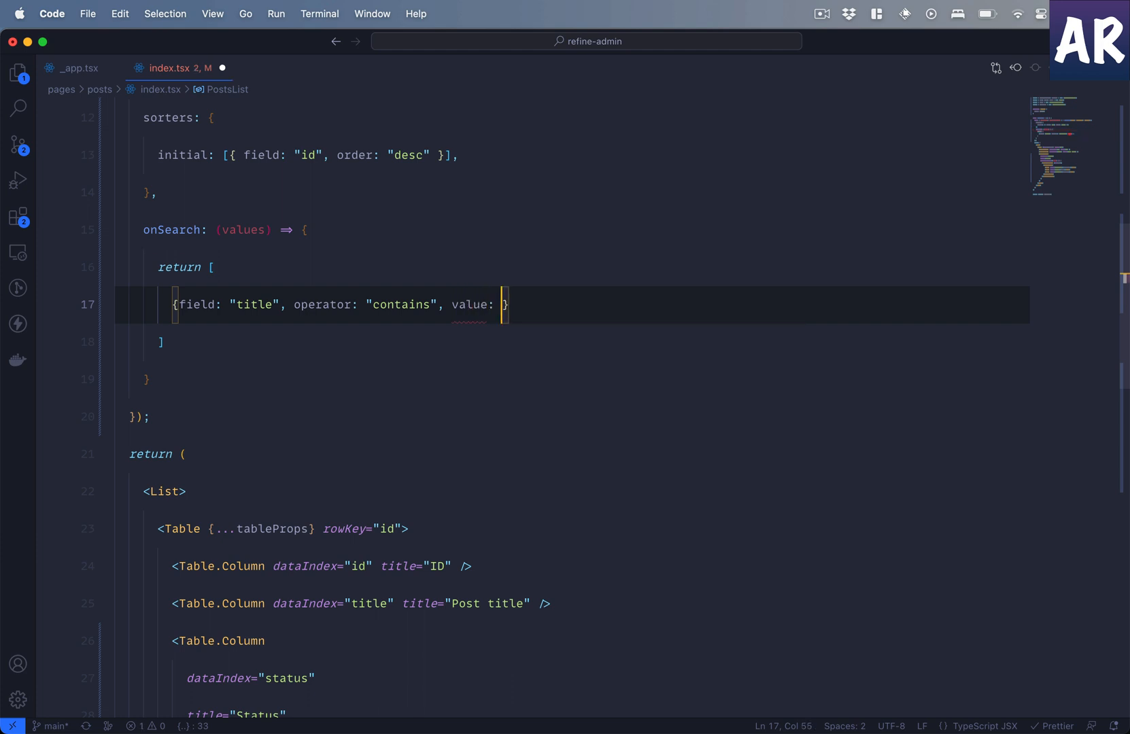
text(values.title)
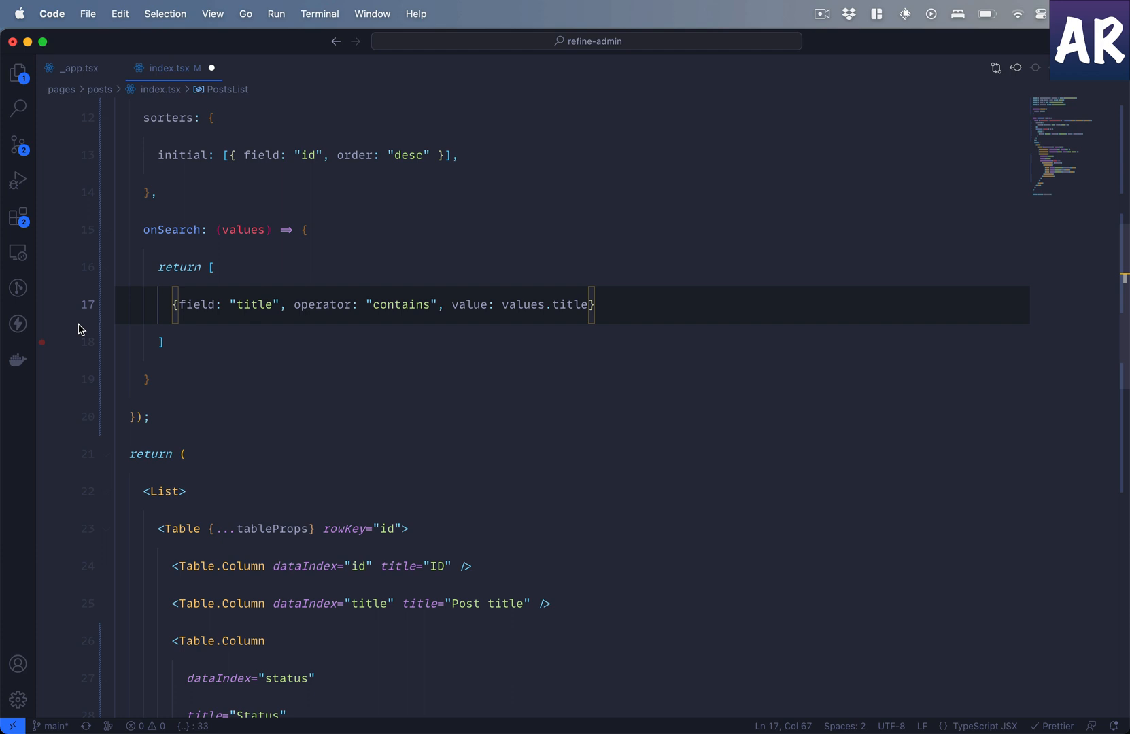
double_click(242, 230)
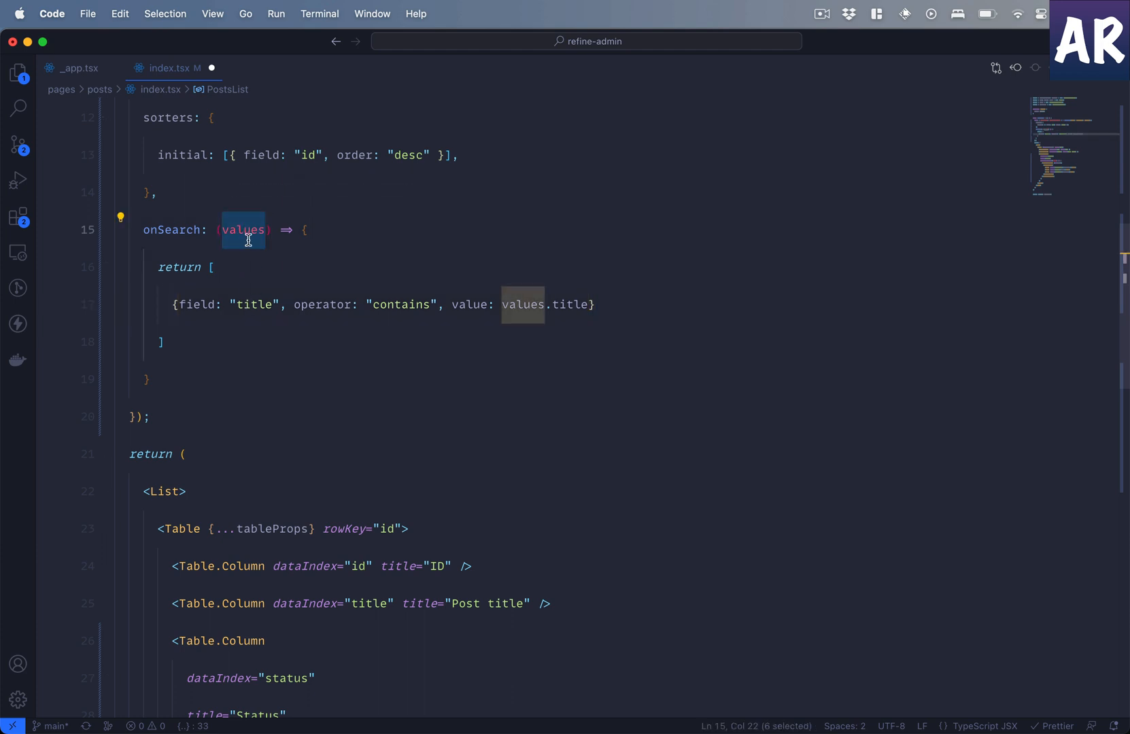
mouse_move(245, 230)
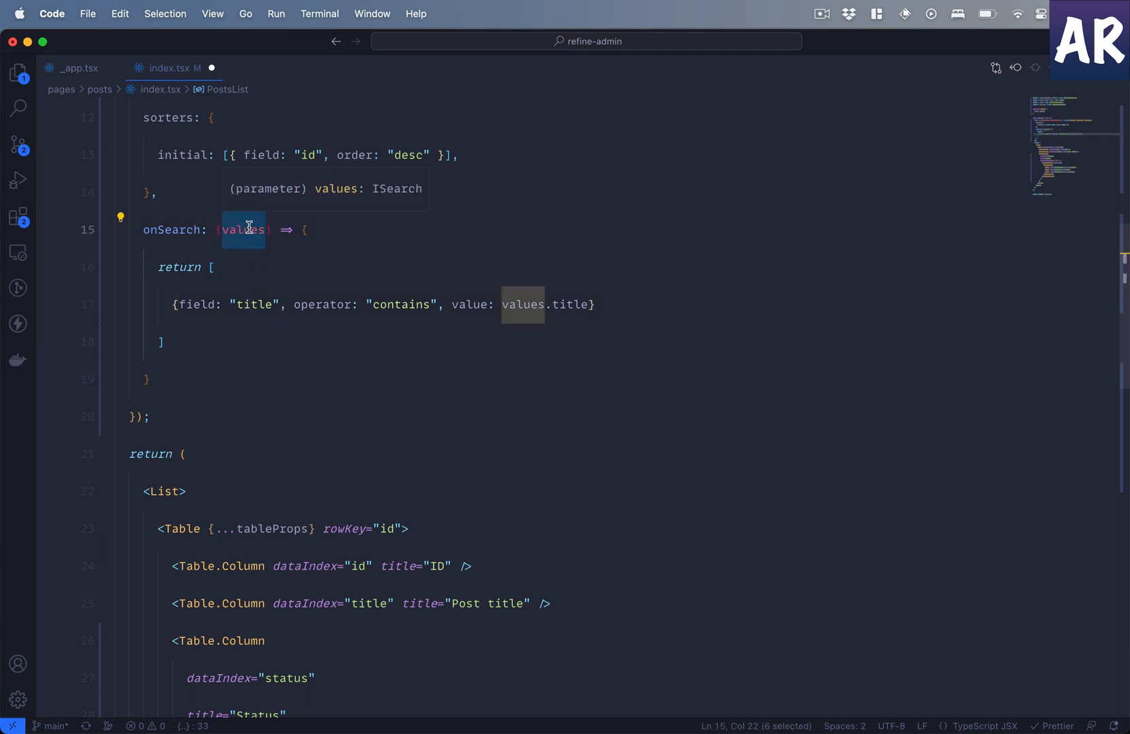
- Check onSearch's ISearch values, reformat its return onto one line, and add an empty line inside List above Table
scroll(up, 3)
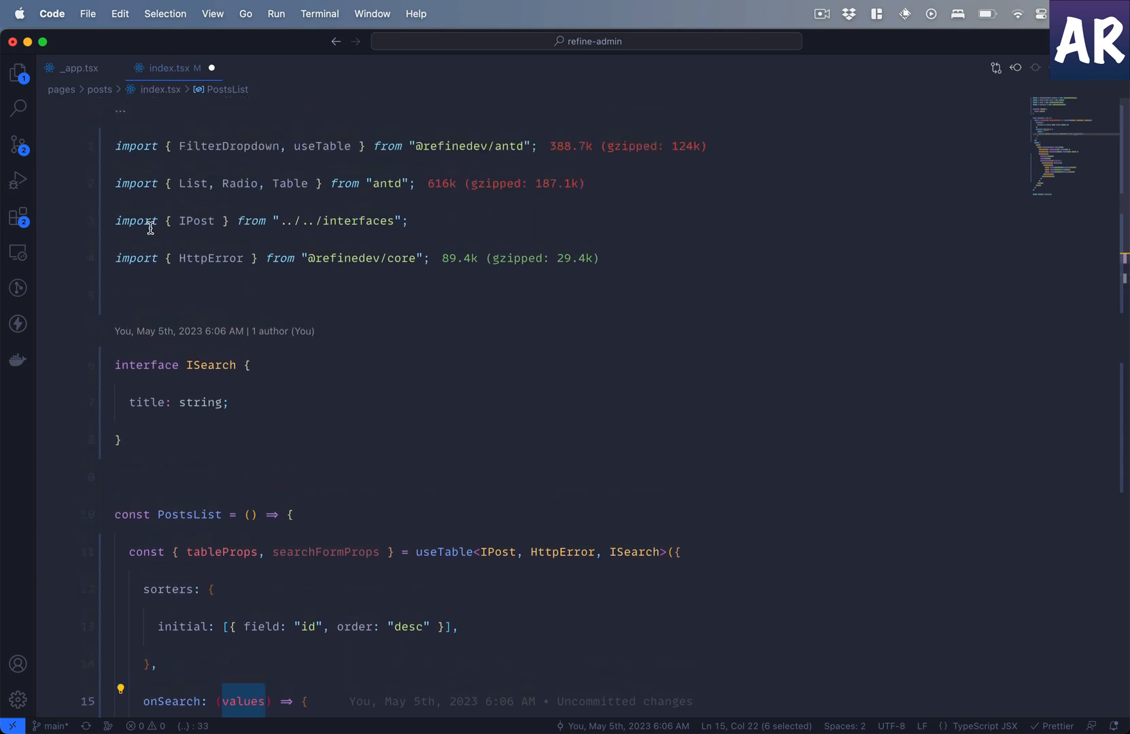
scroll(down, 3)
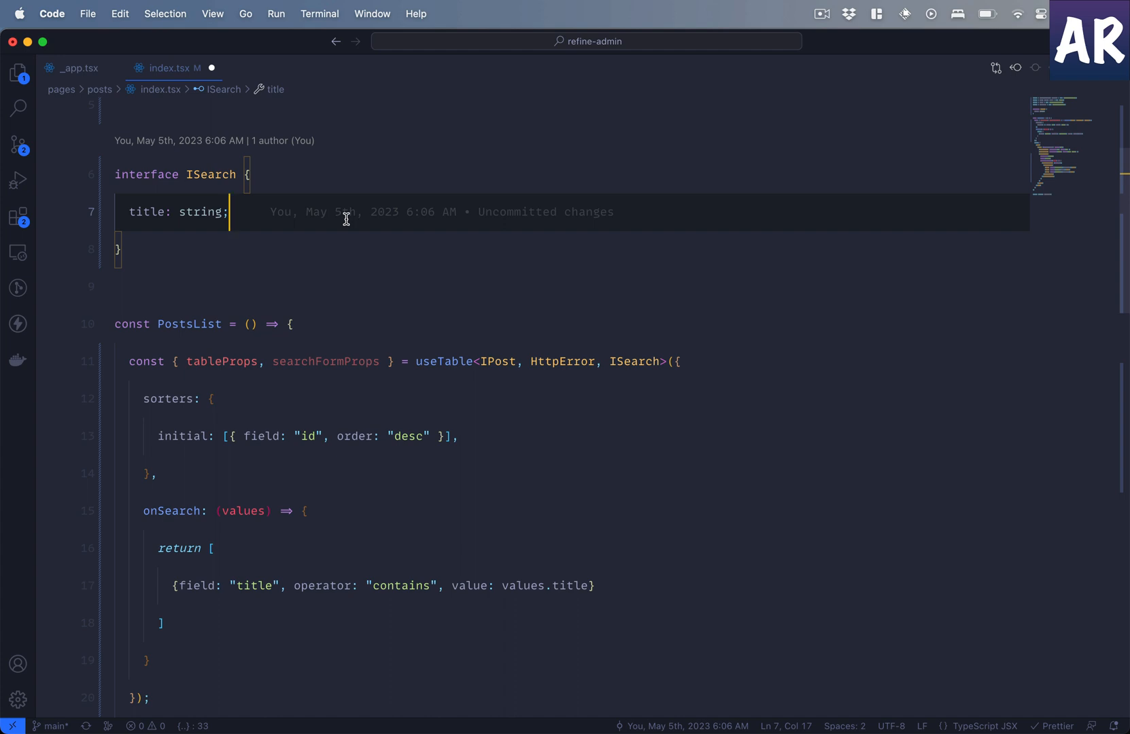
scroll(down, 3)
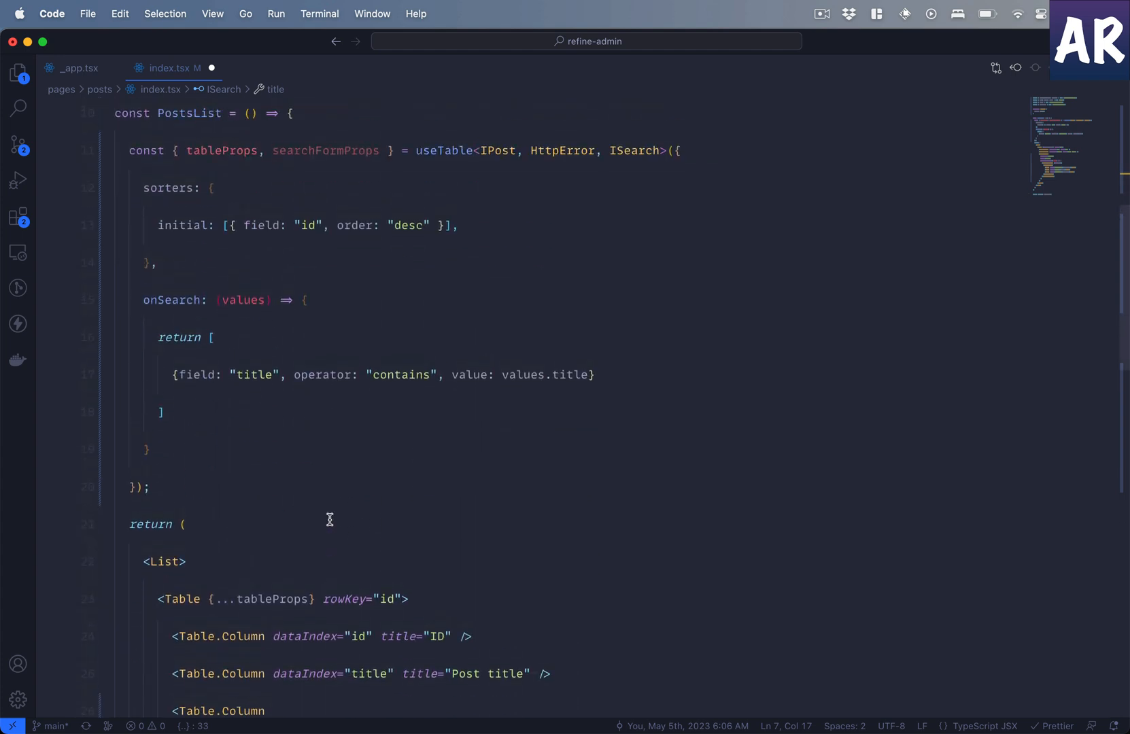
scroll(down, 3)
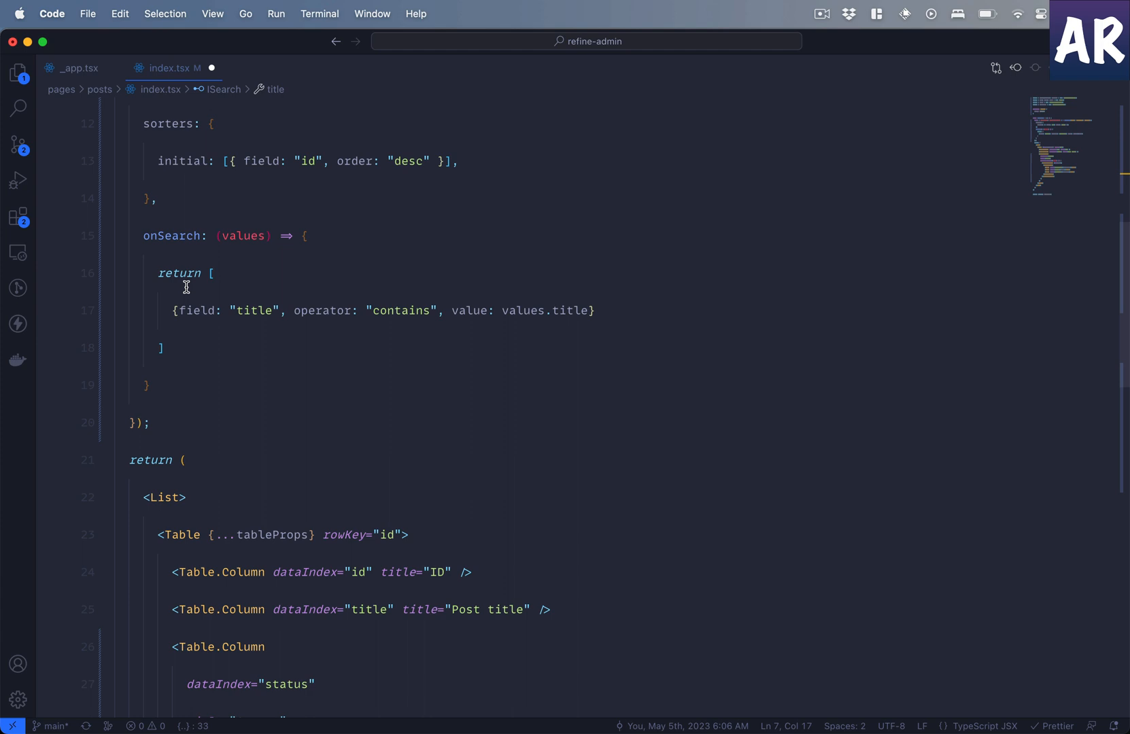
mouse_move(171, 236)
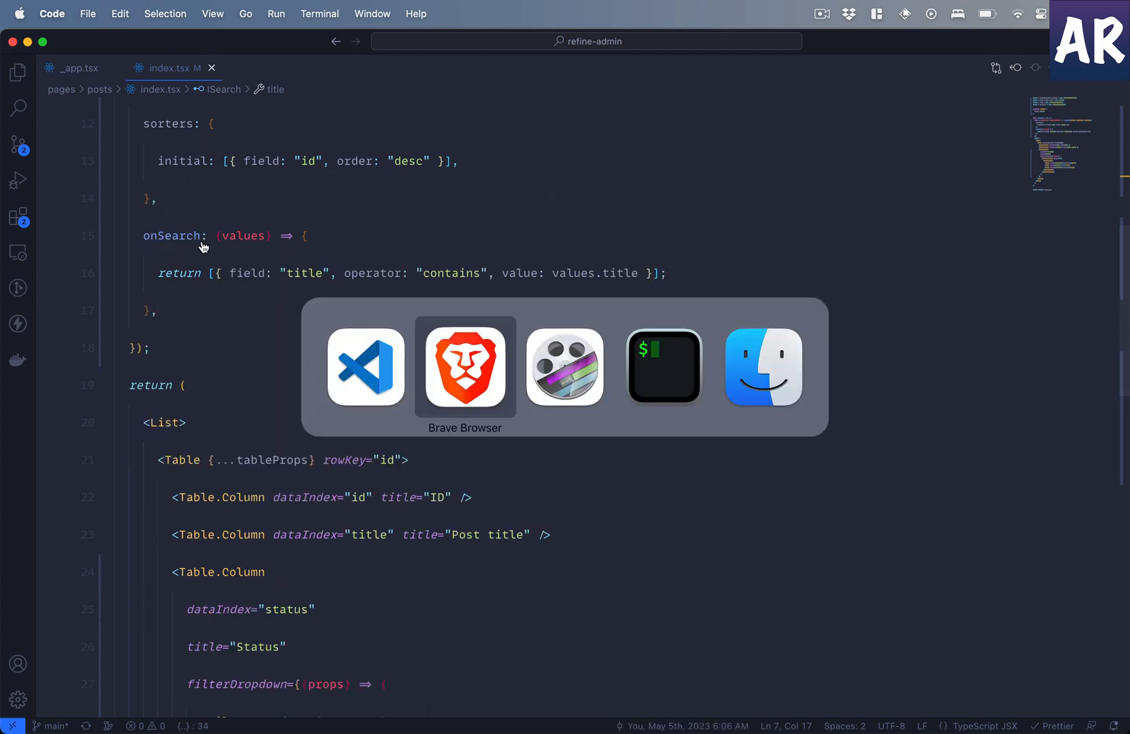
click(465, 366)
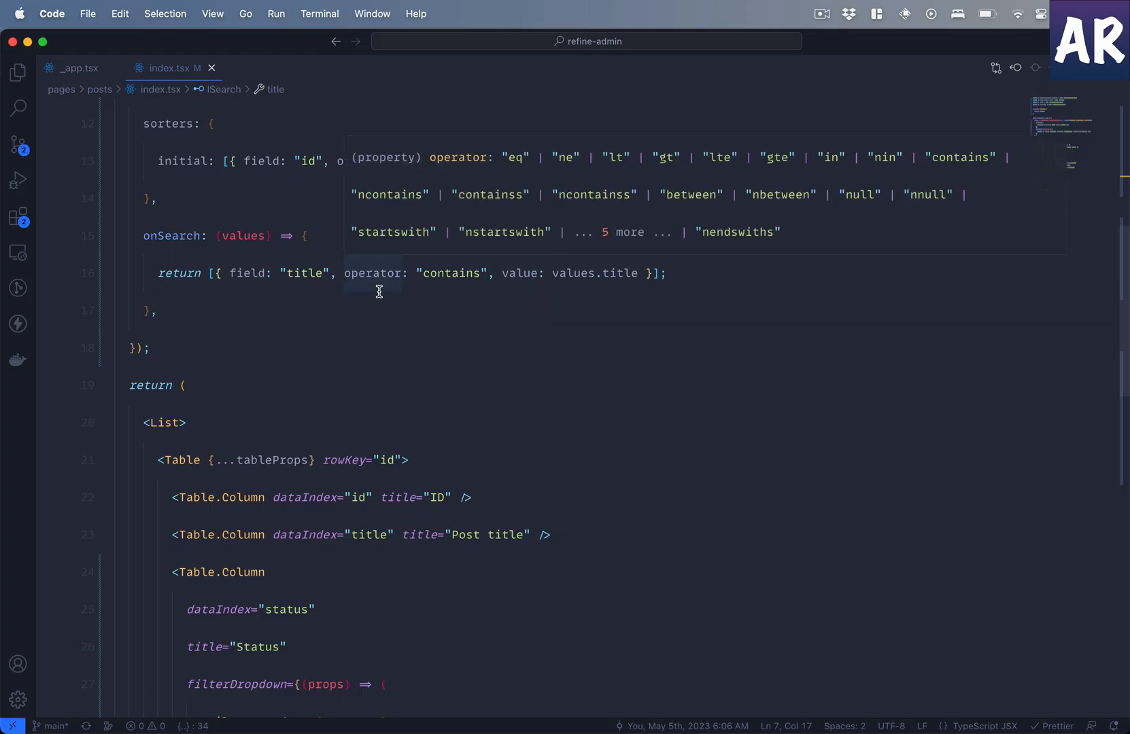
scroll(down, 3)
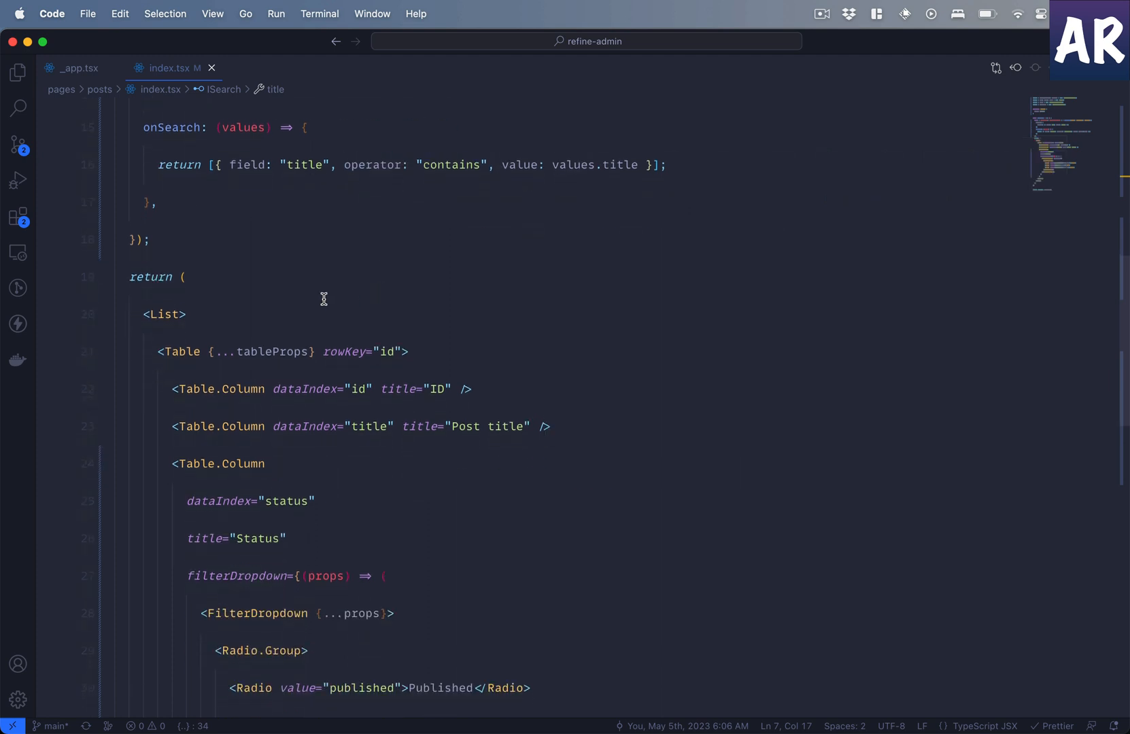
key(Enter)
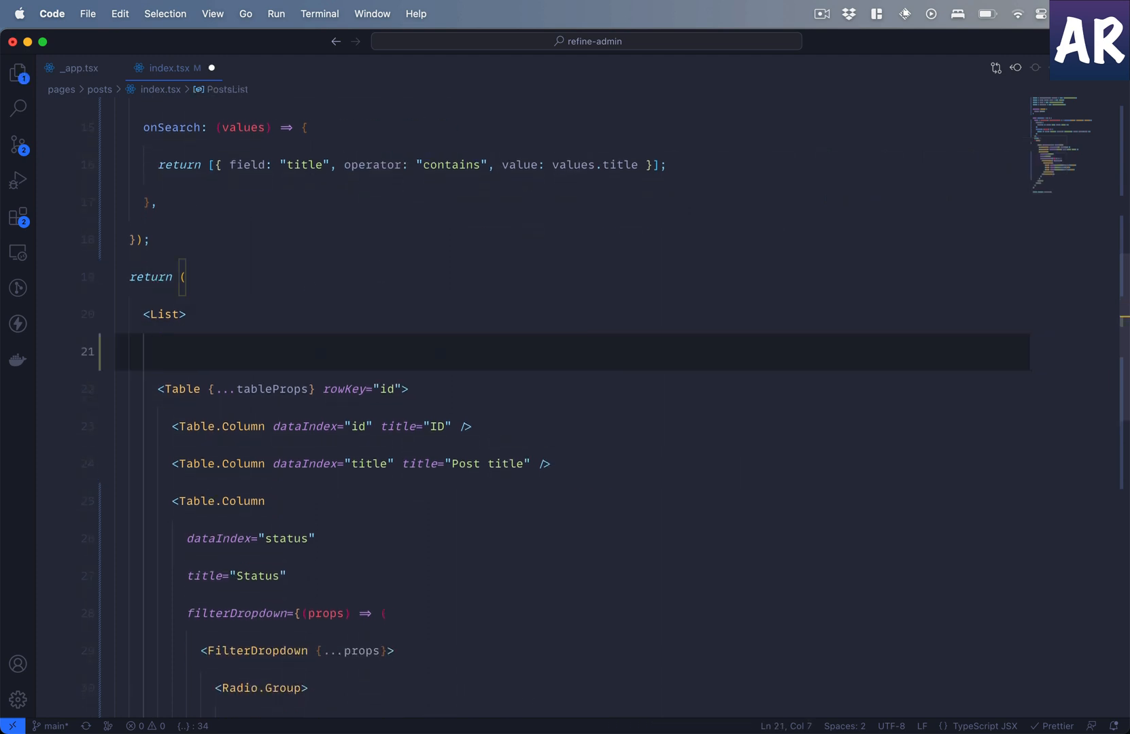
- Add a Form spreading searchFormProps inside List
text(<)
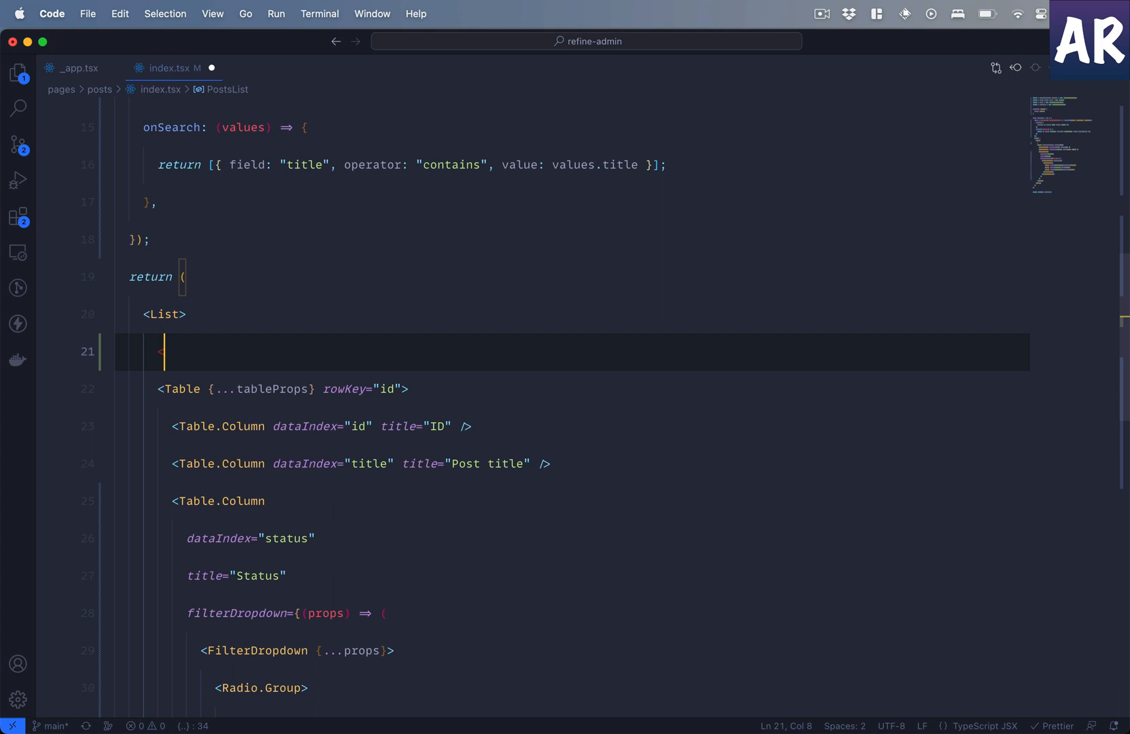
text(Form></Form>)
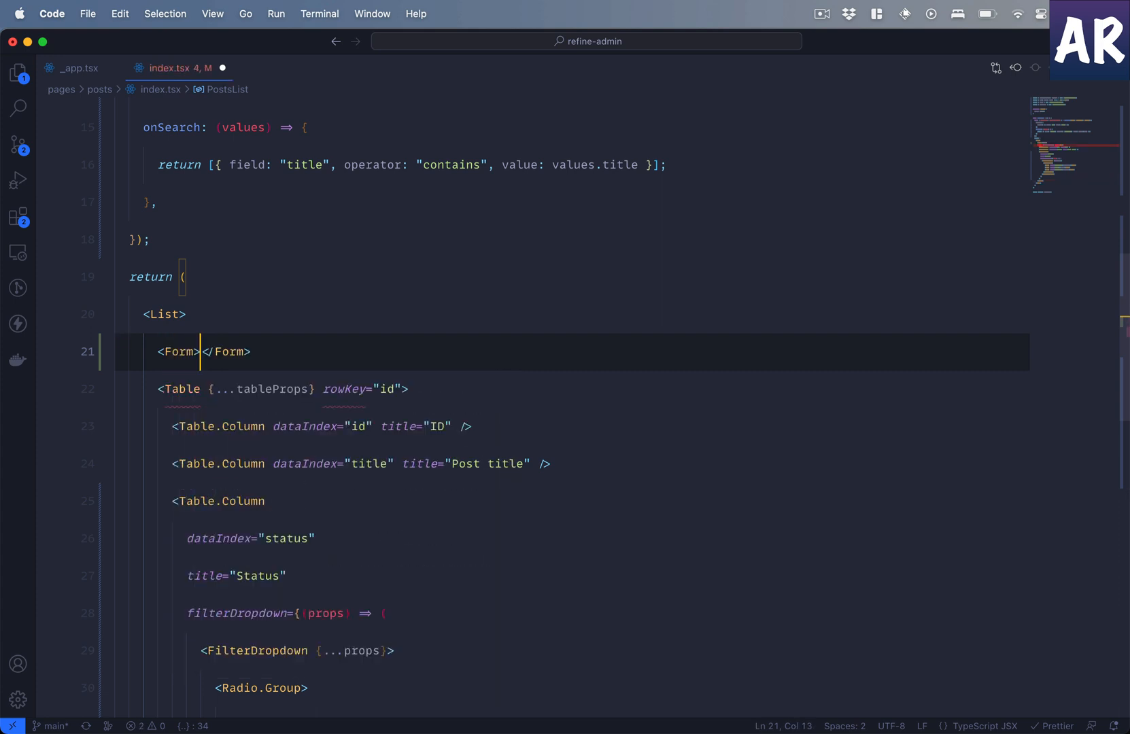
text({})
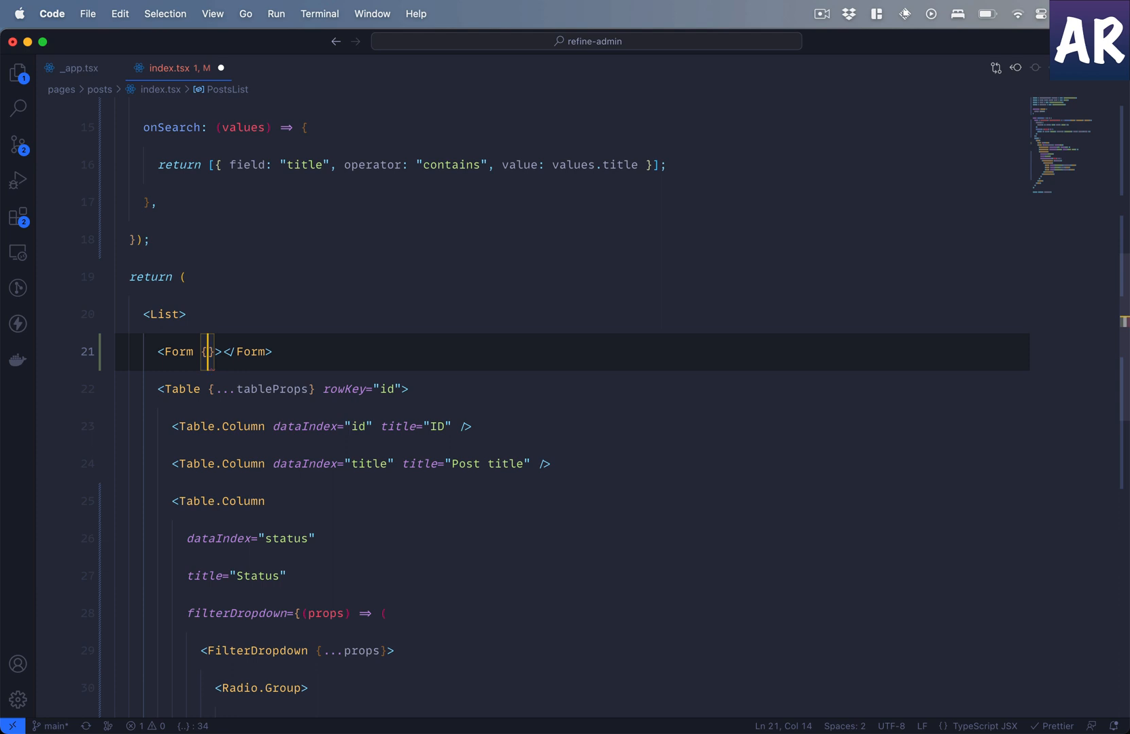
text(...search)
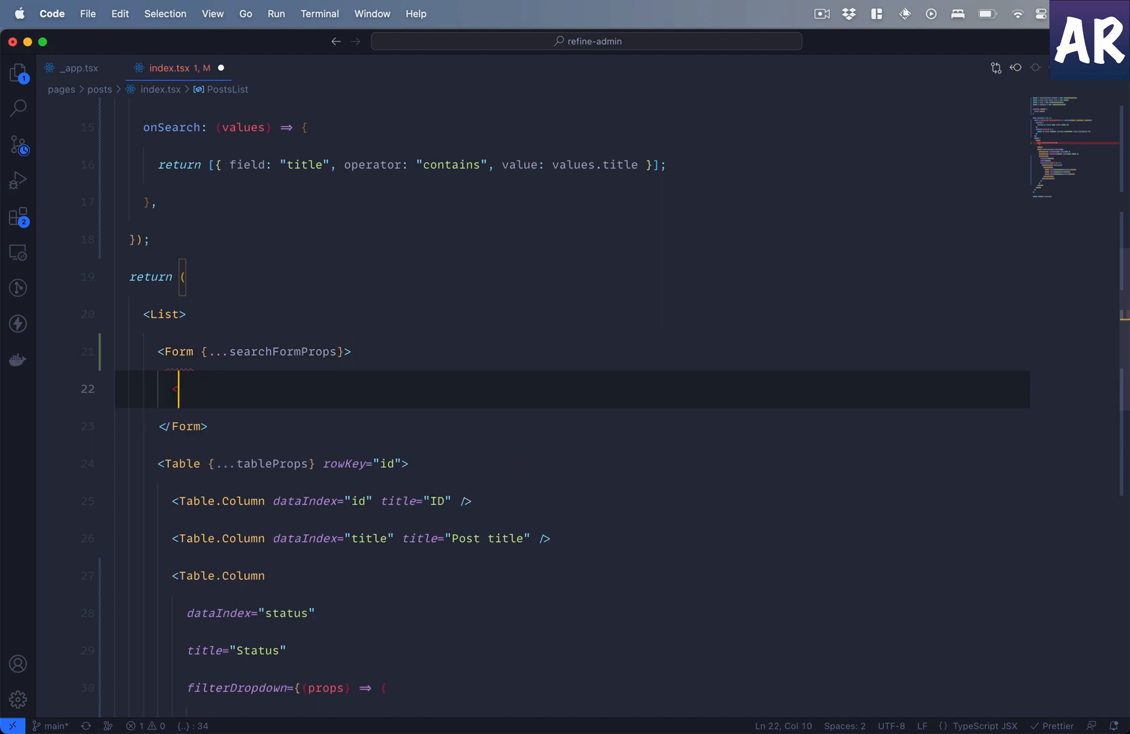
- Add a Form.Item with a name attribute inside the search Form
text(<Form.It)
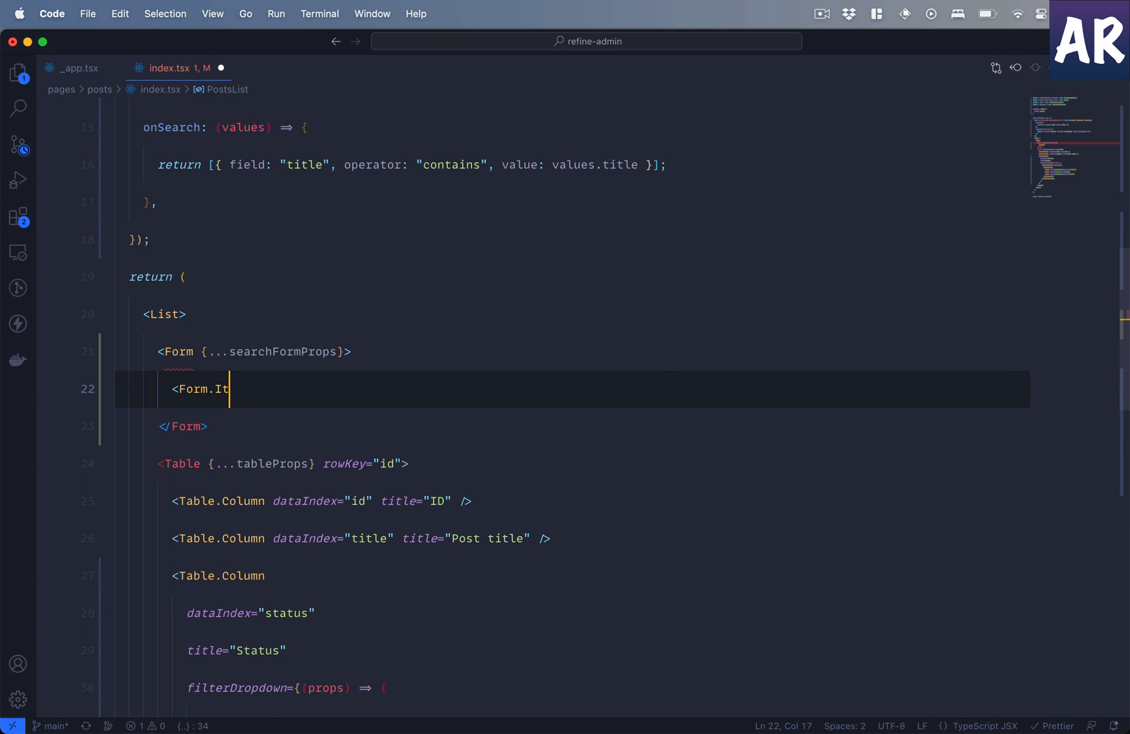
text(em)
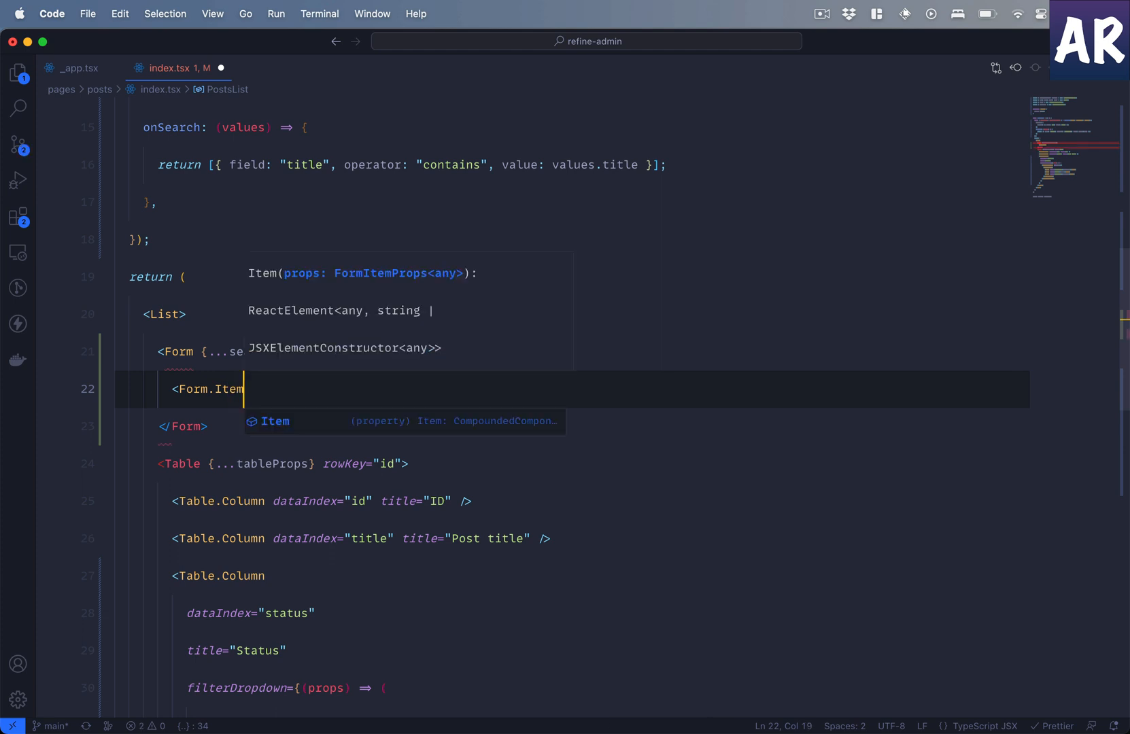
key(Enter)
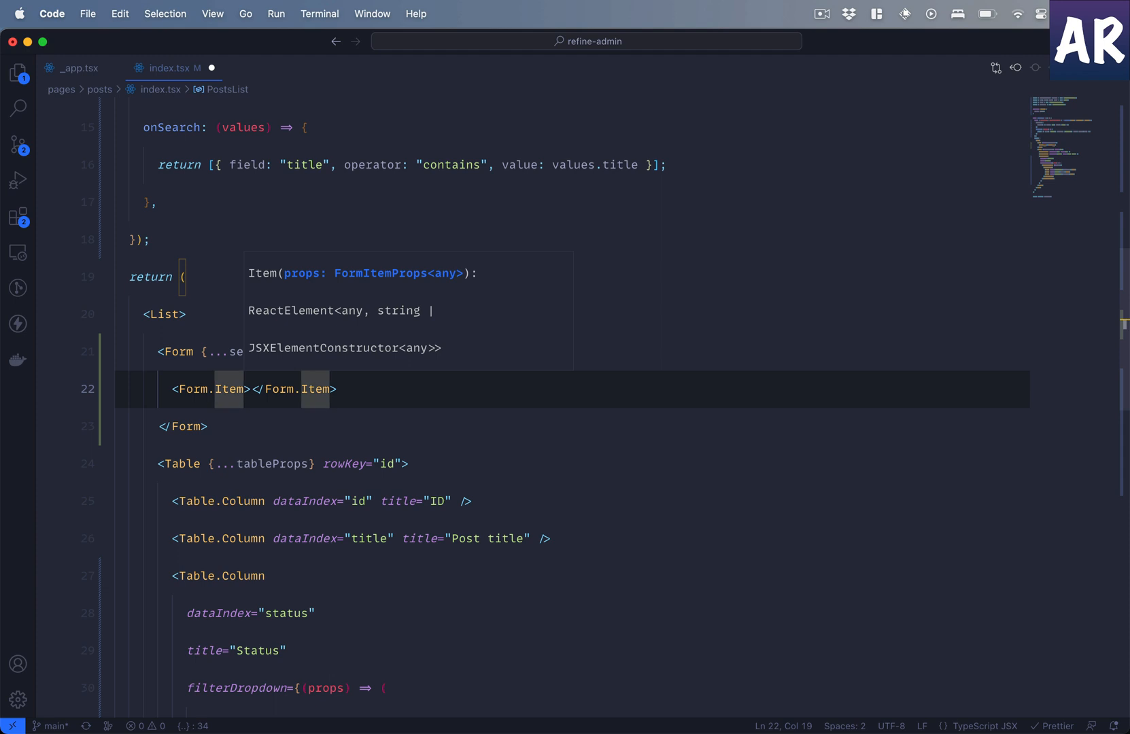
text(name={})
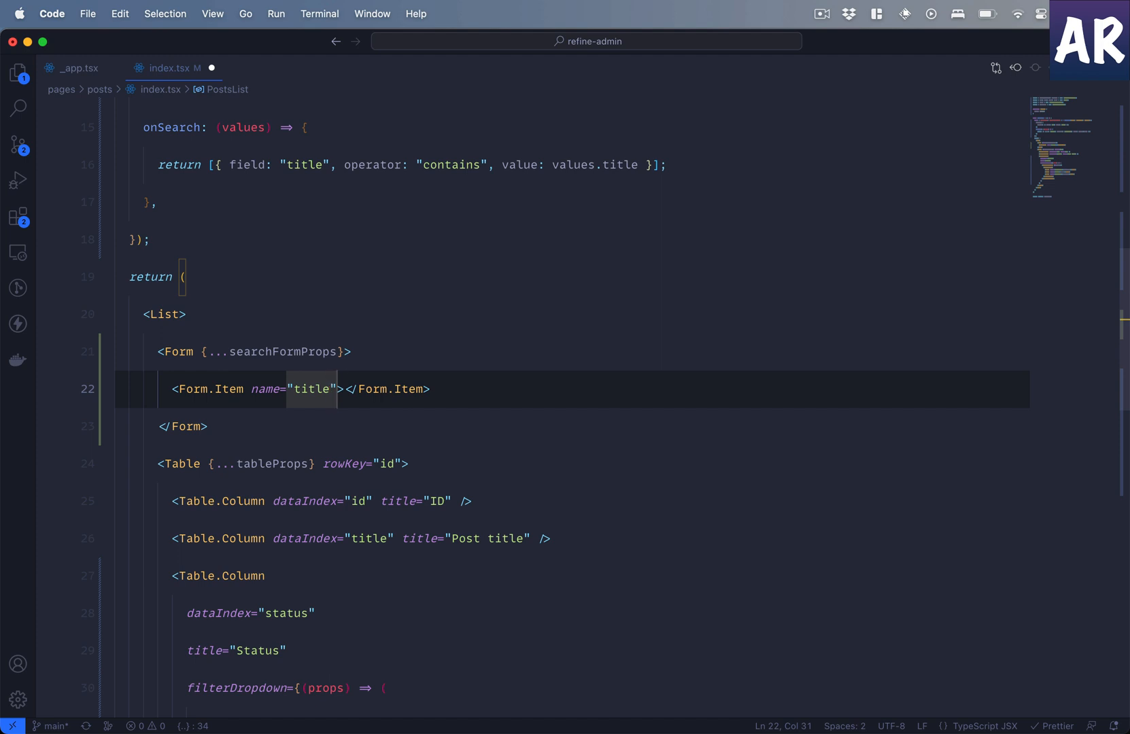
key(Enter)
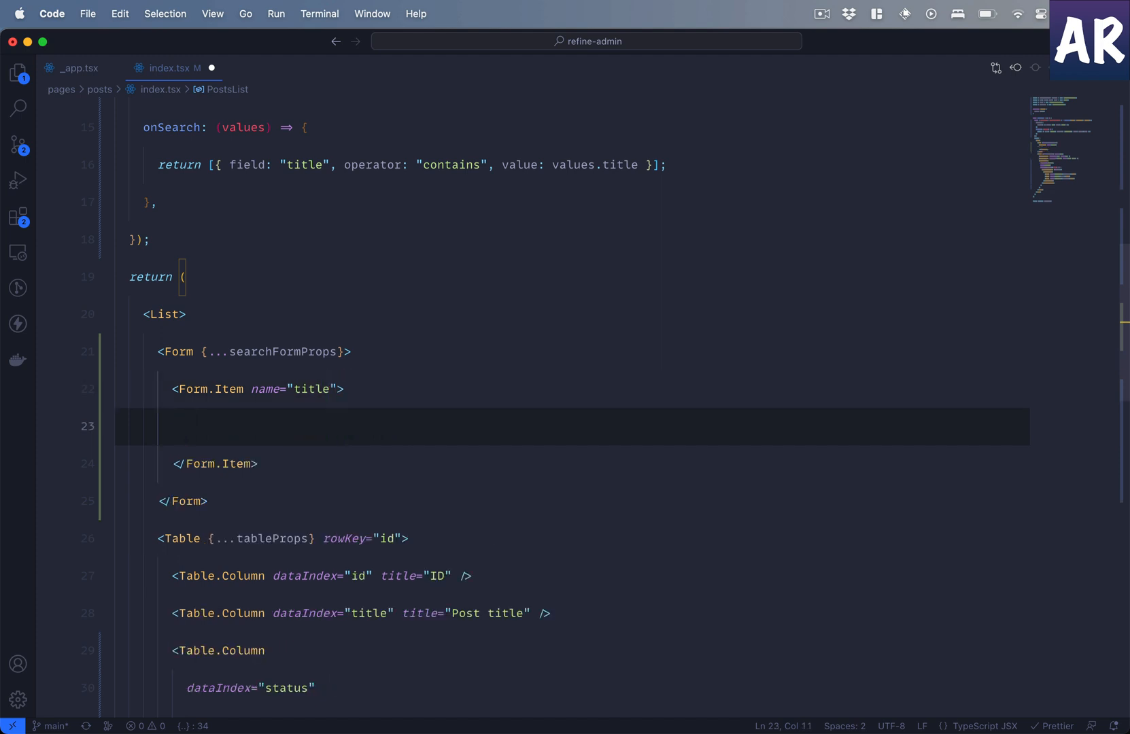
- Add a self-closing Input with placeholder "Search by title" inside the Form.Item
text(Inu)
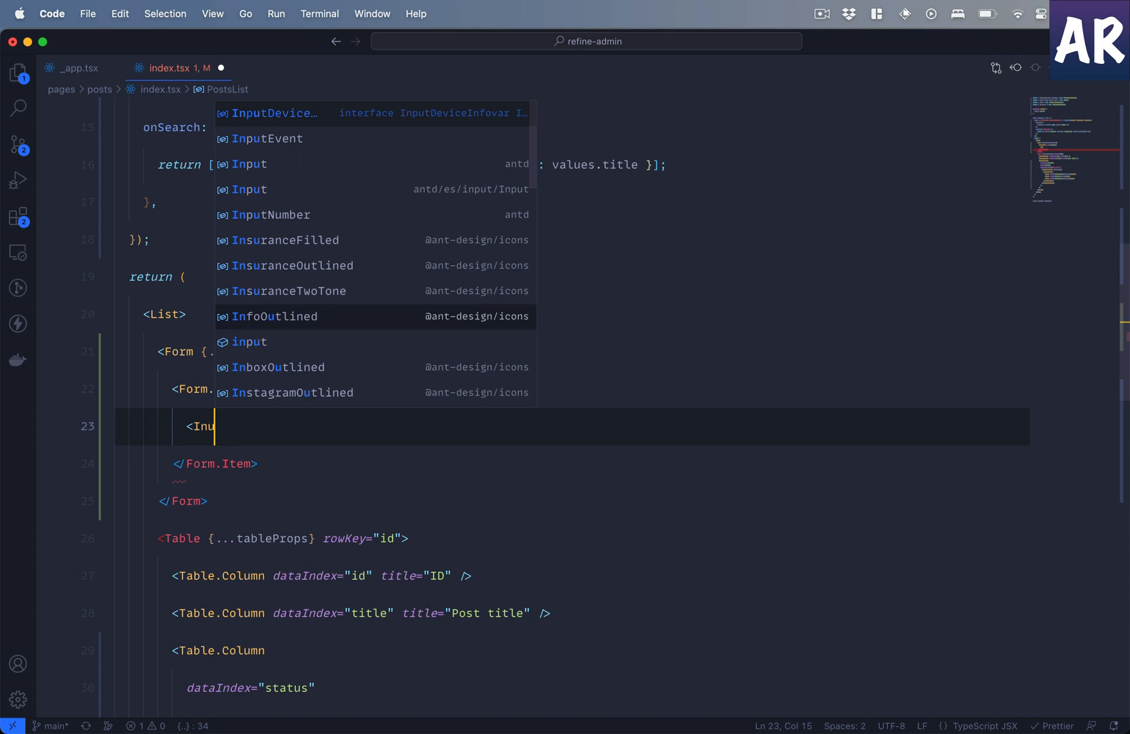
text(ut)
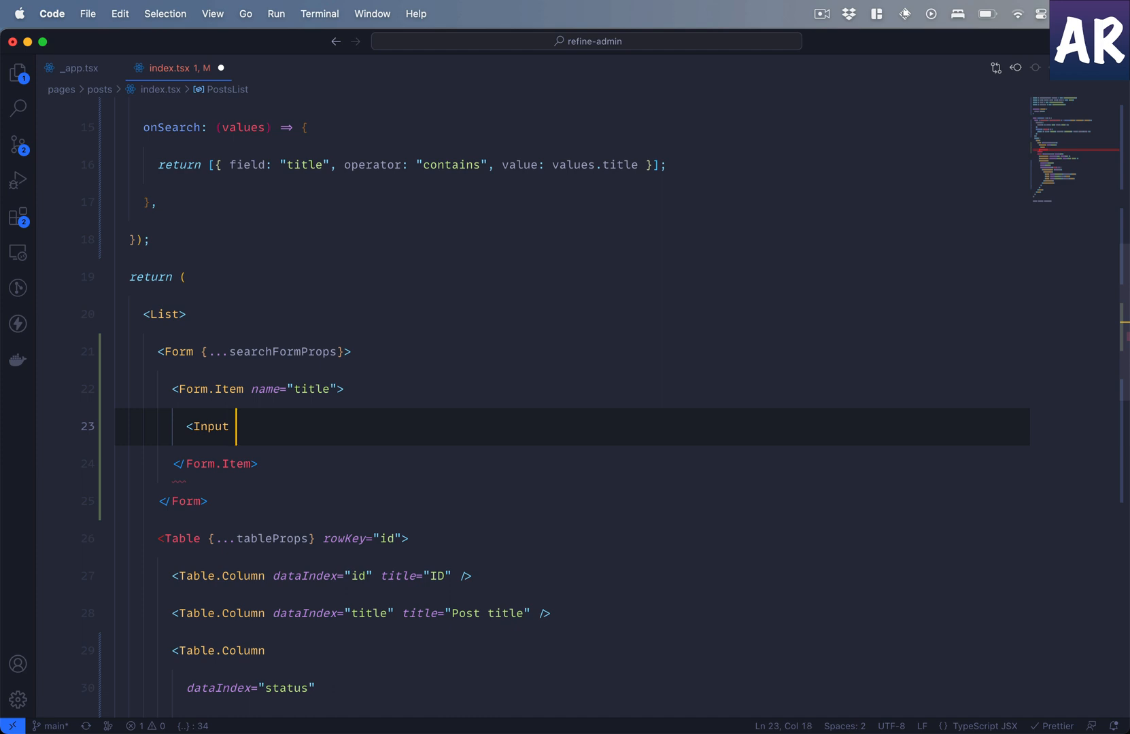
text(placeholder="S)
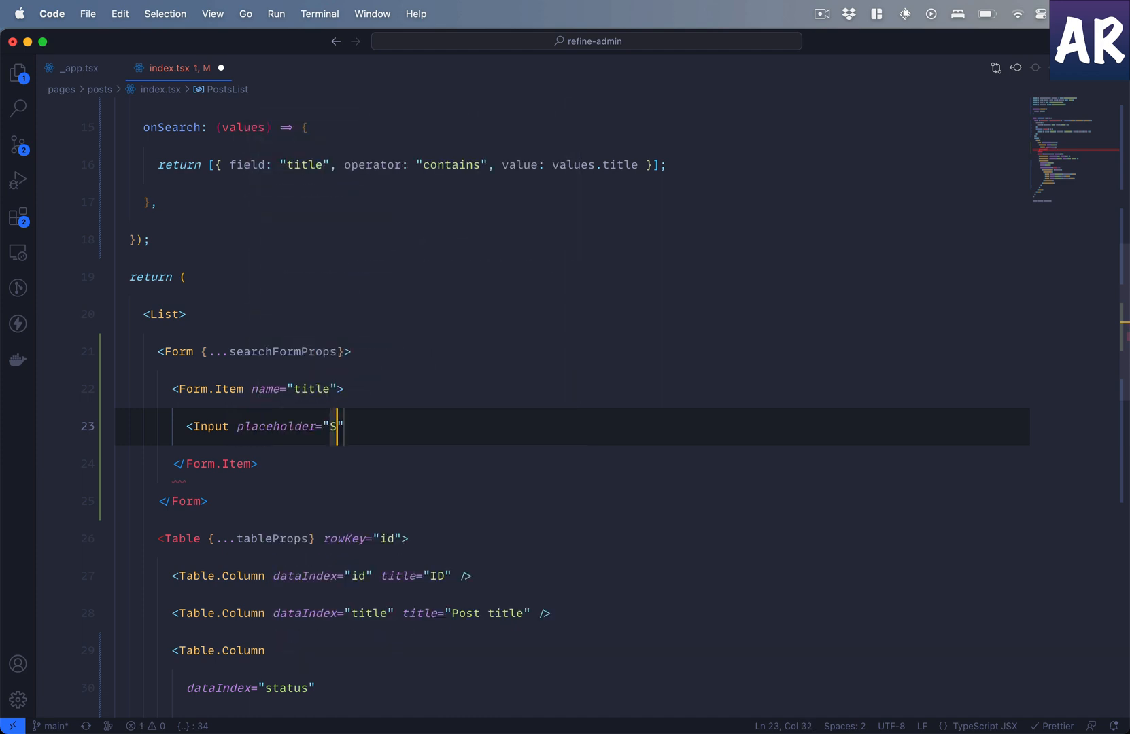
text(earch b)
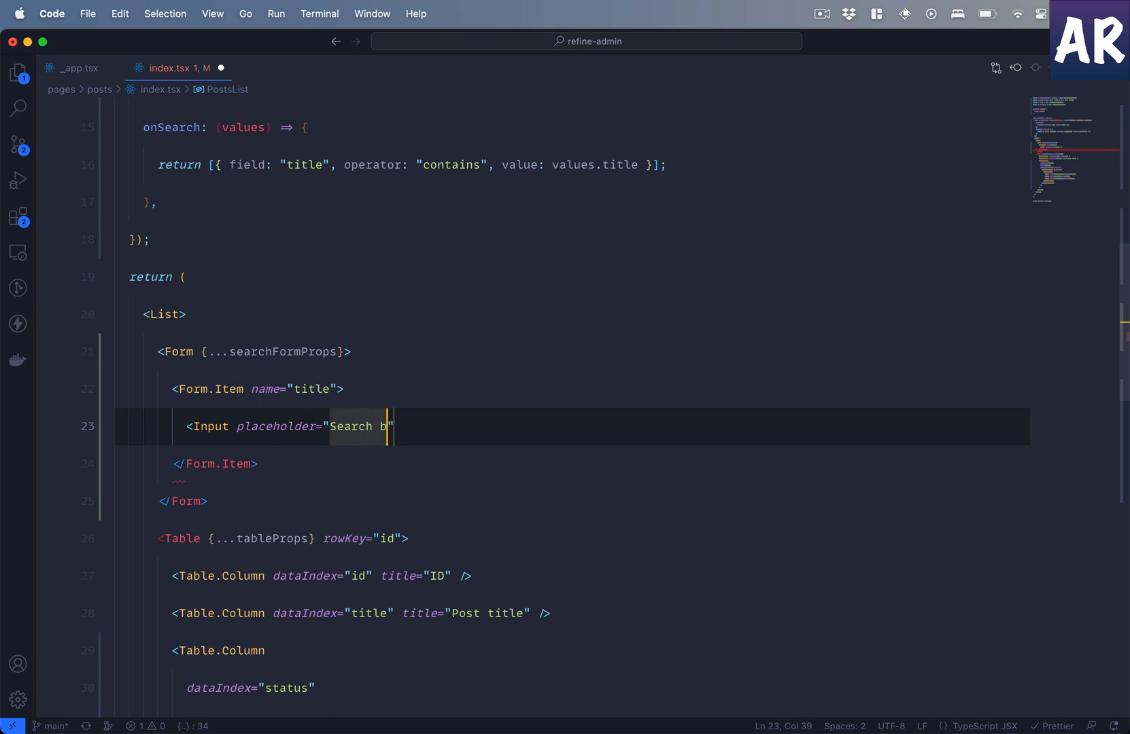
text(y title" />)
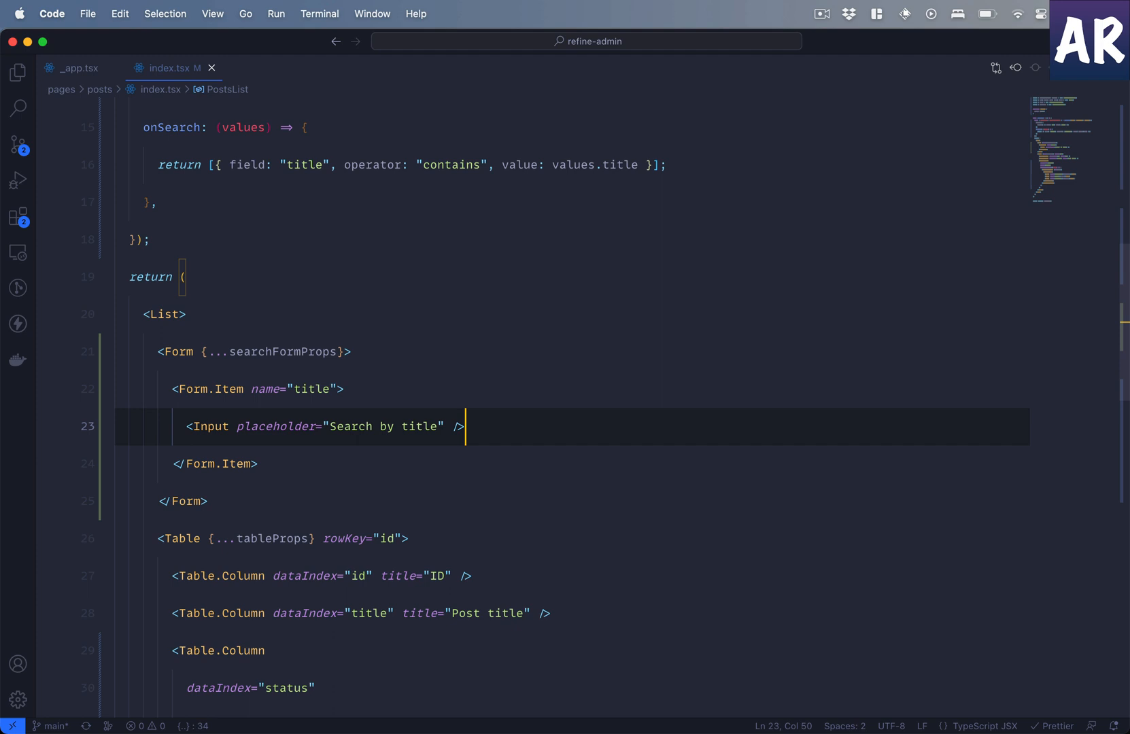
key(Enter)
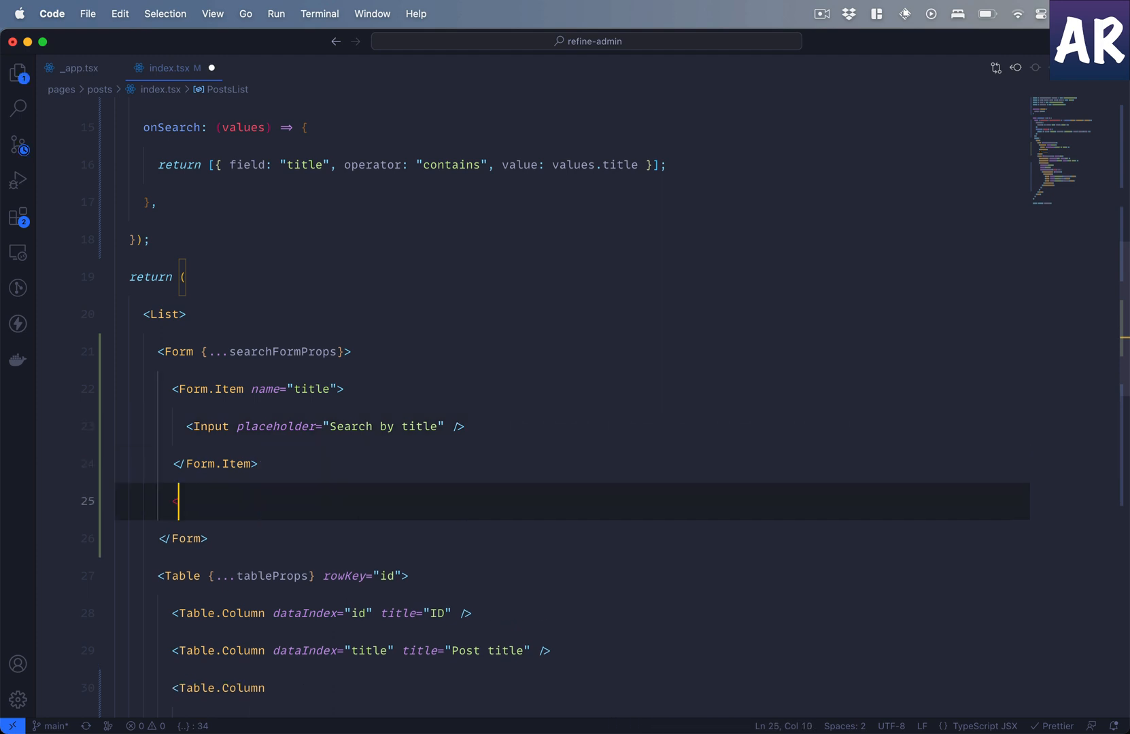
- Add <SaveButton onClick={searchFormProps.form?.submit} /> after the Form.Item to submit the search form
text(<SaveButton)
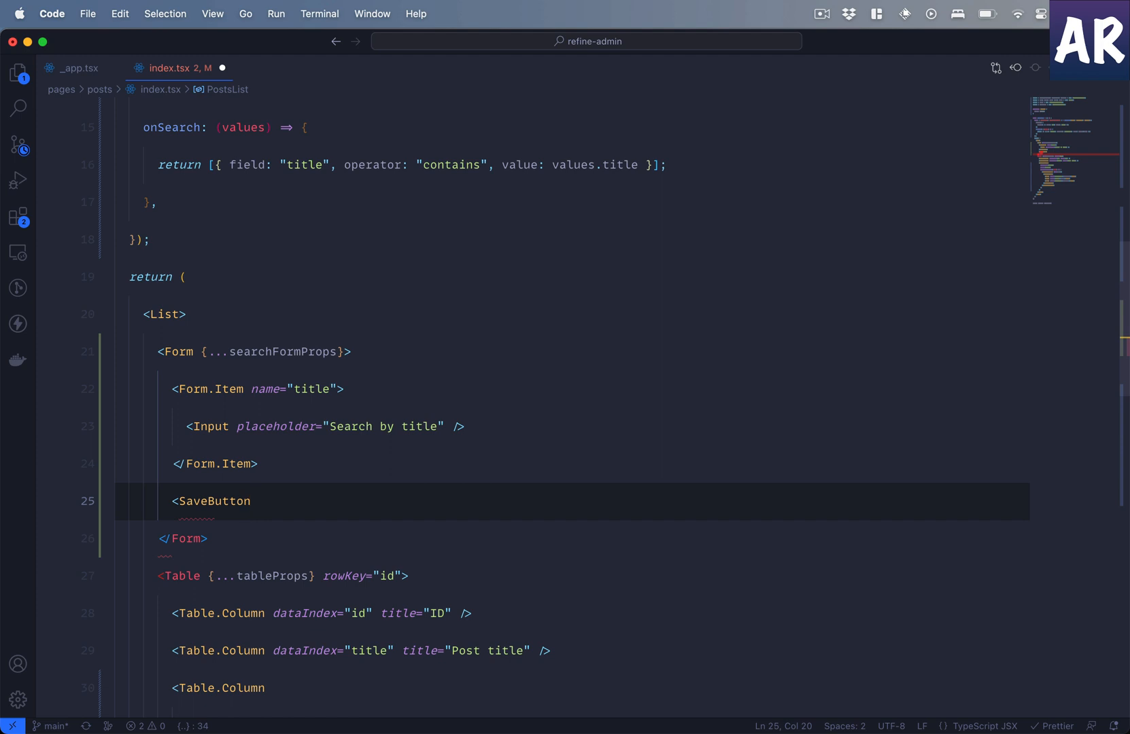
text(/>)
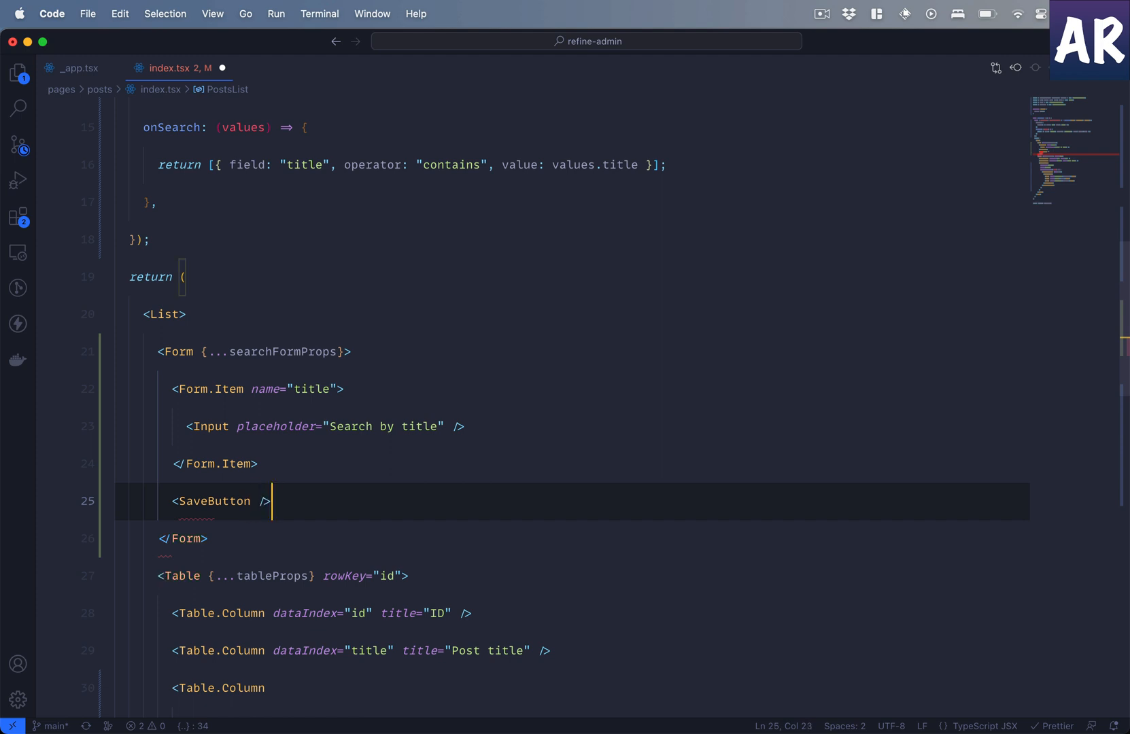
text(onClick={)
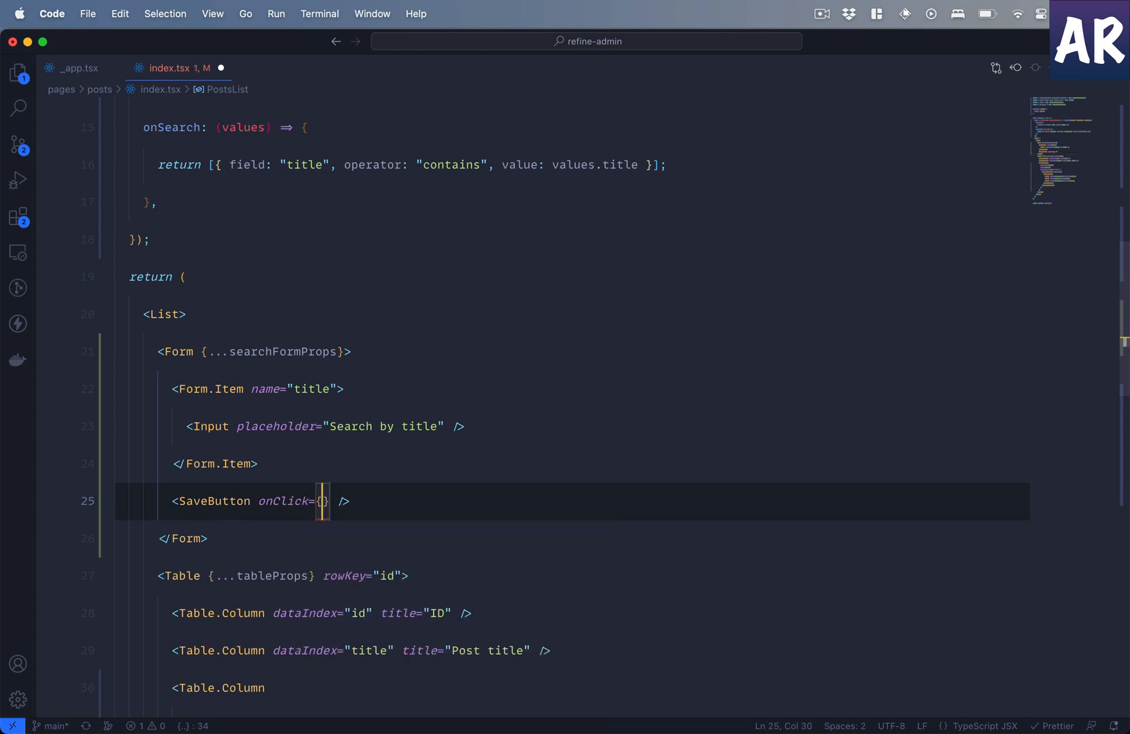
text(searchFormProps)
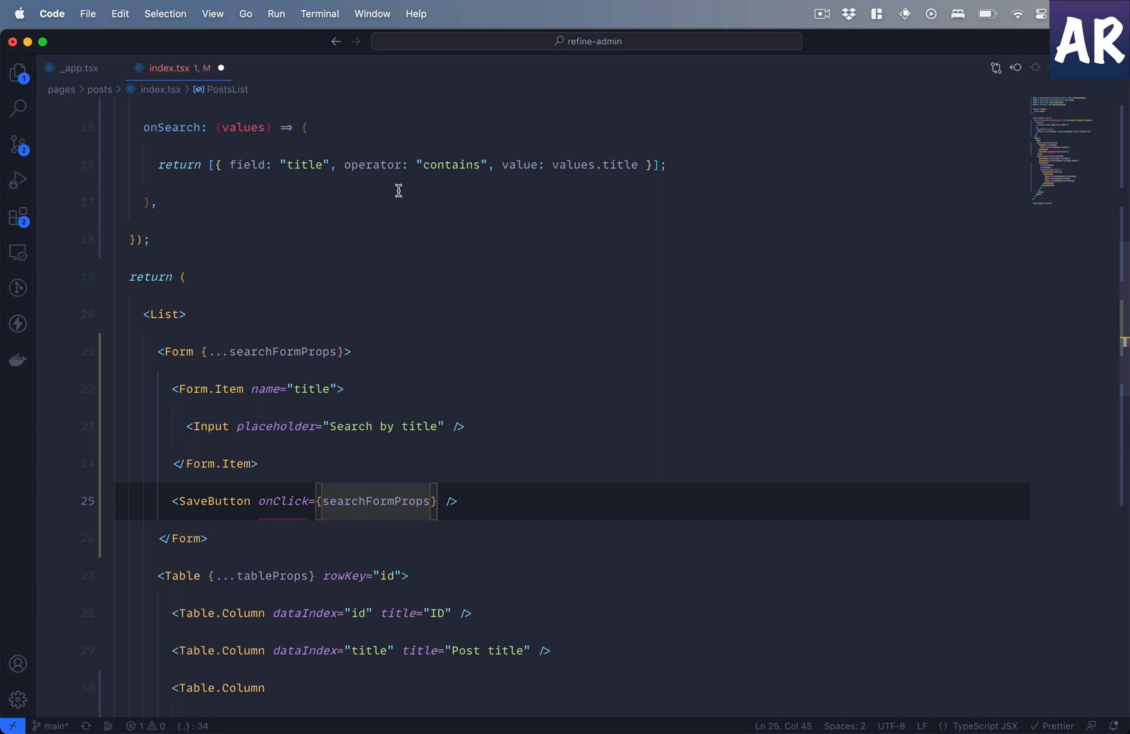
text(.)
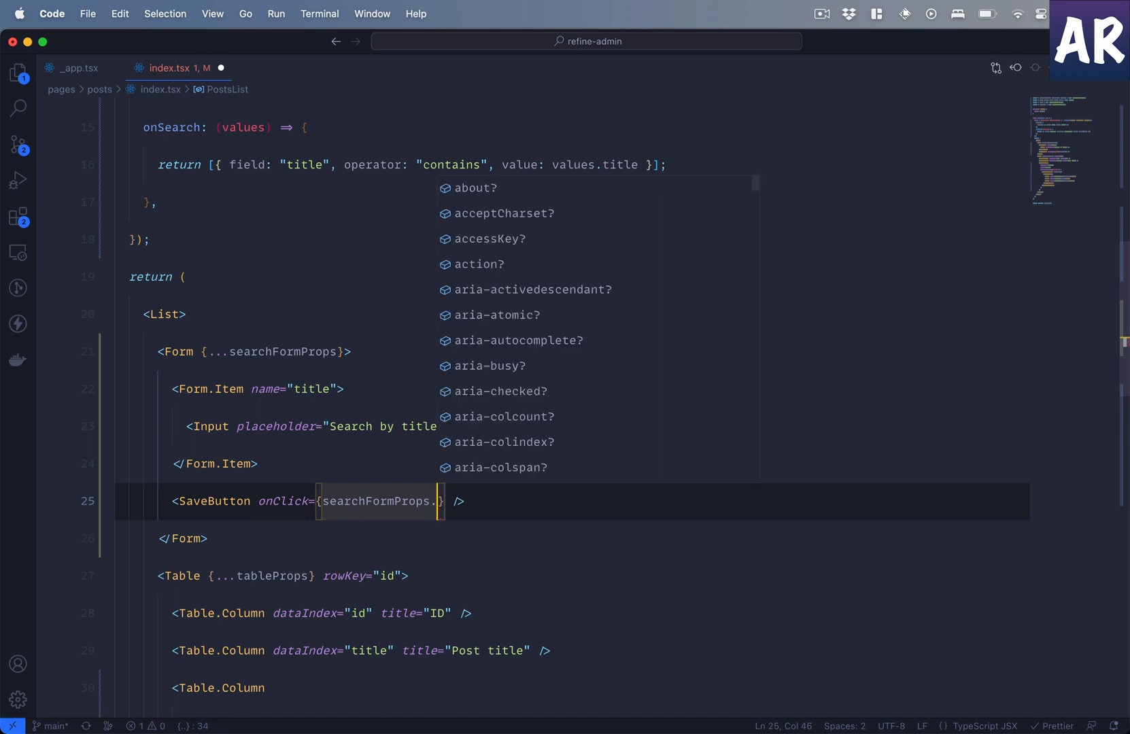
text(form?)
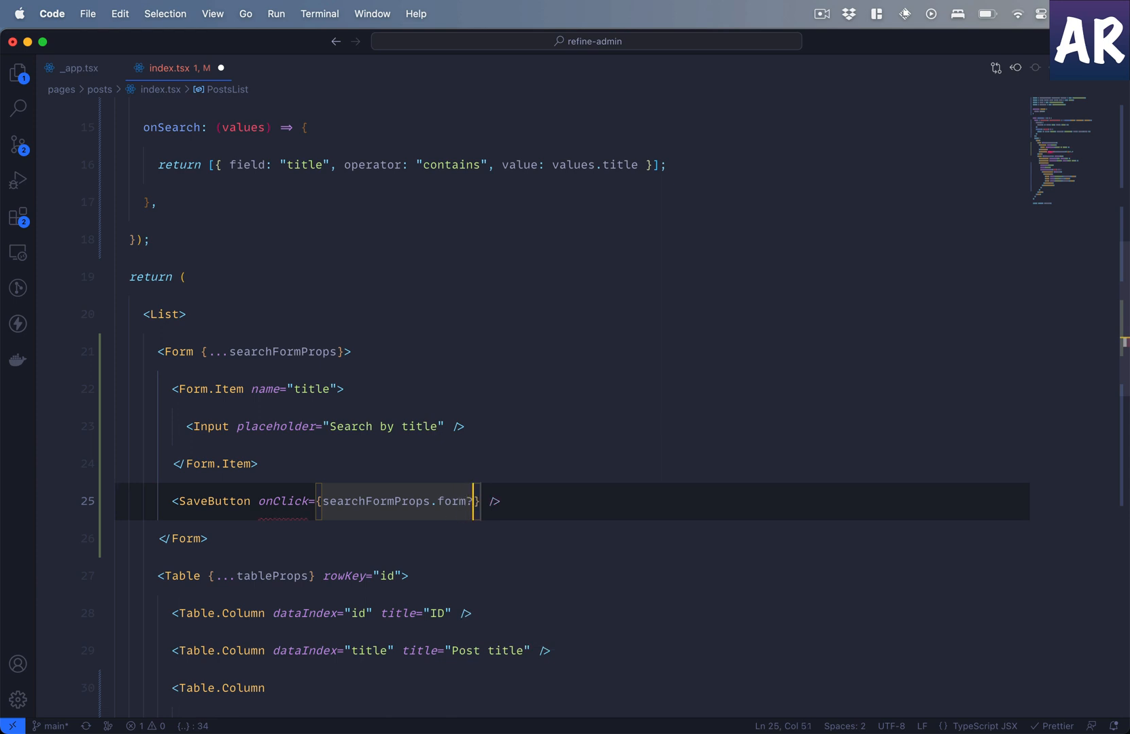
text(s)
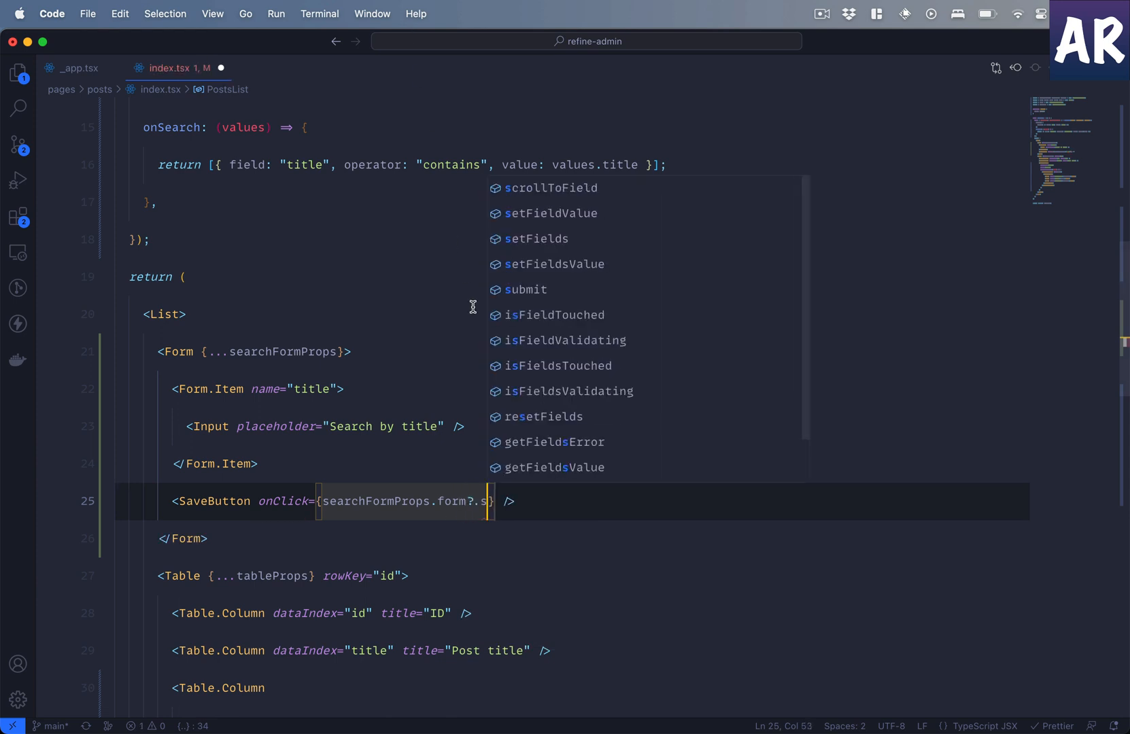
click(527, 289)
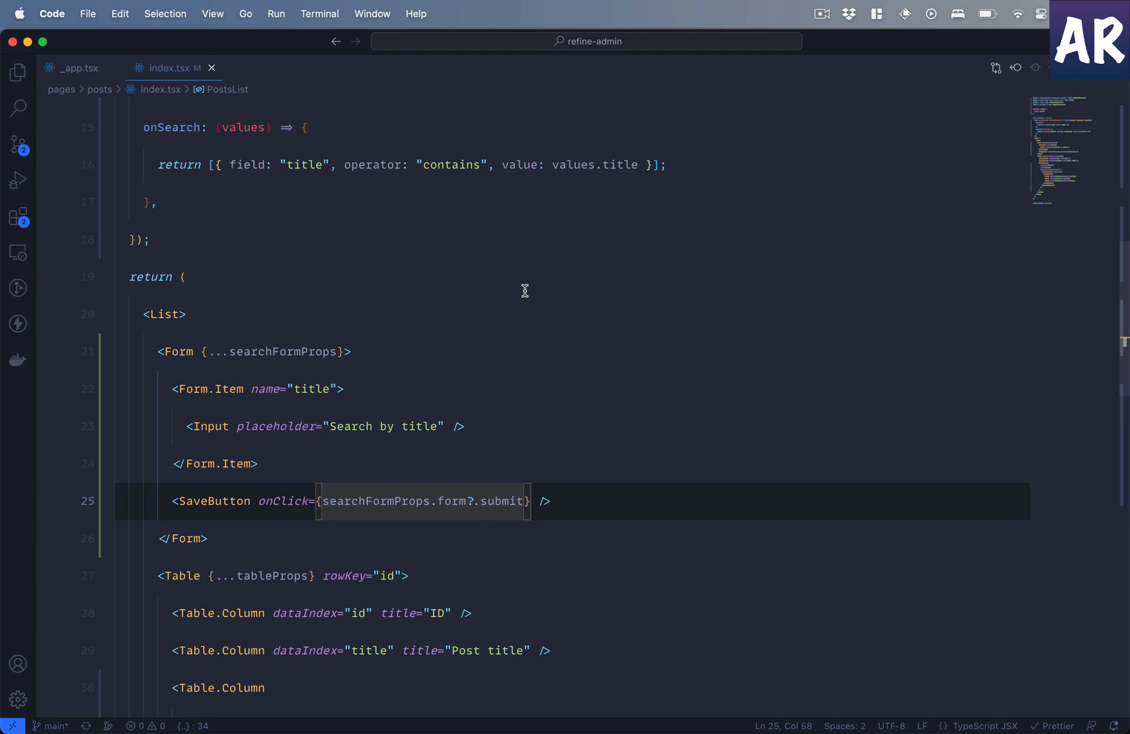
click(345, 352)
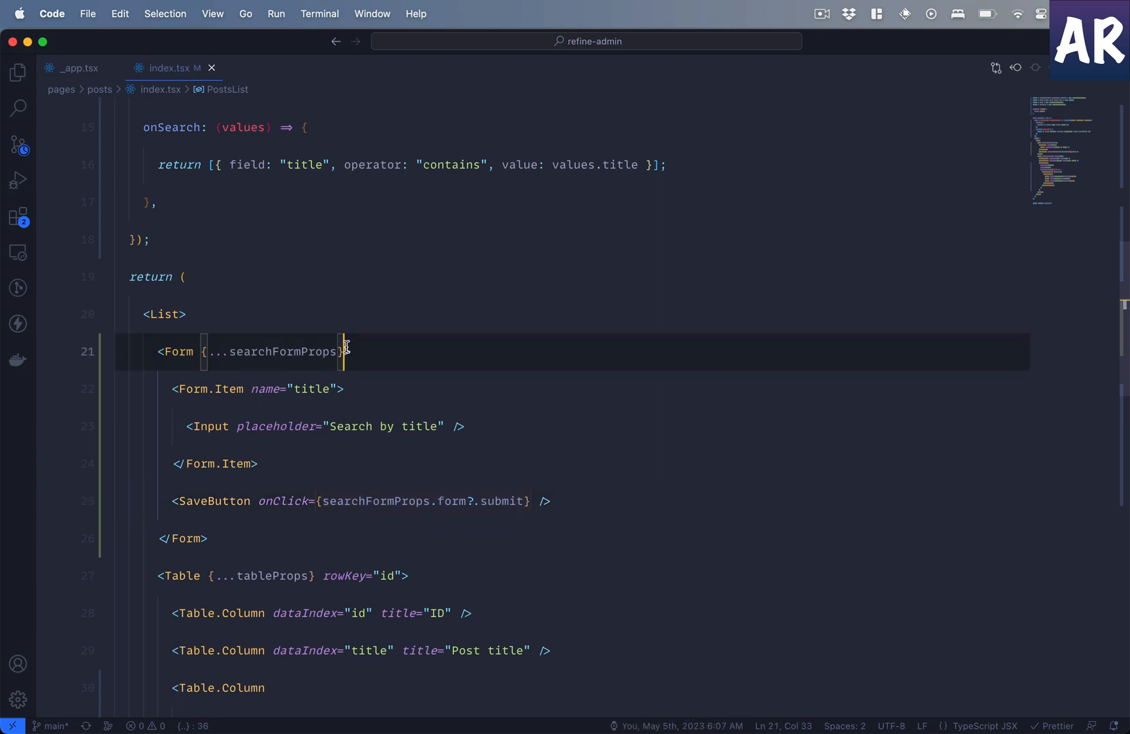
- Search posts by the title 'animi', taken from post 992, and submit
text(la)
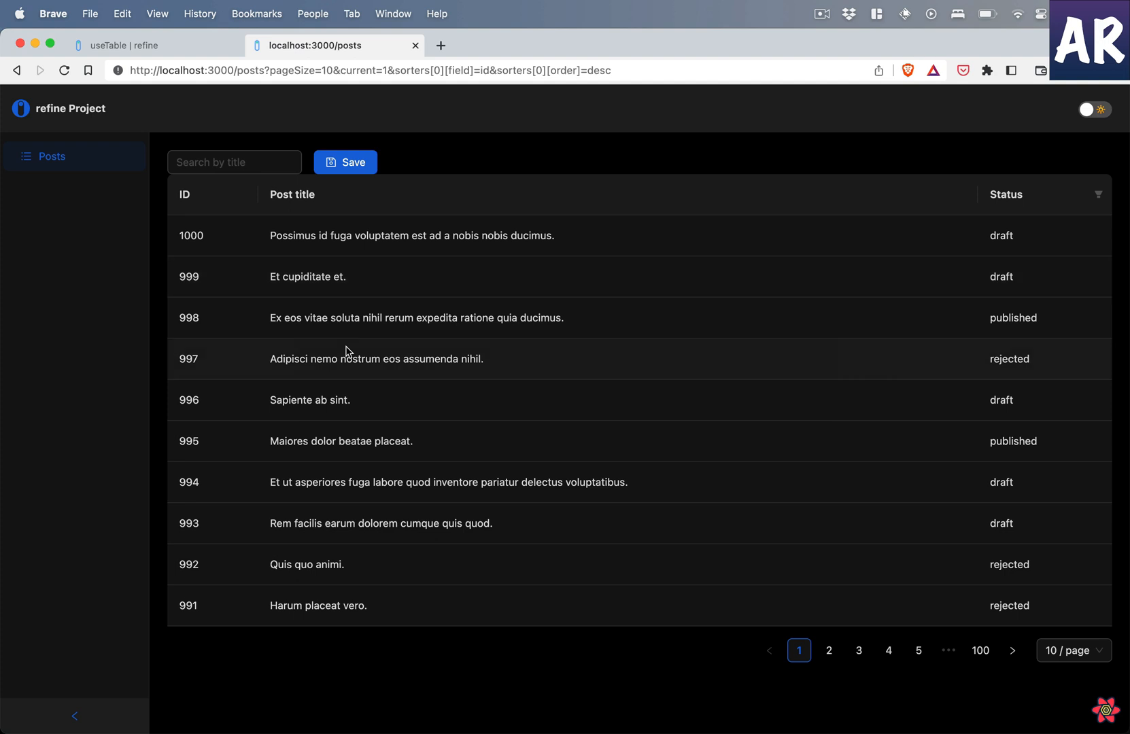
click(234, 161)
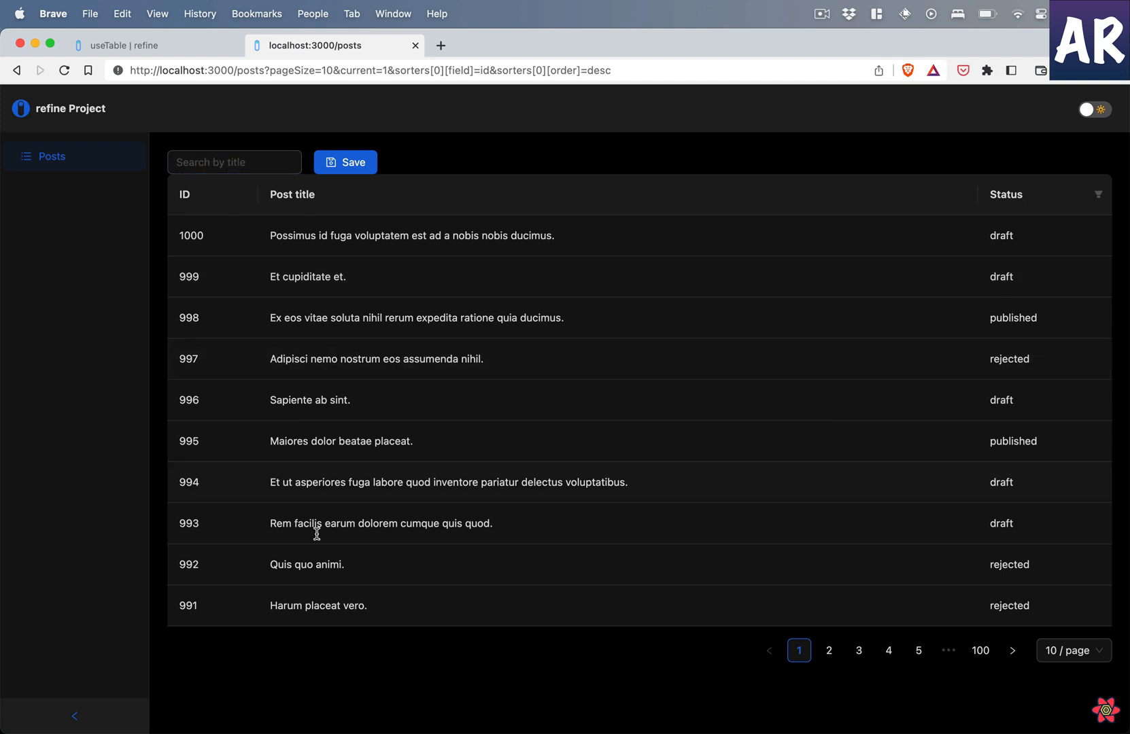
double_click(327, 565)
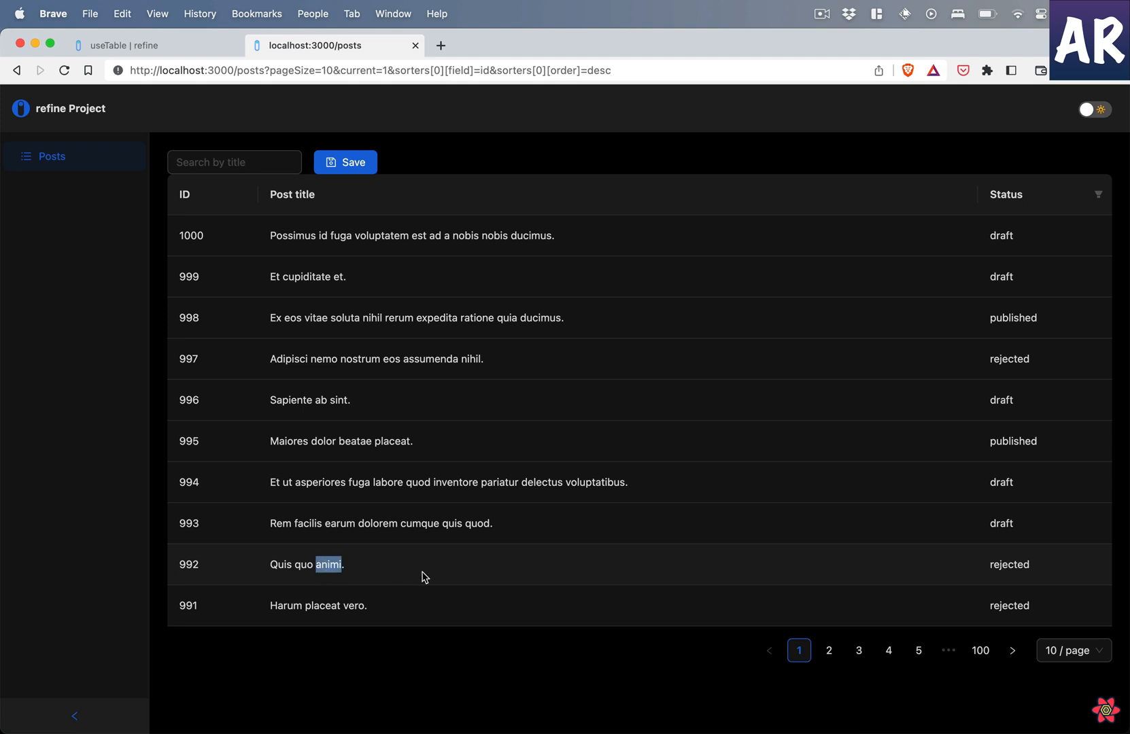
click(233, 161)
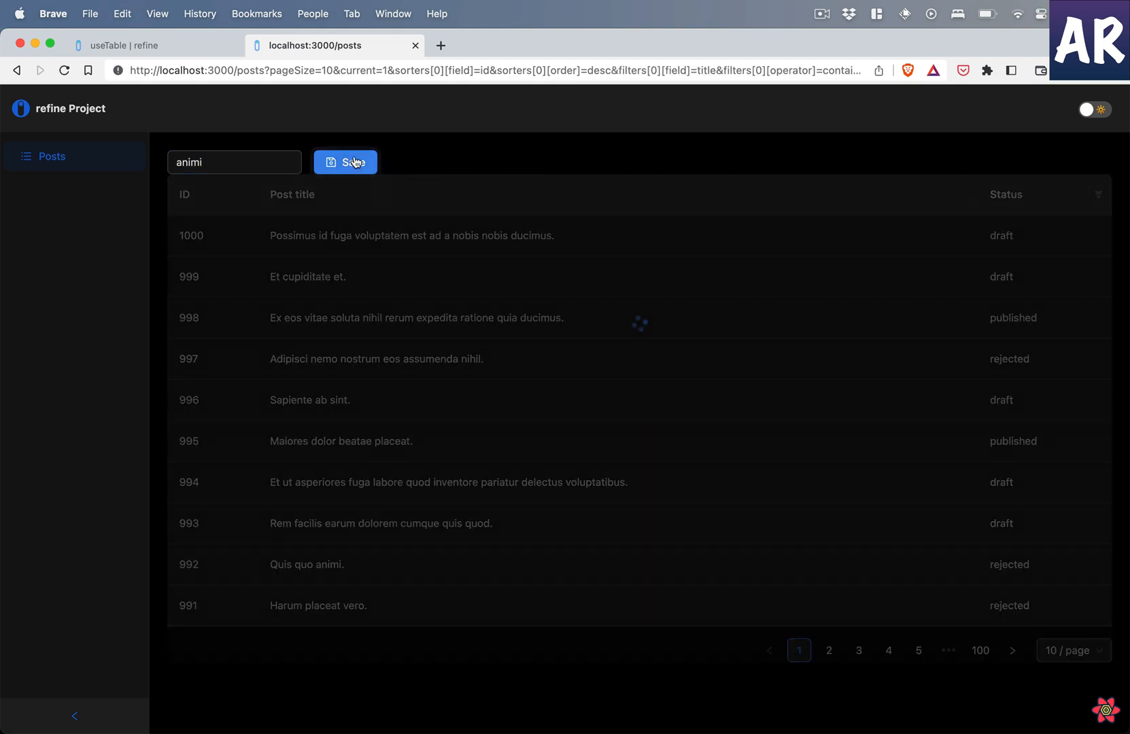
click(345, 161)
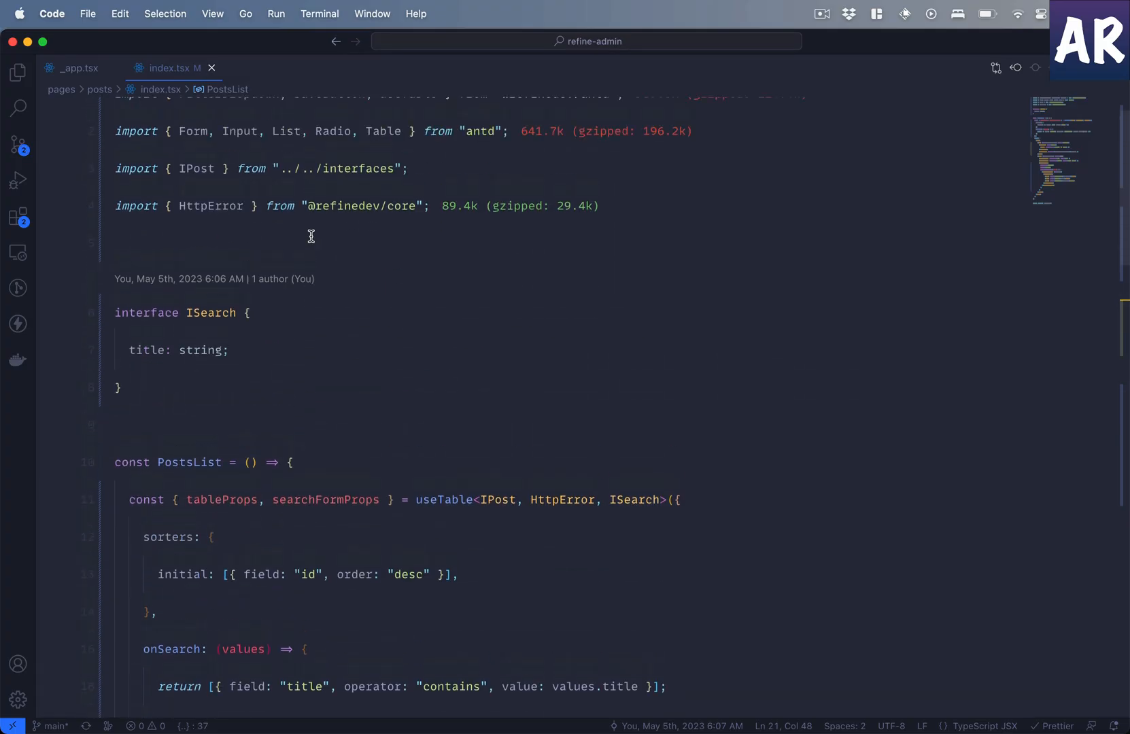
scroll(down, 3)
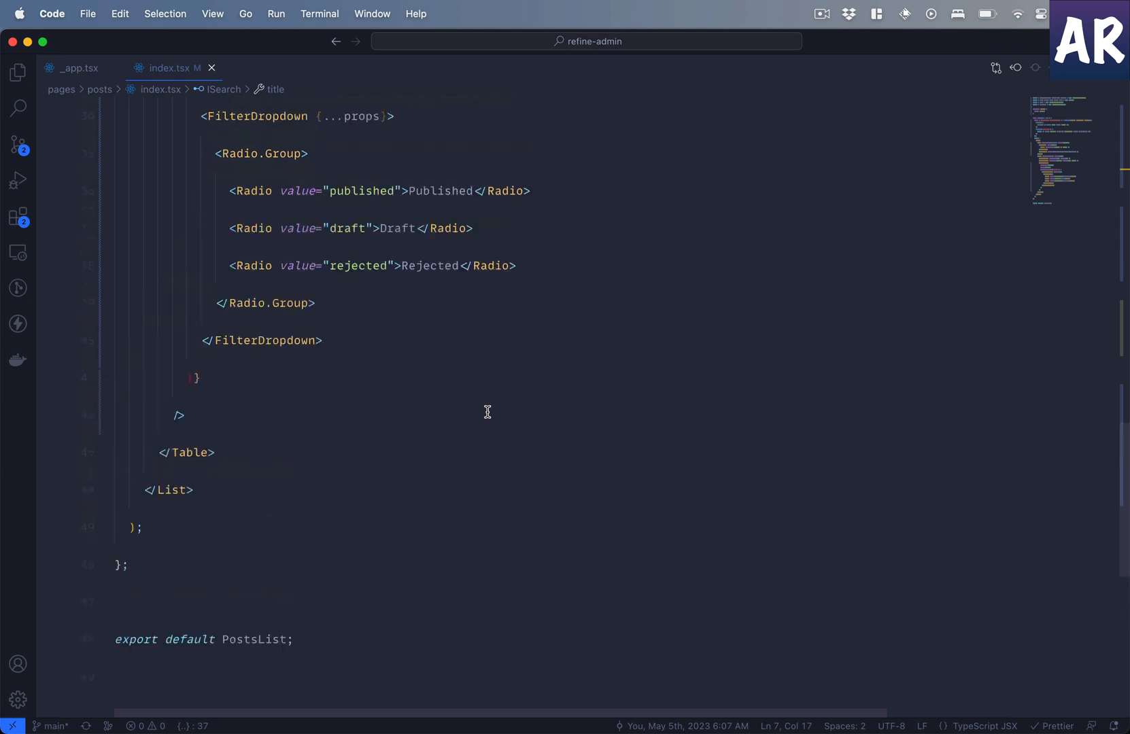
scroll(up, 3)
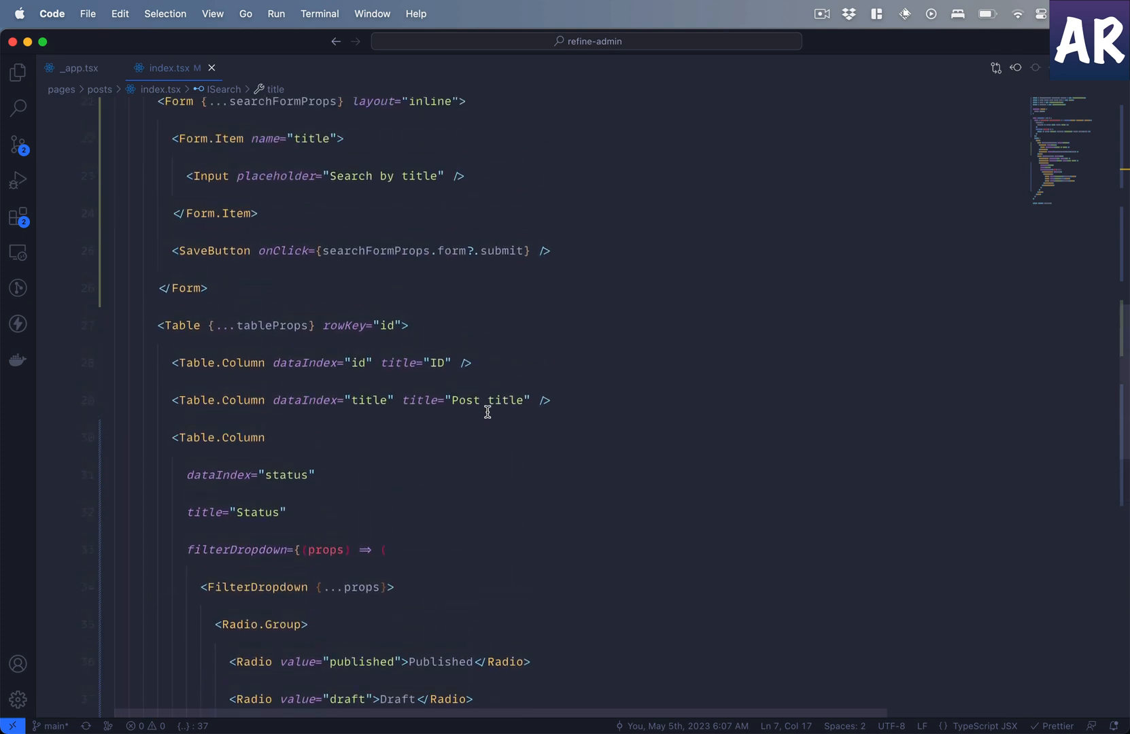
scroll(up, 3)
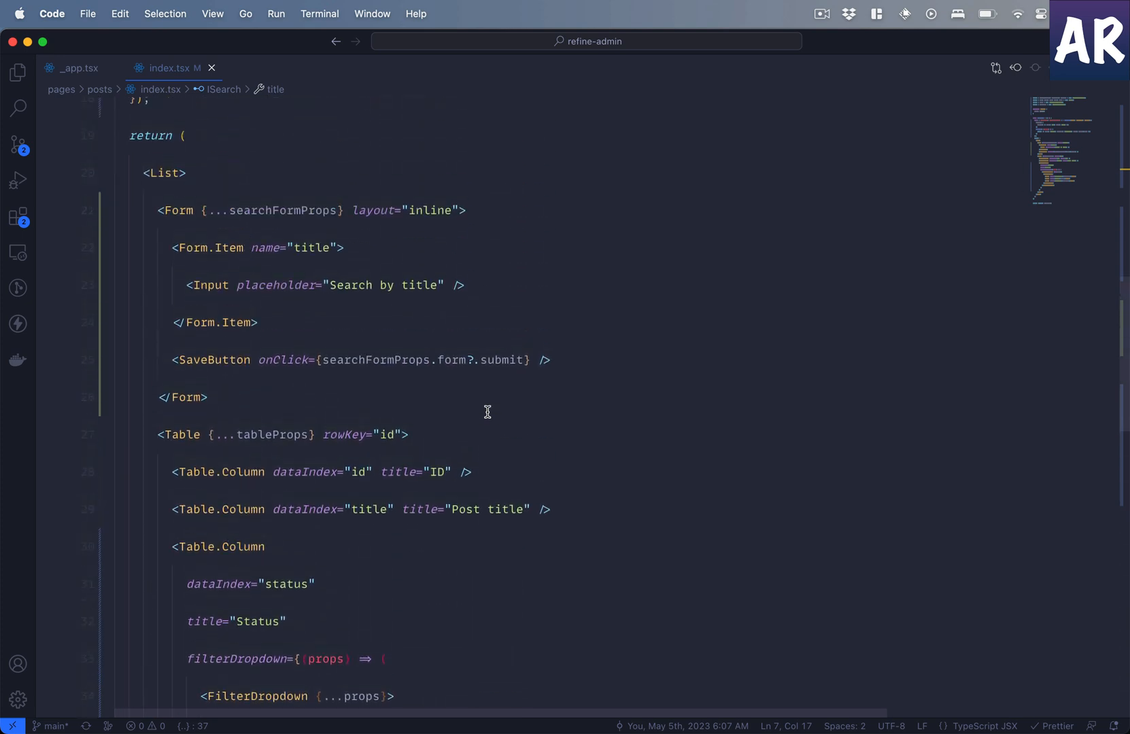
mouse_move(109, 181)
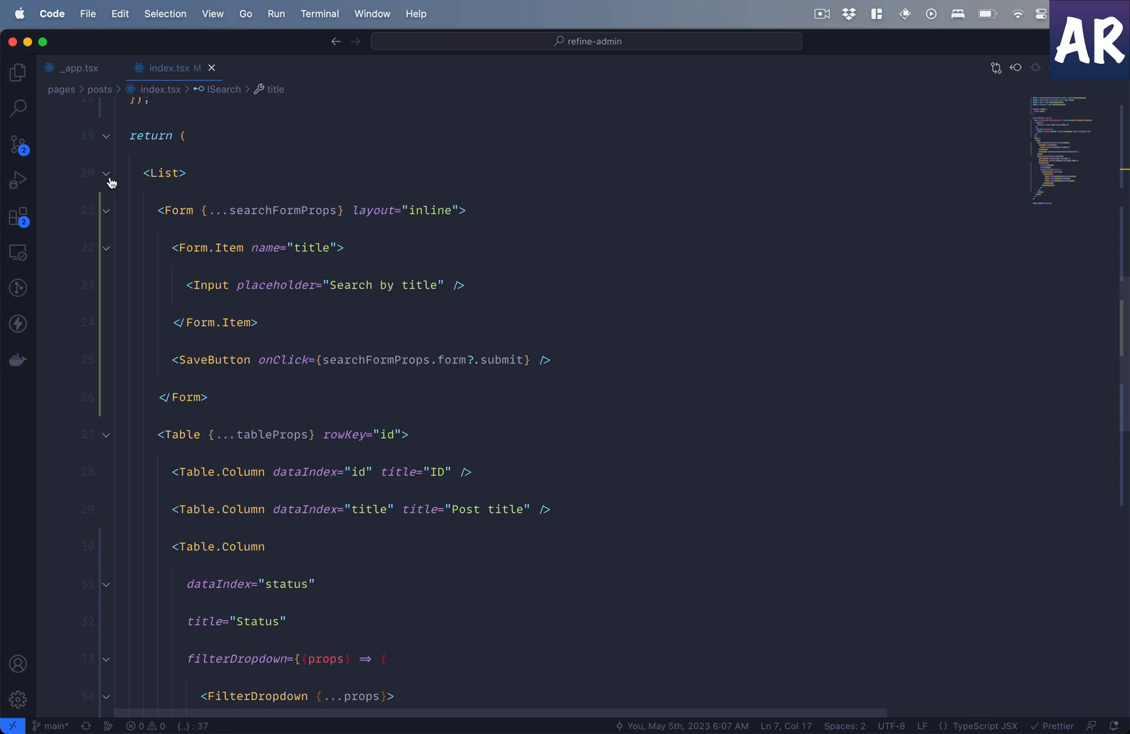
scroll(down, 3)
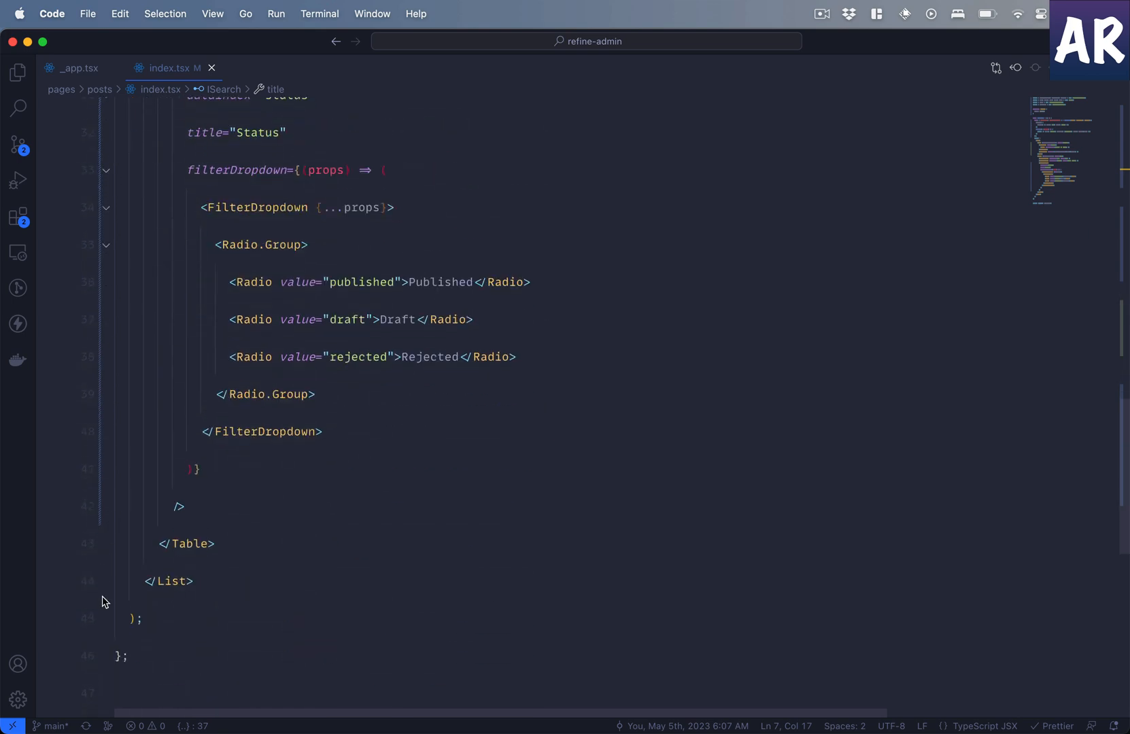
mouse_move(103, 593)
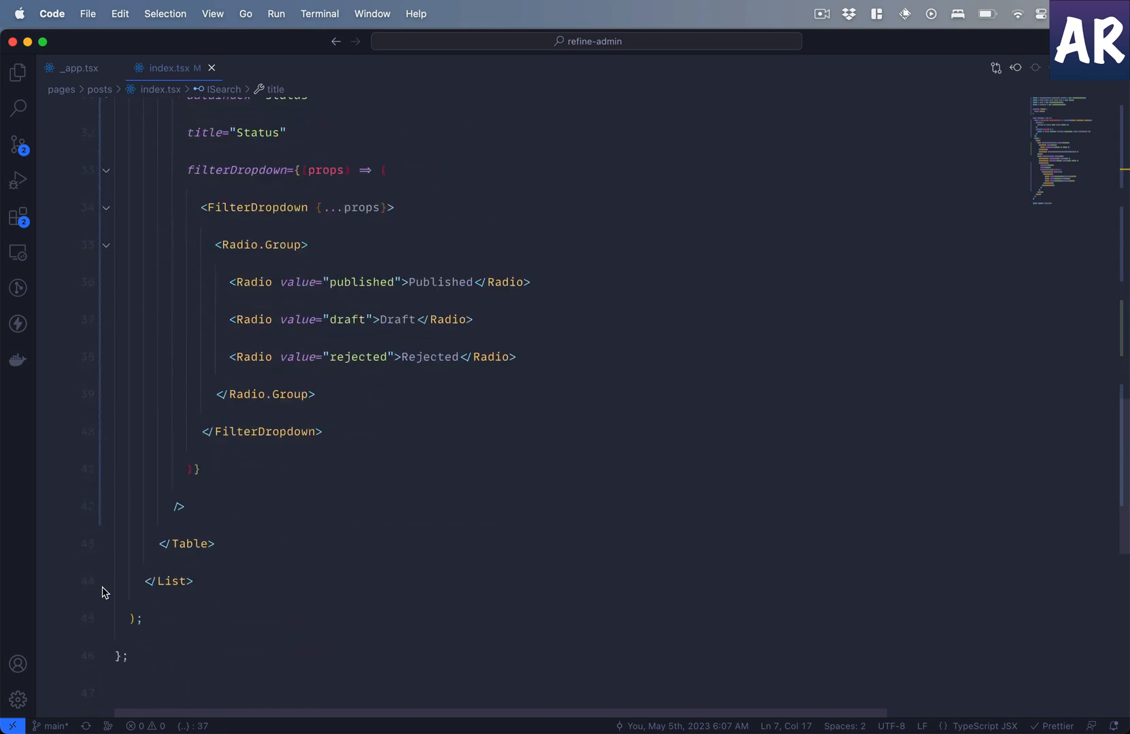
scroll(up, 3)
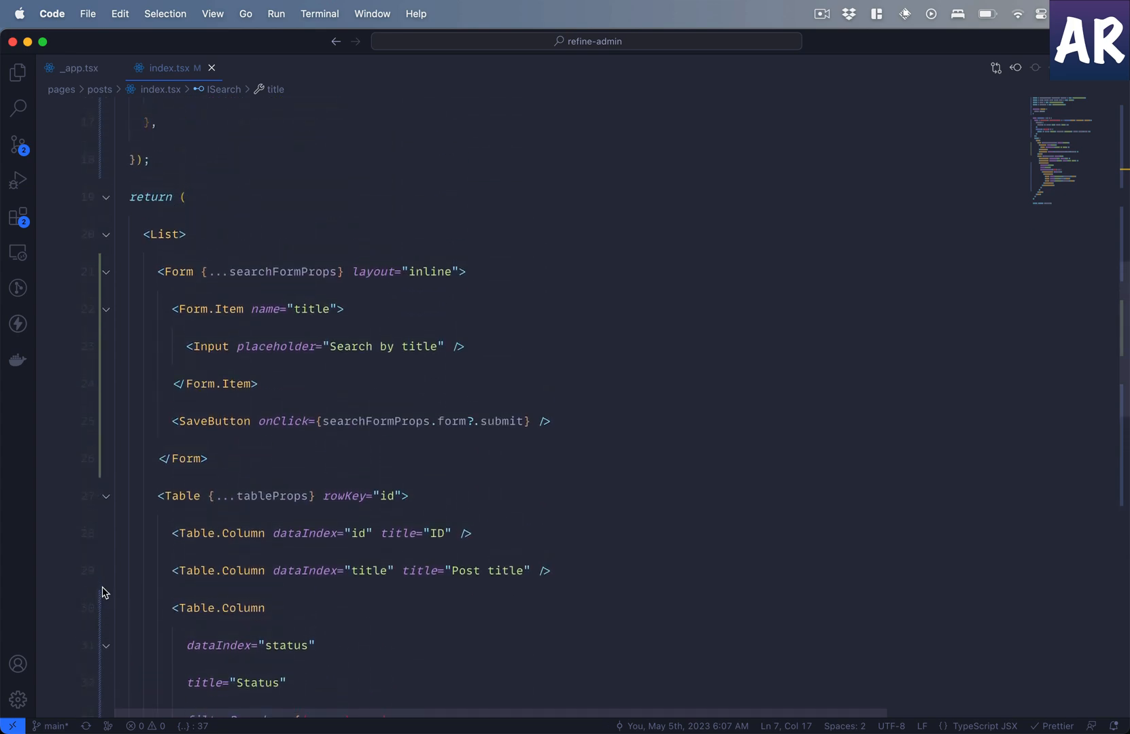
mouse_move(164, 334)
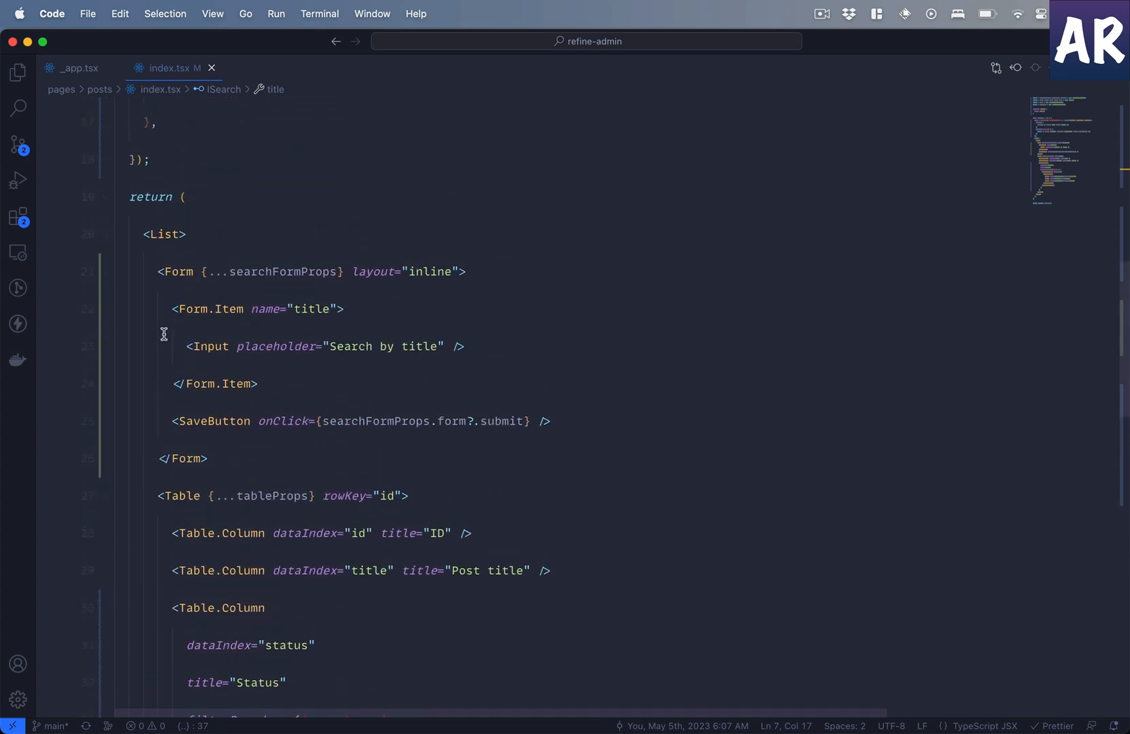
scroll(up, 3)
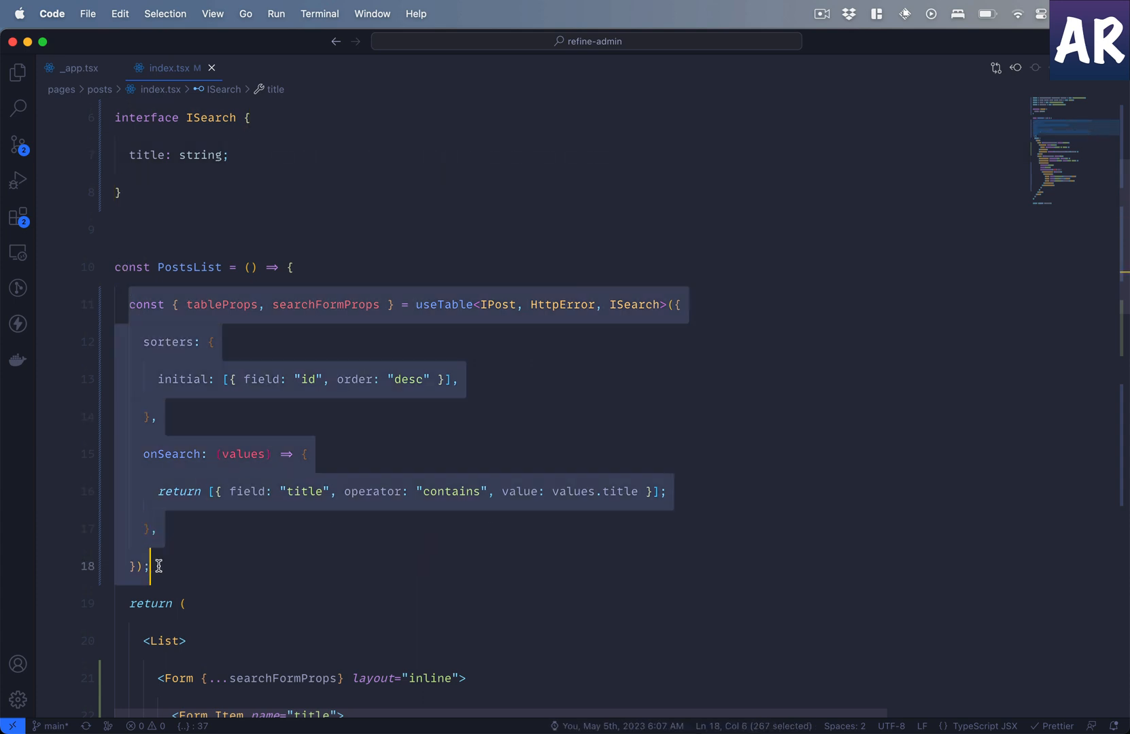
click(158, 565)
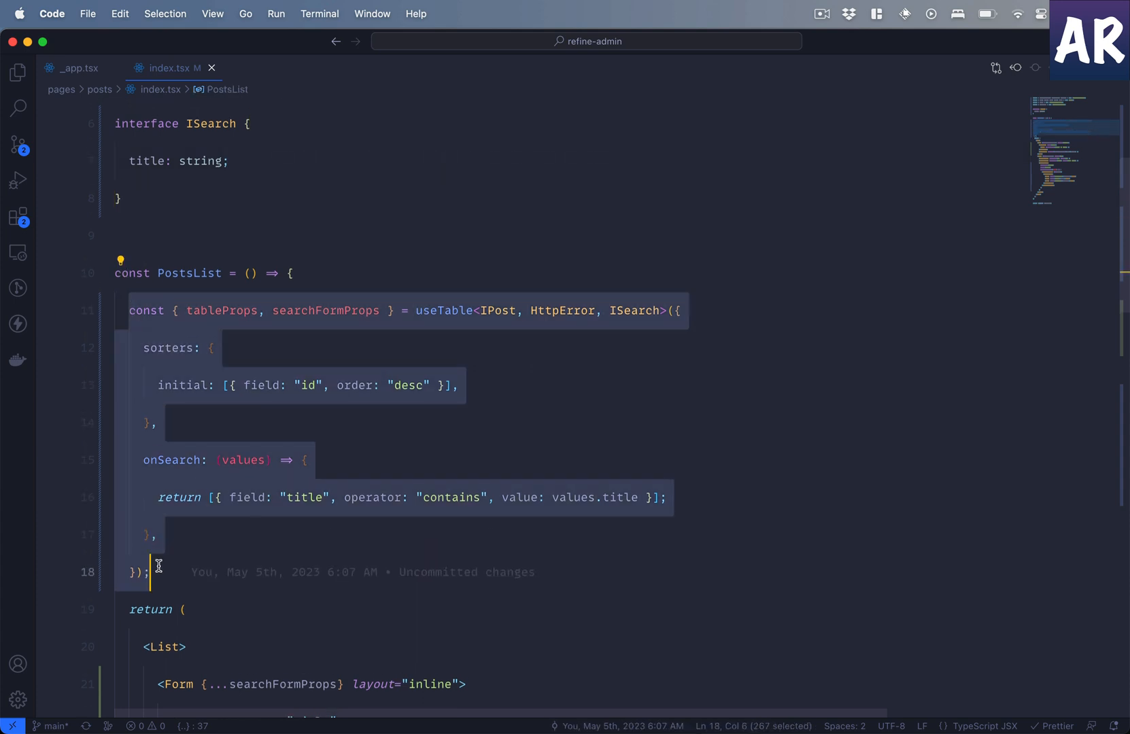
scroll(down, 3)
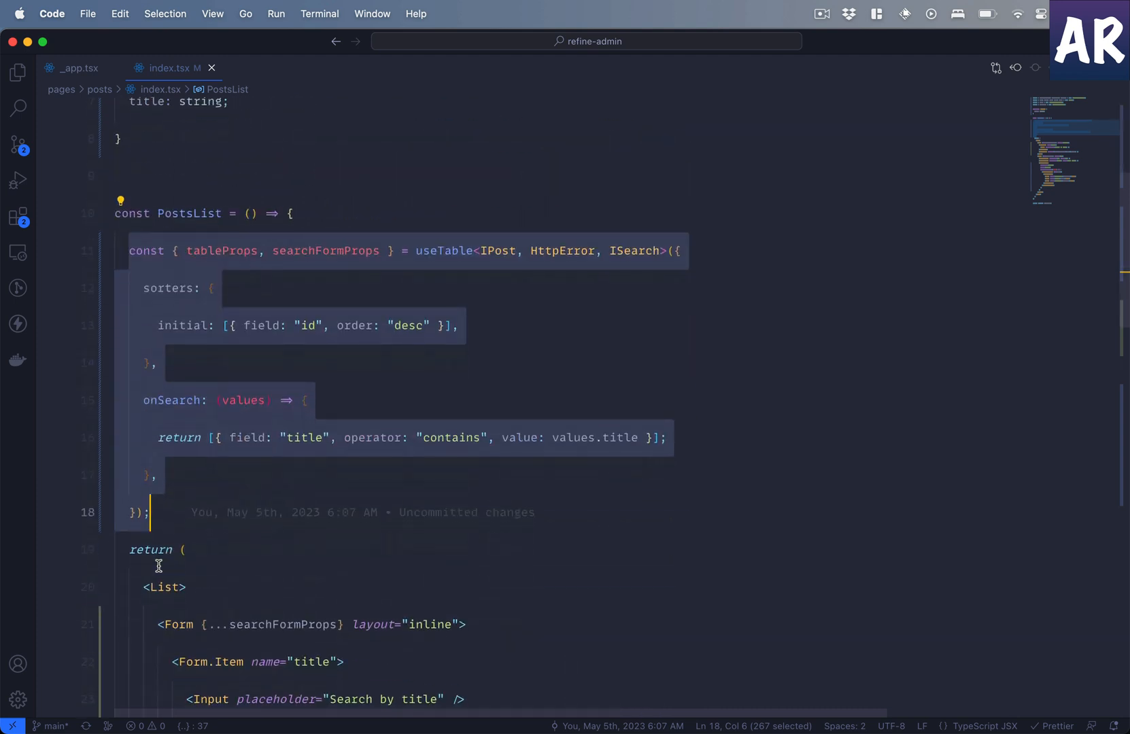